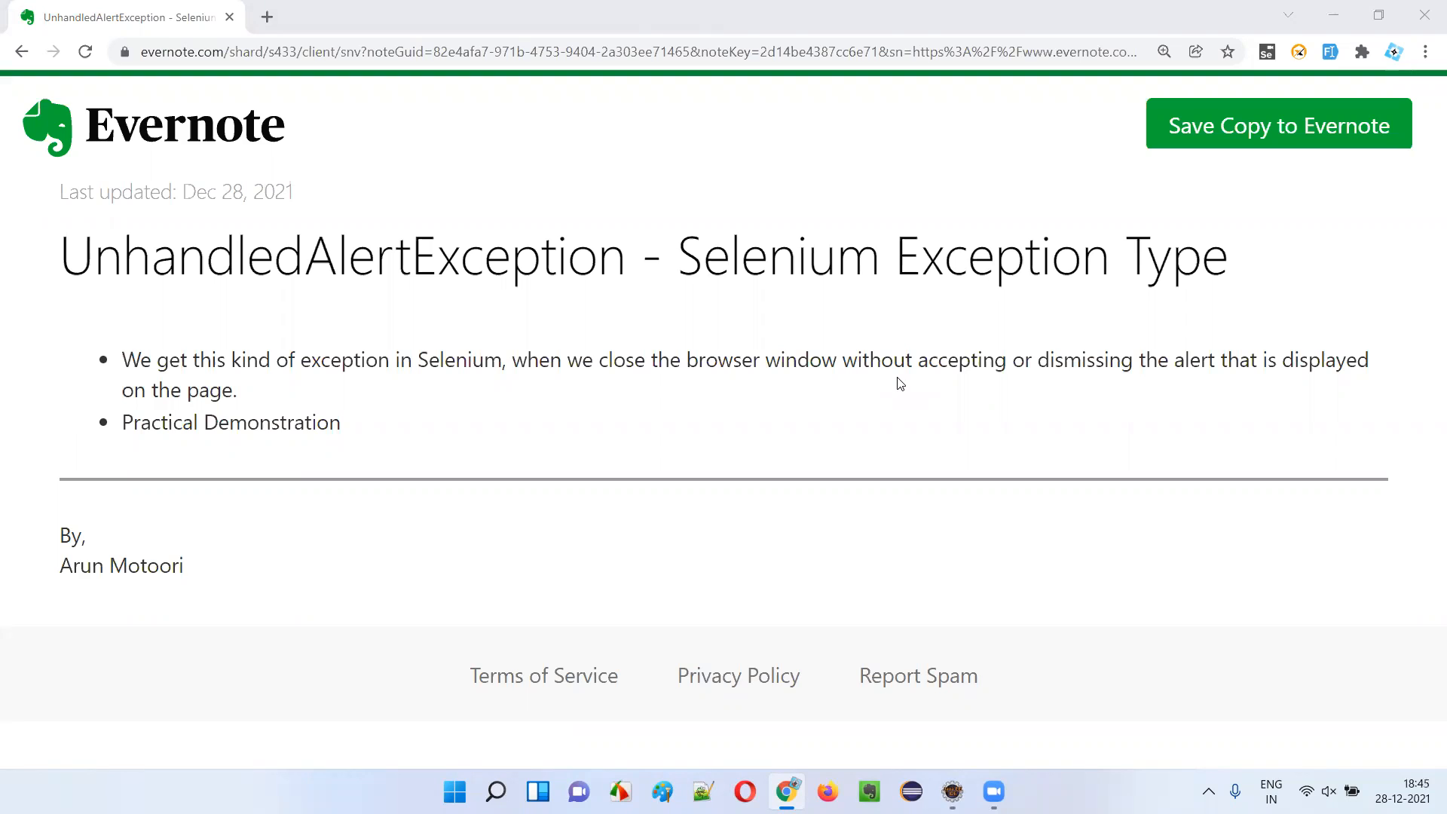
{"action": "mouse_move", "coordinate": [761, 287]}
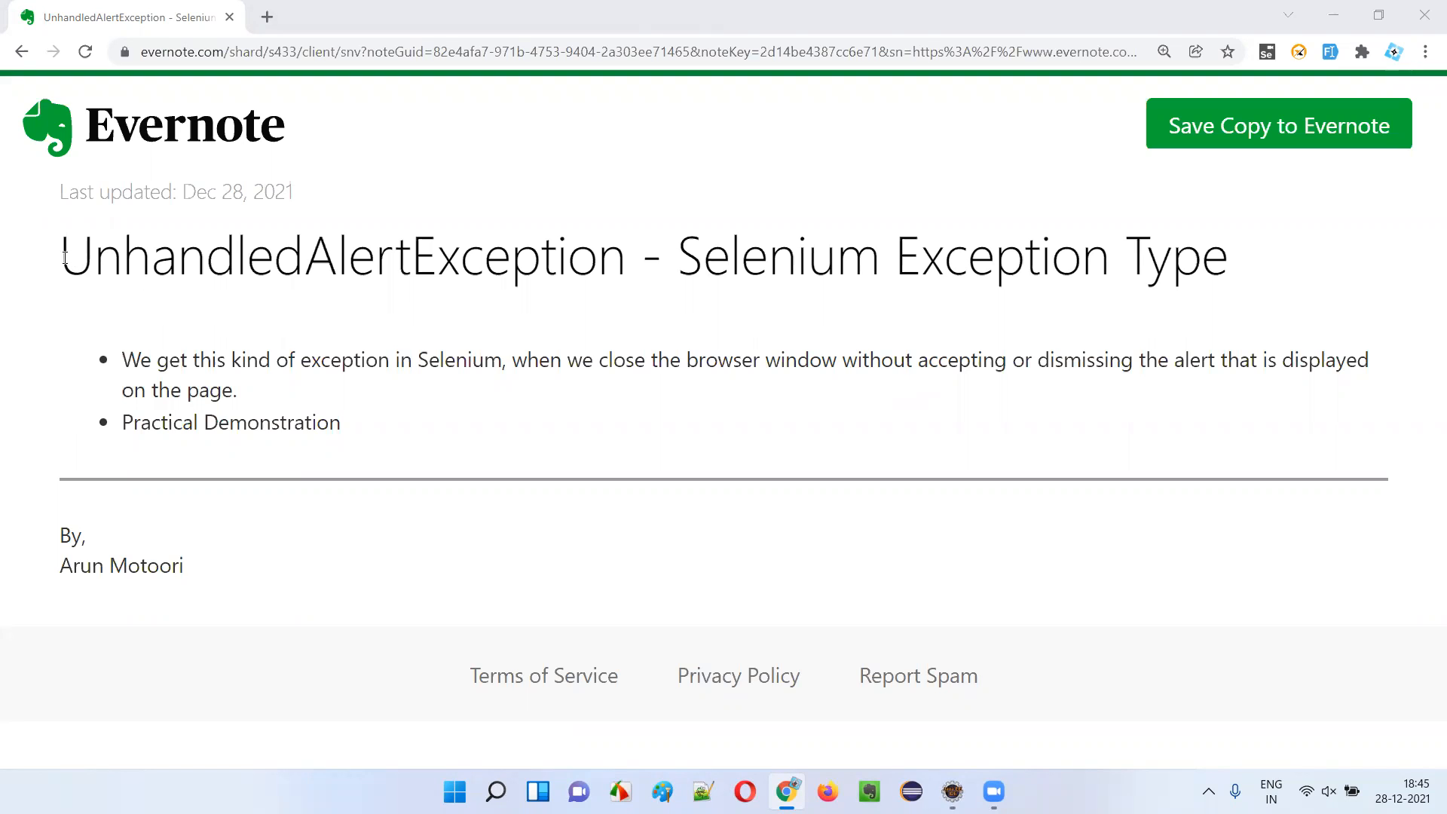
Step: Highlight the word UnhandledAlertException in the Evernote note title
{"action": "double_click", "coordinate": [339, 256]}
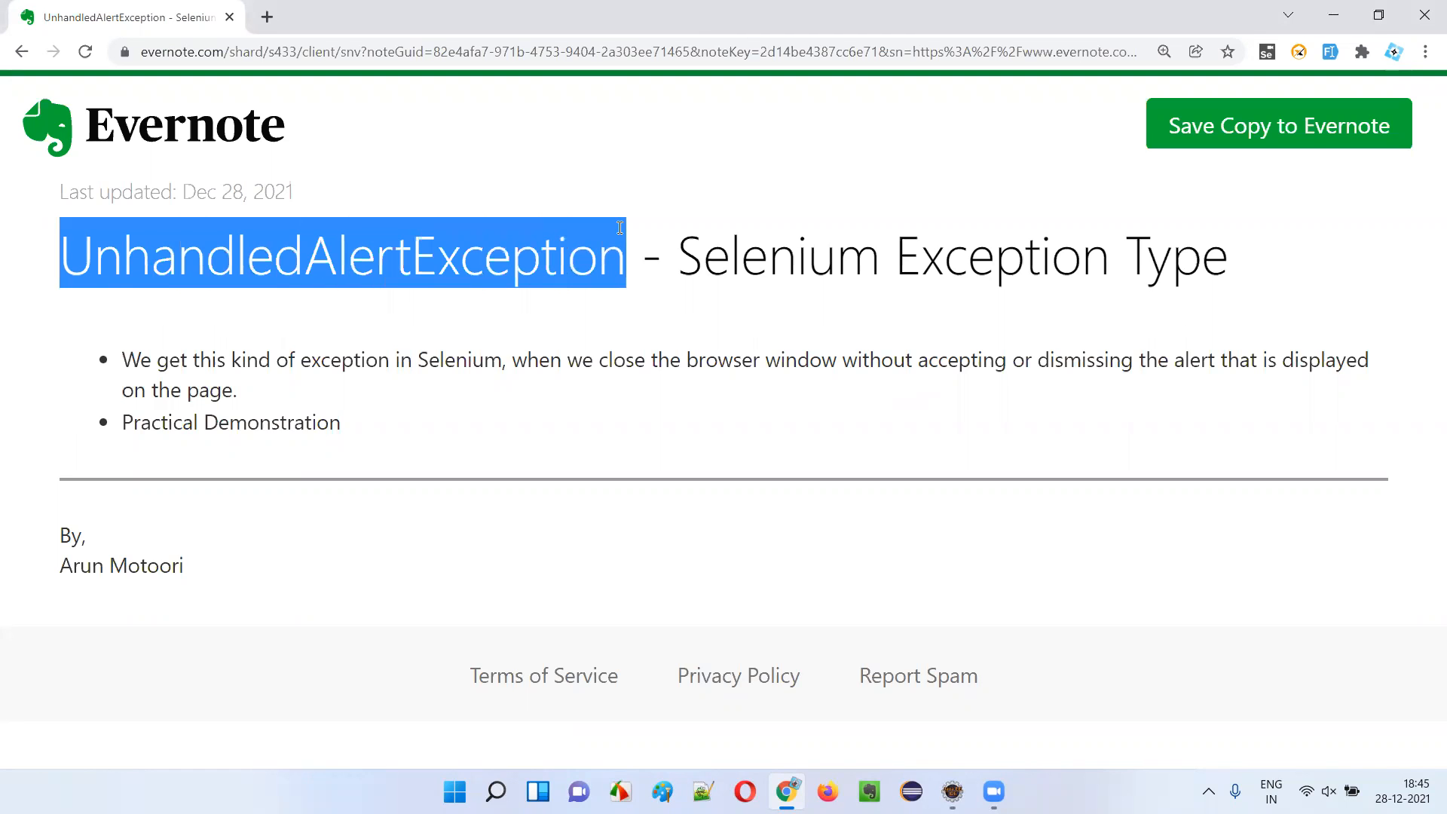
{"action": "mouse_move", "coordinate": [797, 324]}
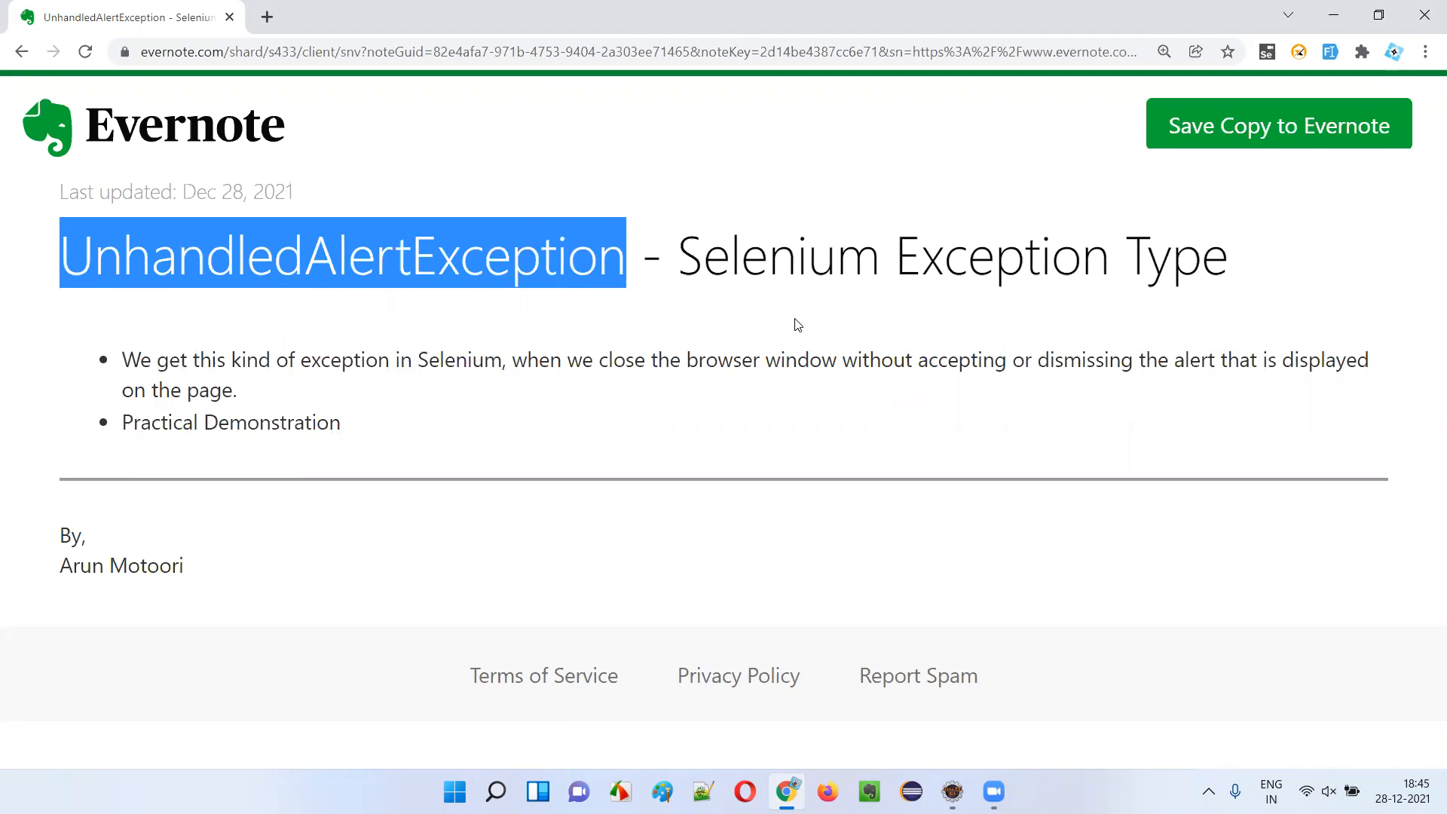
{"action": "mouse_move", "coordinate": [437, 312]}
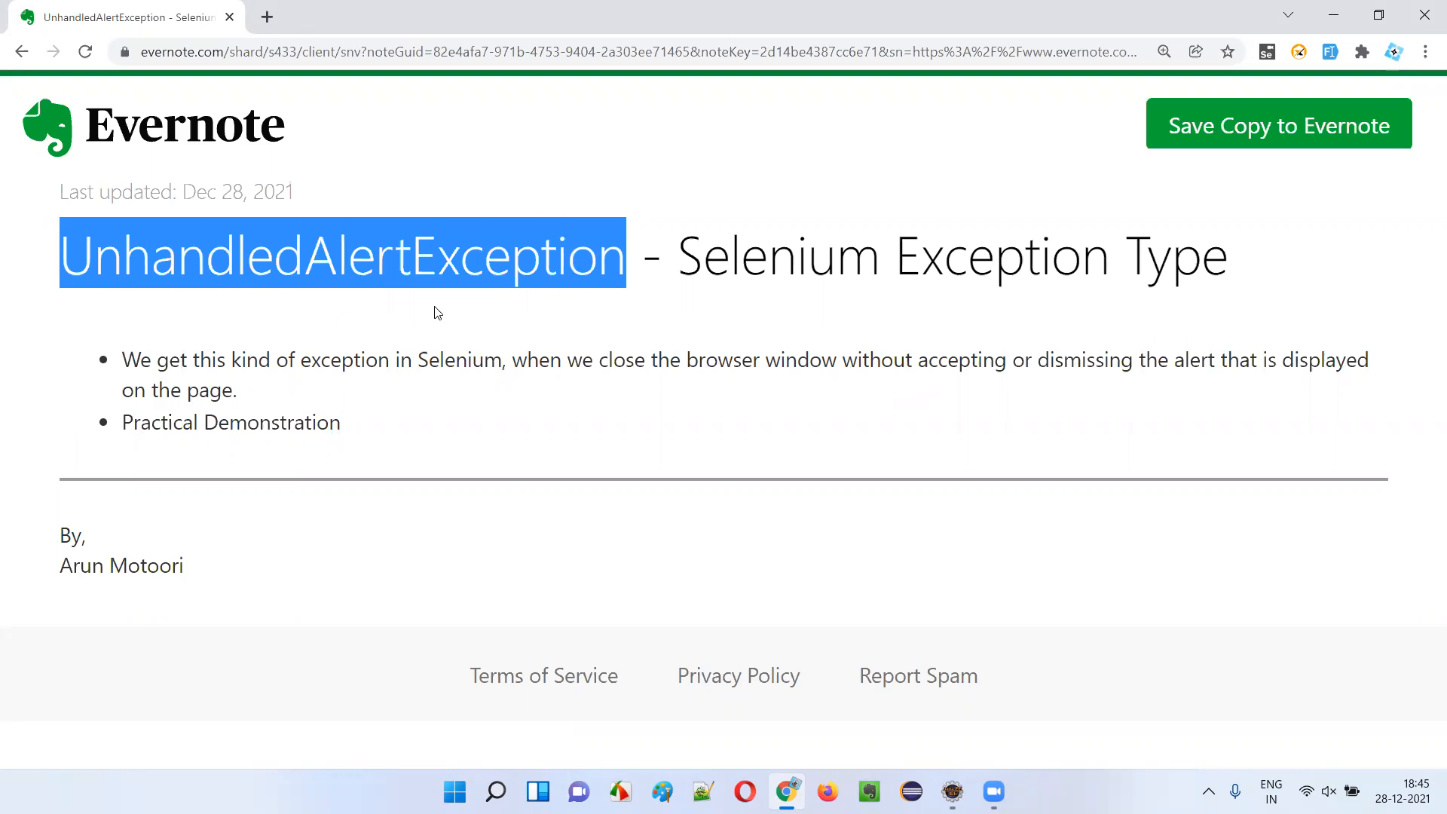
{"action": "mouse_move", "coordinate": [582, 335]}
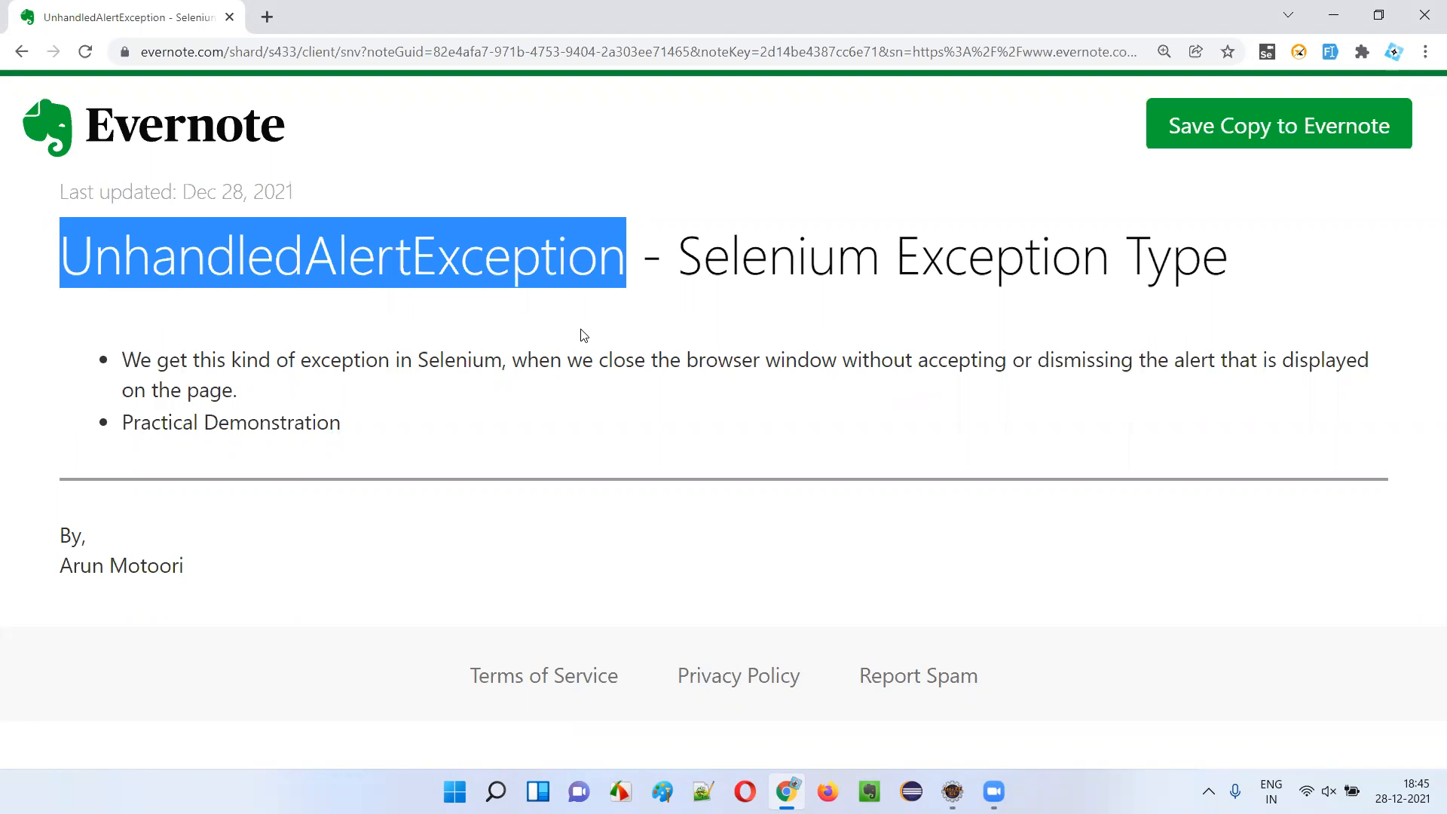
{"action": "mouse_move", "coordinate": [976, 397]}
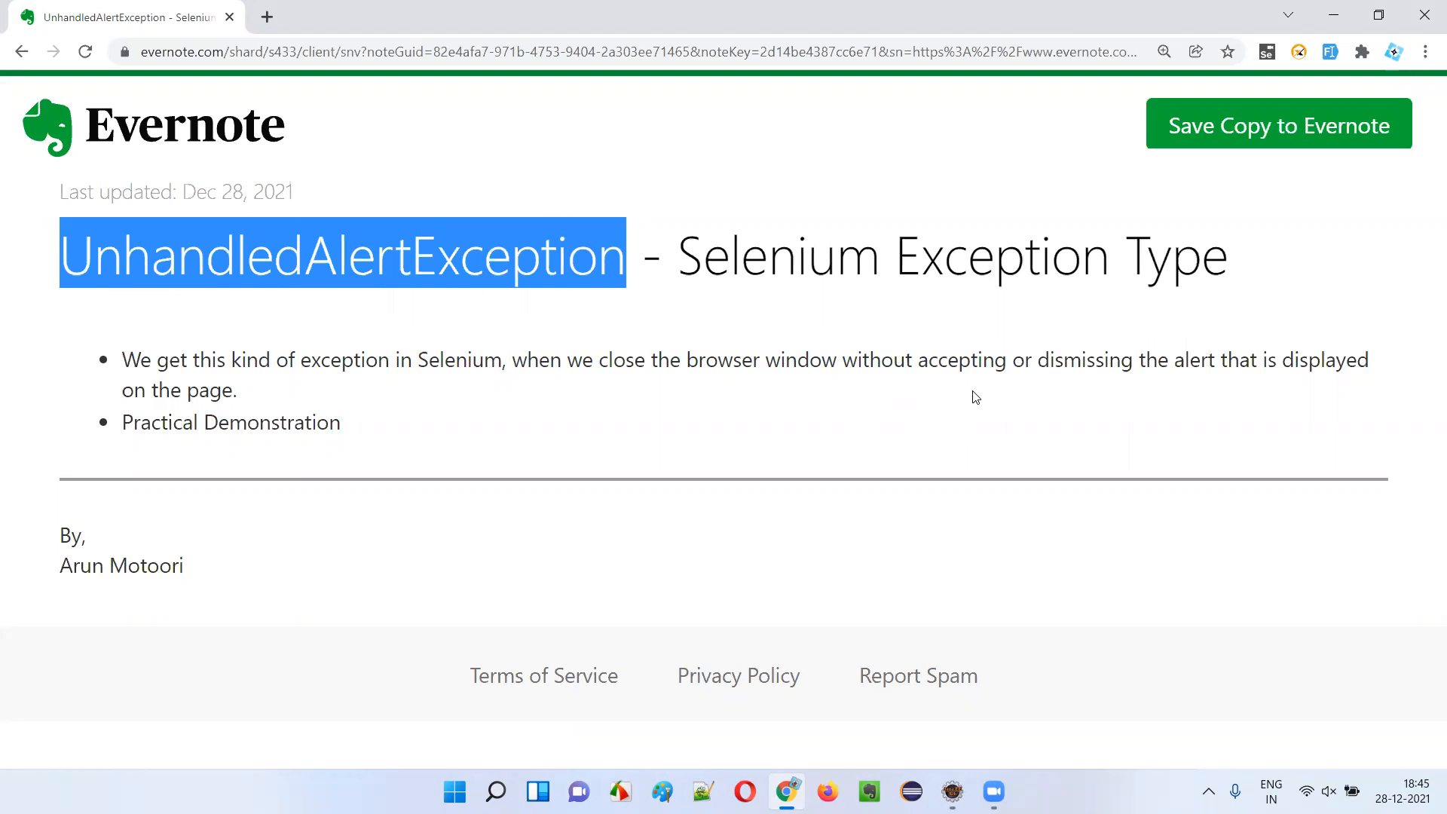
{"action": "mouse_move", "coordinate": [994, 387]}
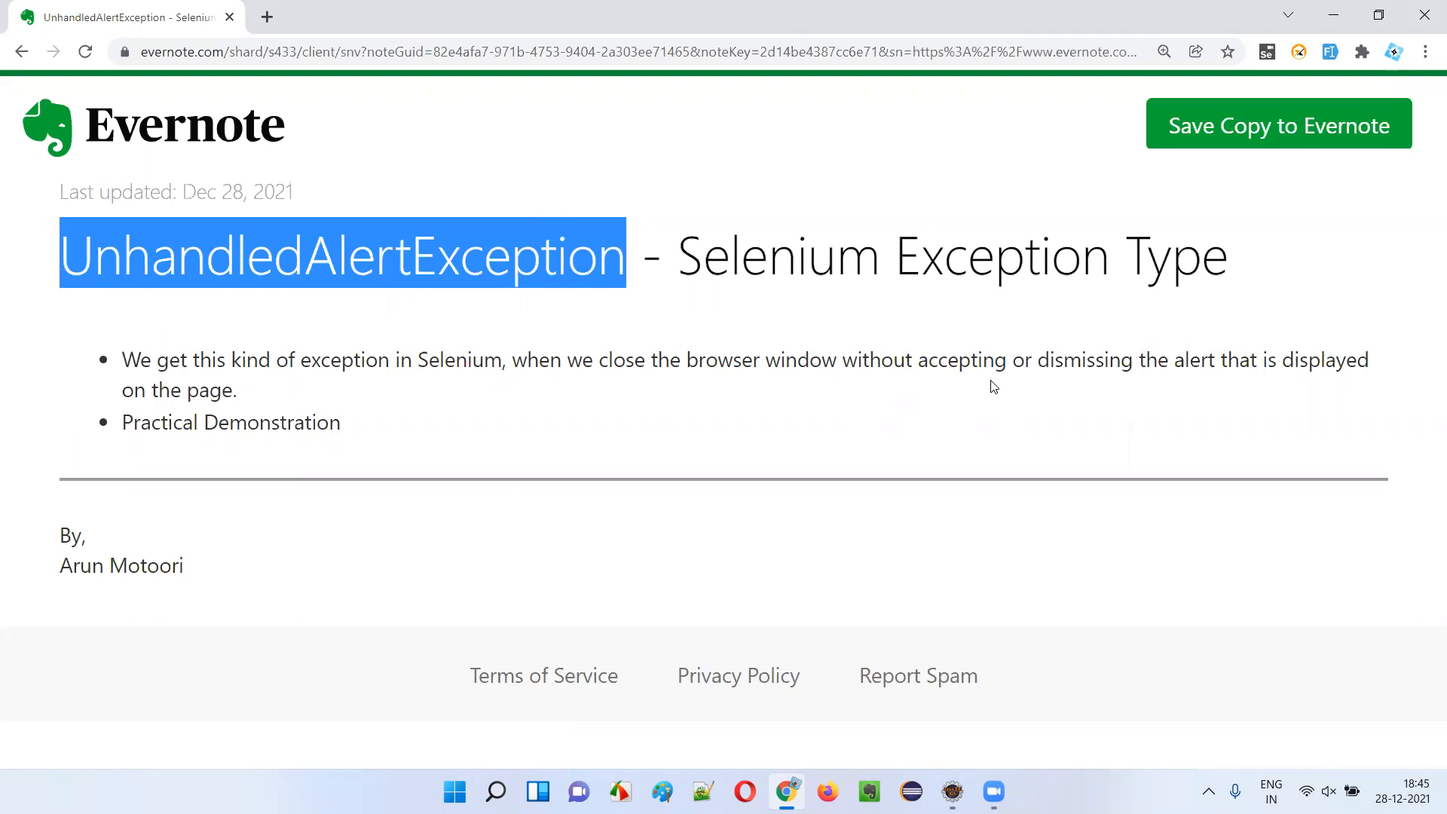
{"action": "mouse_move", "coordinate": [1200, 378]}
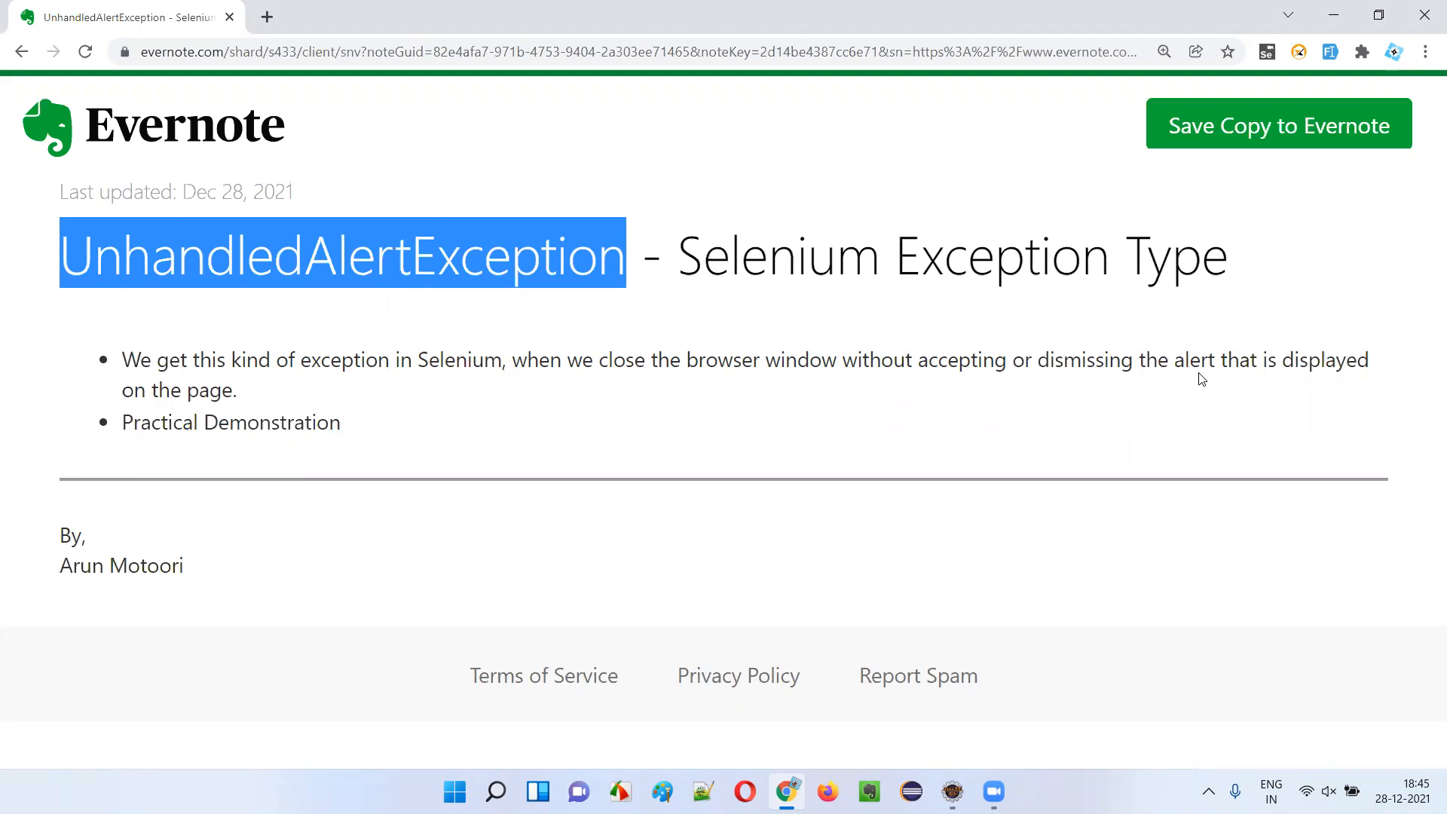
{"action": "mouse_move", "coordinate": [957, 675]}
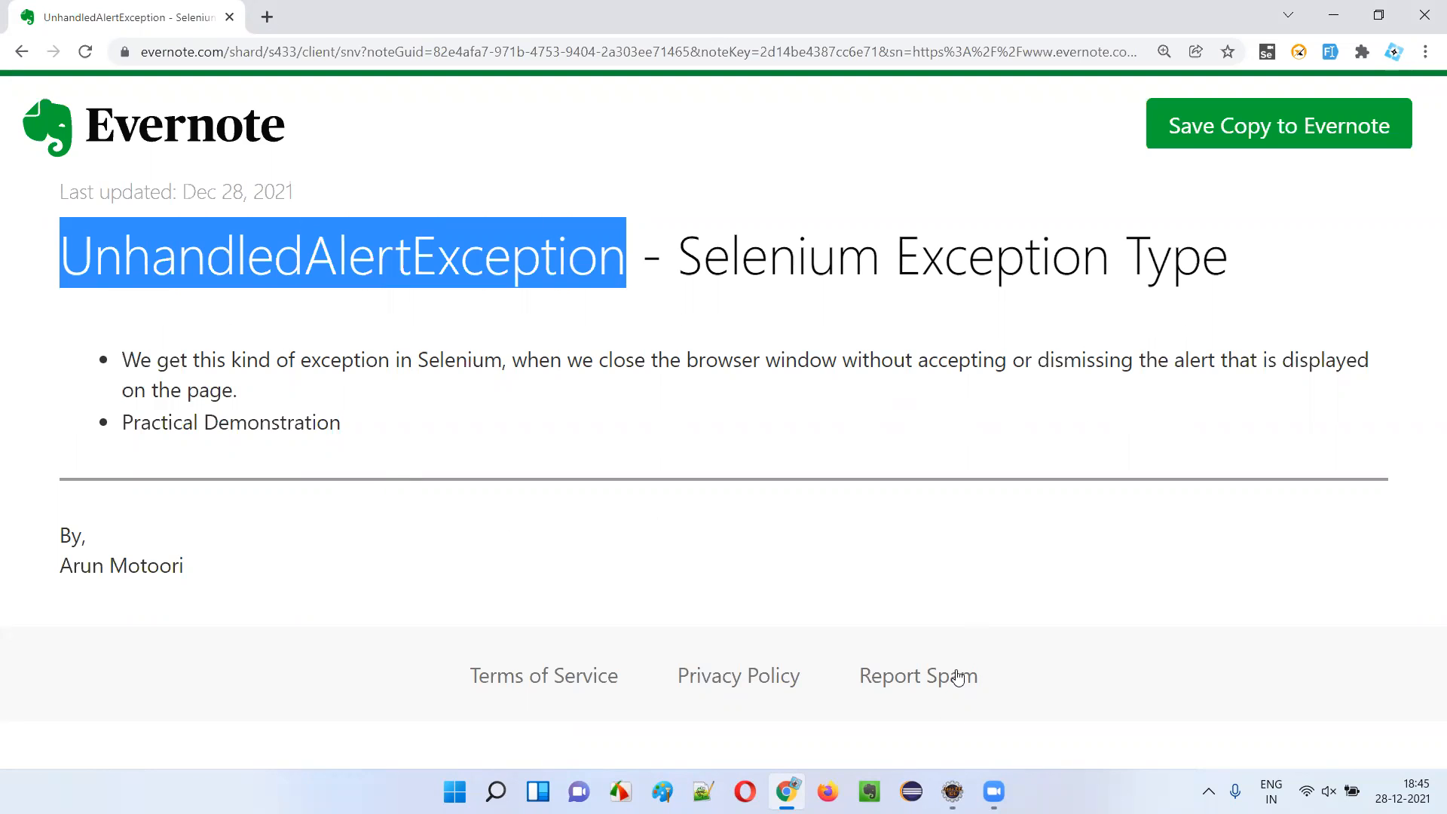
Step: Bring up Demo.java and select the ChromeDriver class name and the omayo.blogspot.com URL
{"action": "left_click", "coordinate": [953, 792]}
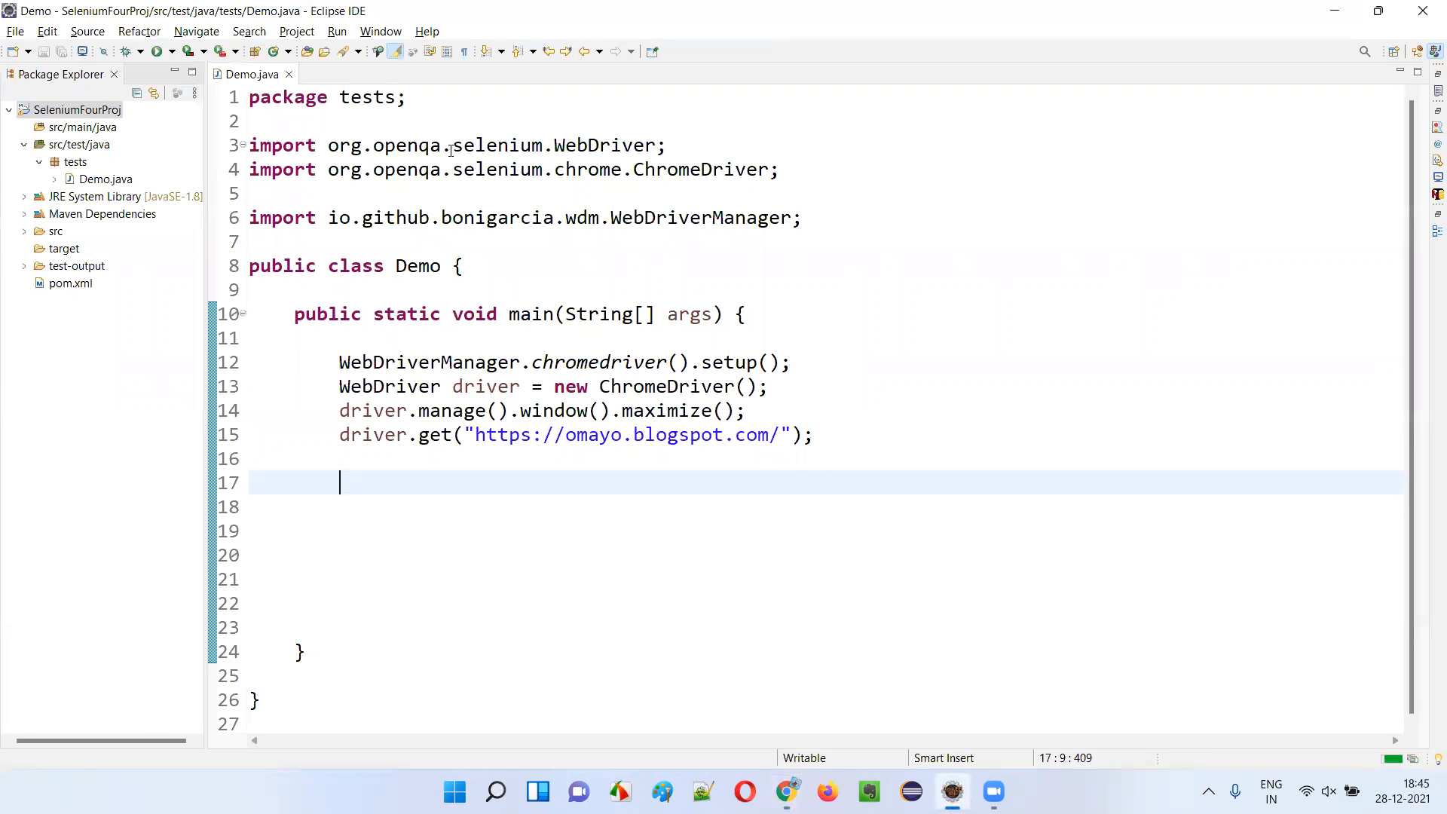
{"action": "left_click", "coordinate": [77, 108]}
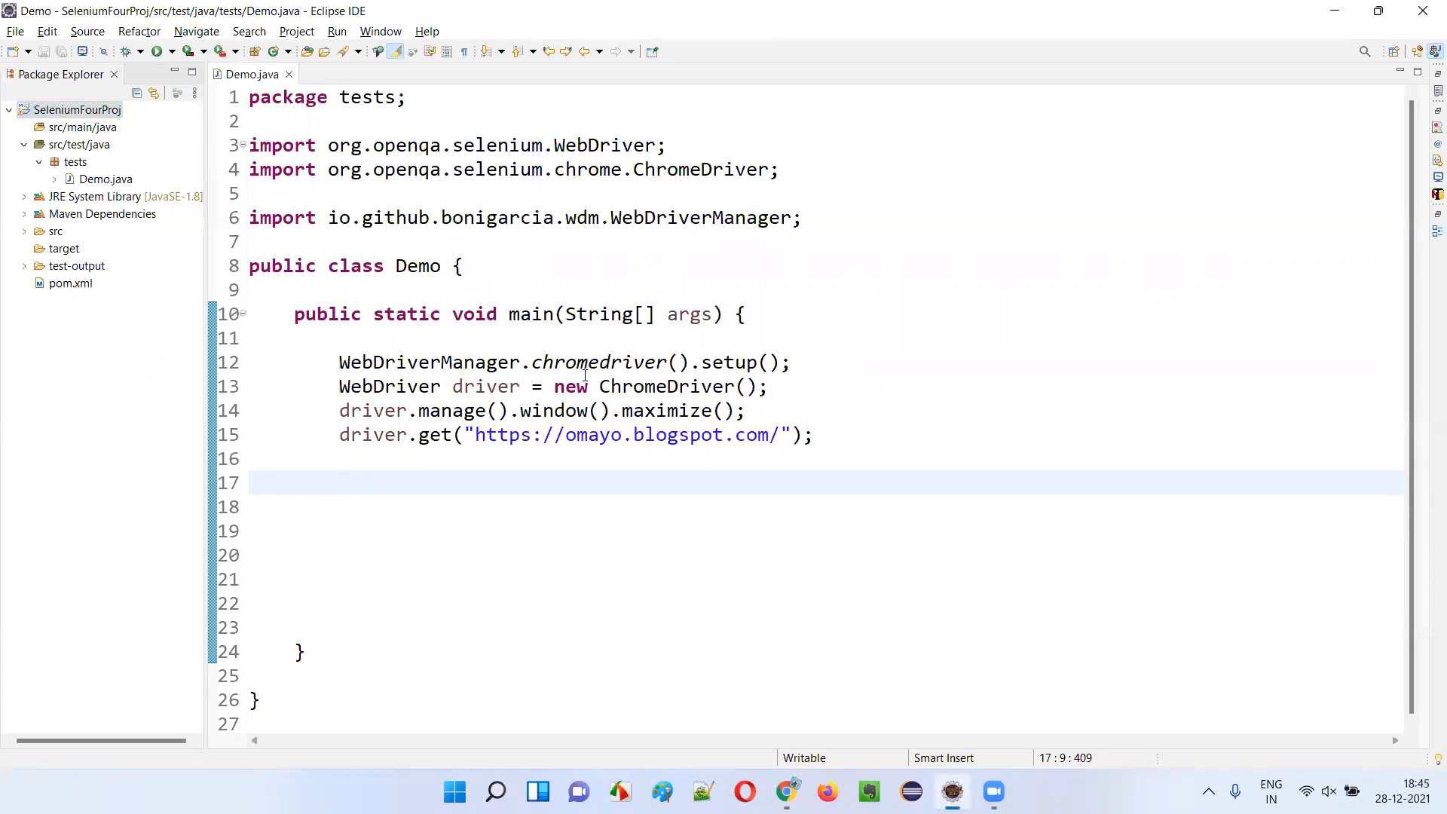
{"action": "left_click", "coordinate": [342, 483]}
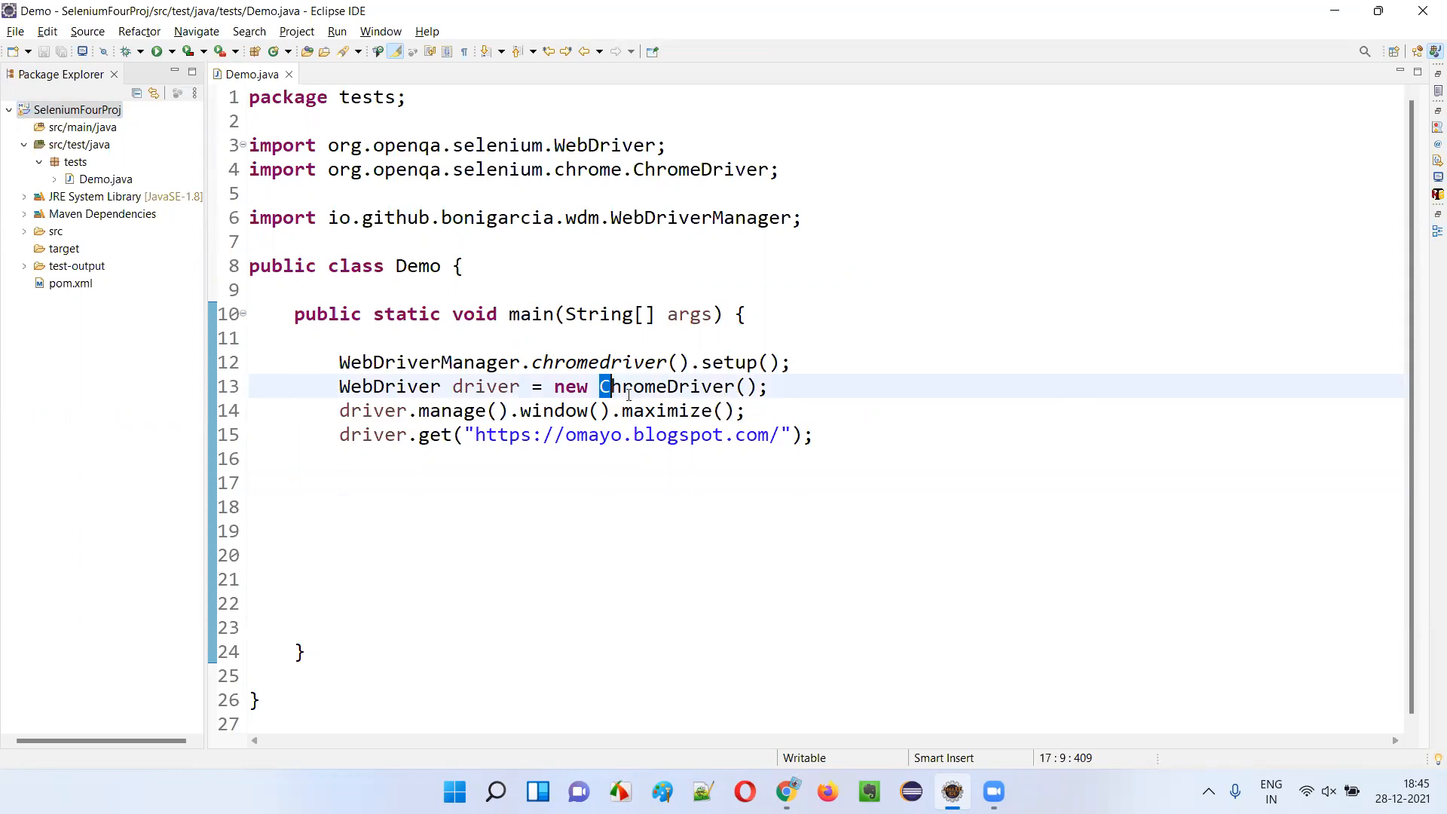
{"action": "double_click", "coordinate": [673, 410]}
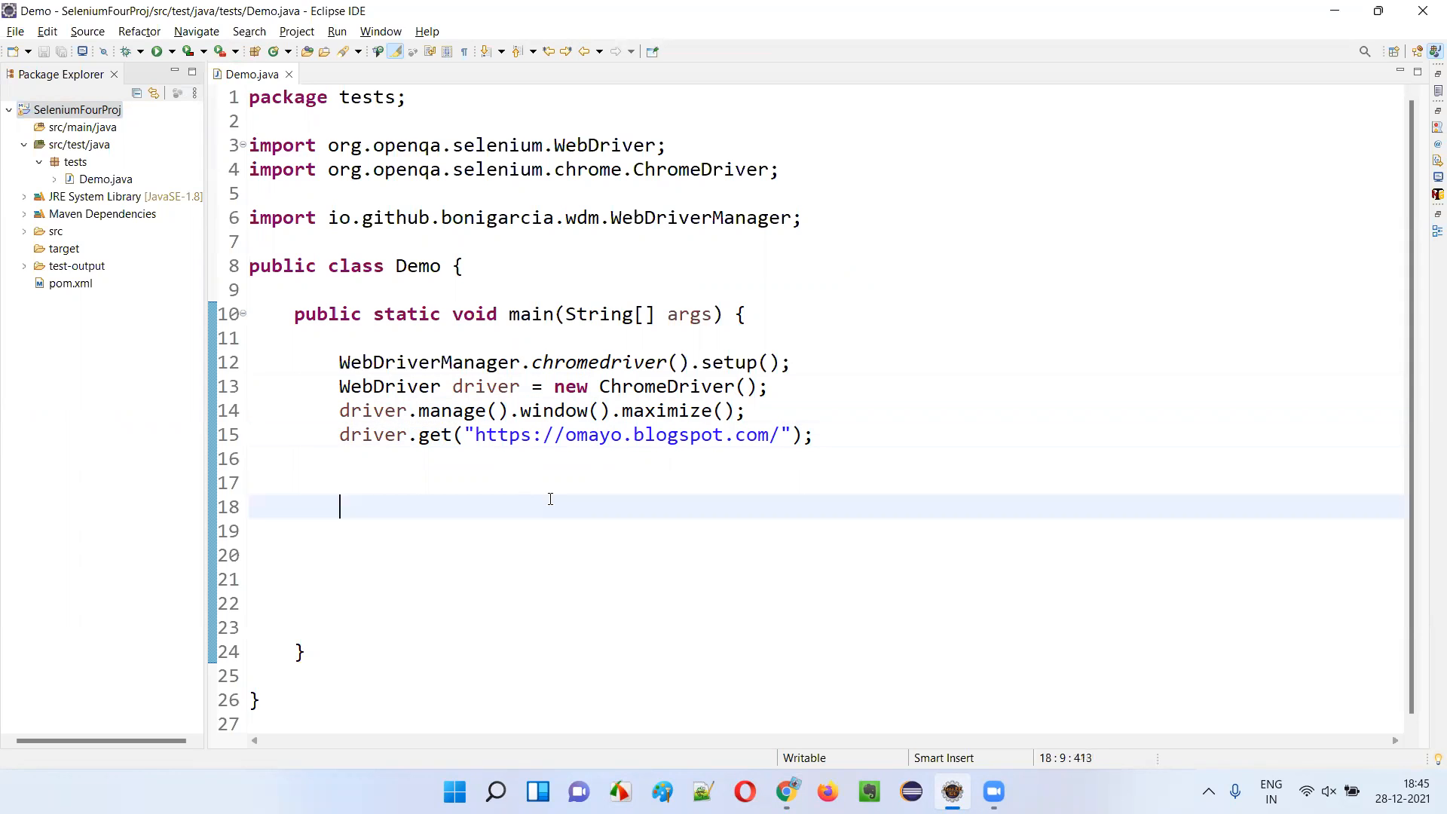
{"action": "double_click", "coordinate": [627, 434]}
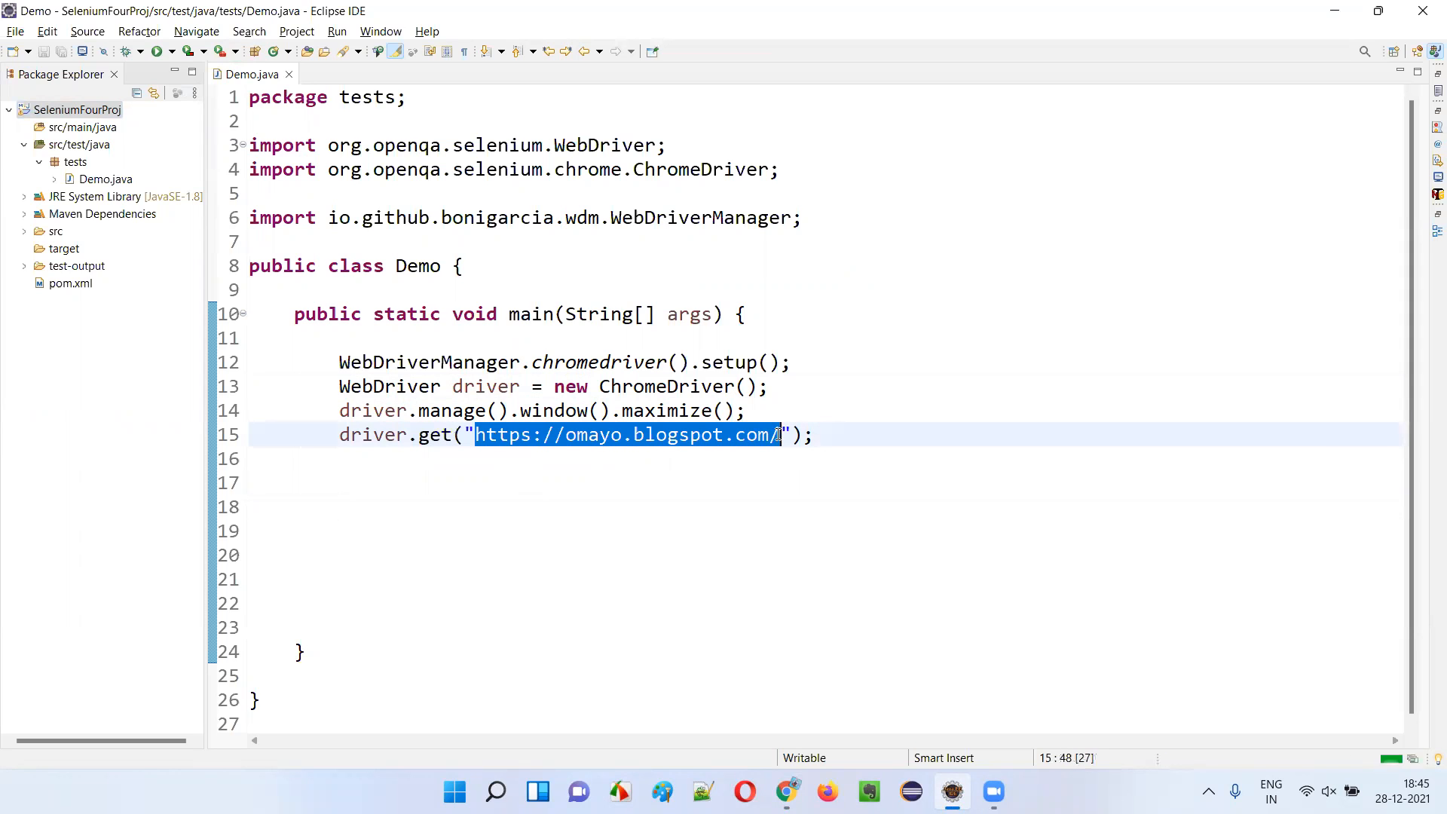
Step: Load omayo.blogspot.com in a new Chrome tab and scroll to the alert demo
{"action": "left_click", "coordinate": [785, 791]}
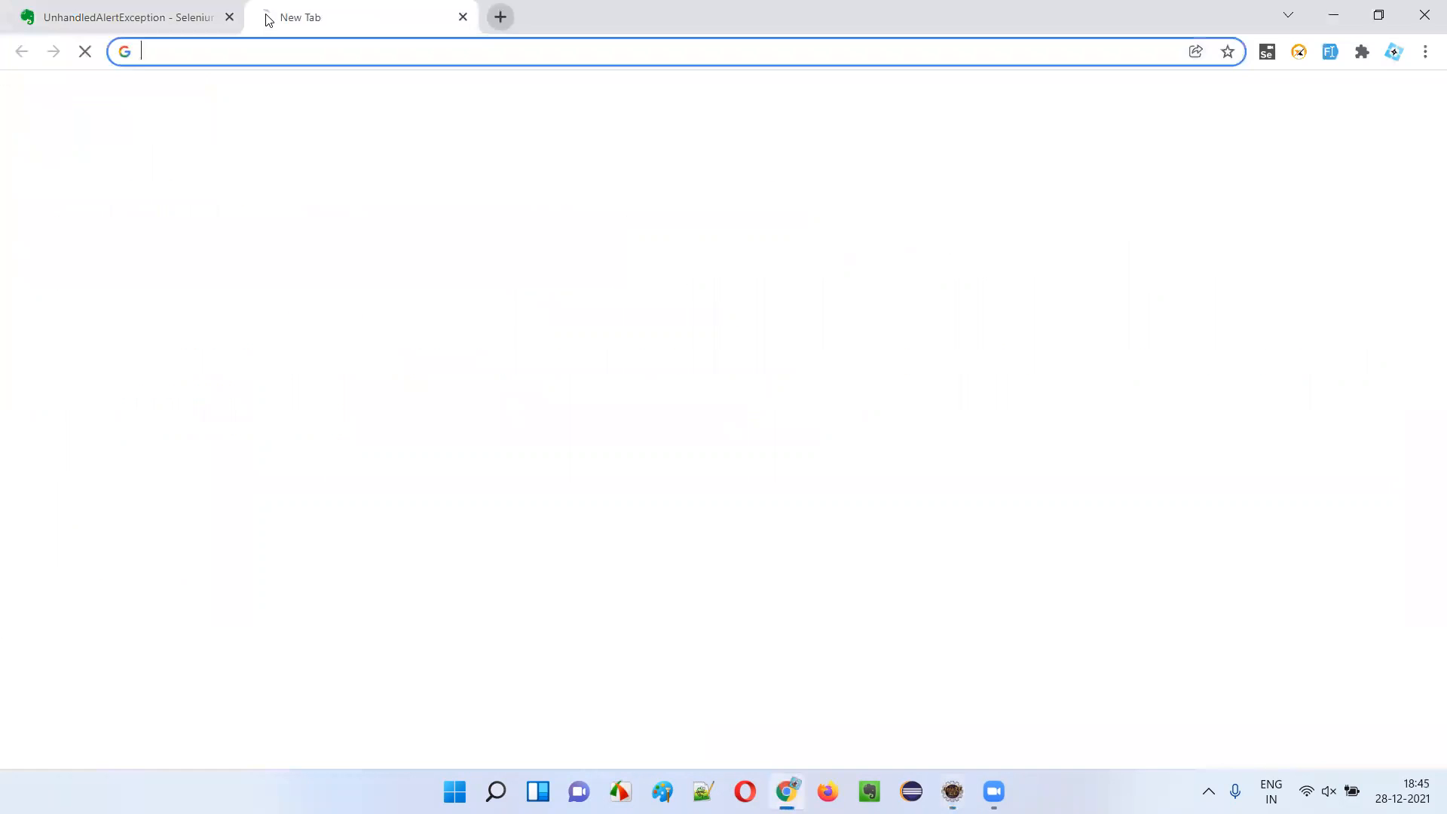
{"action": "type", "text": "omayo.blogspot.com"}
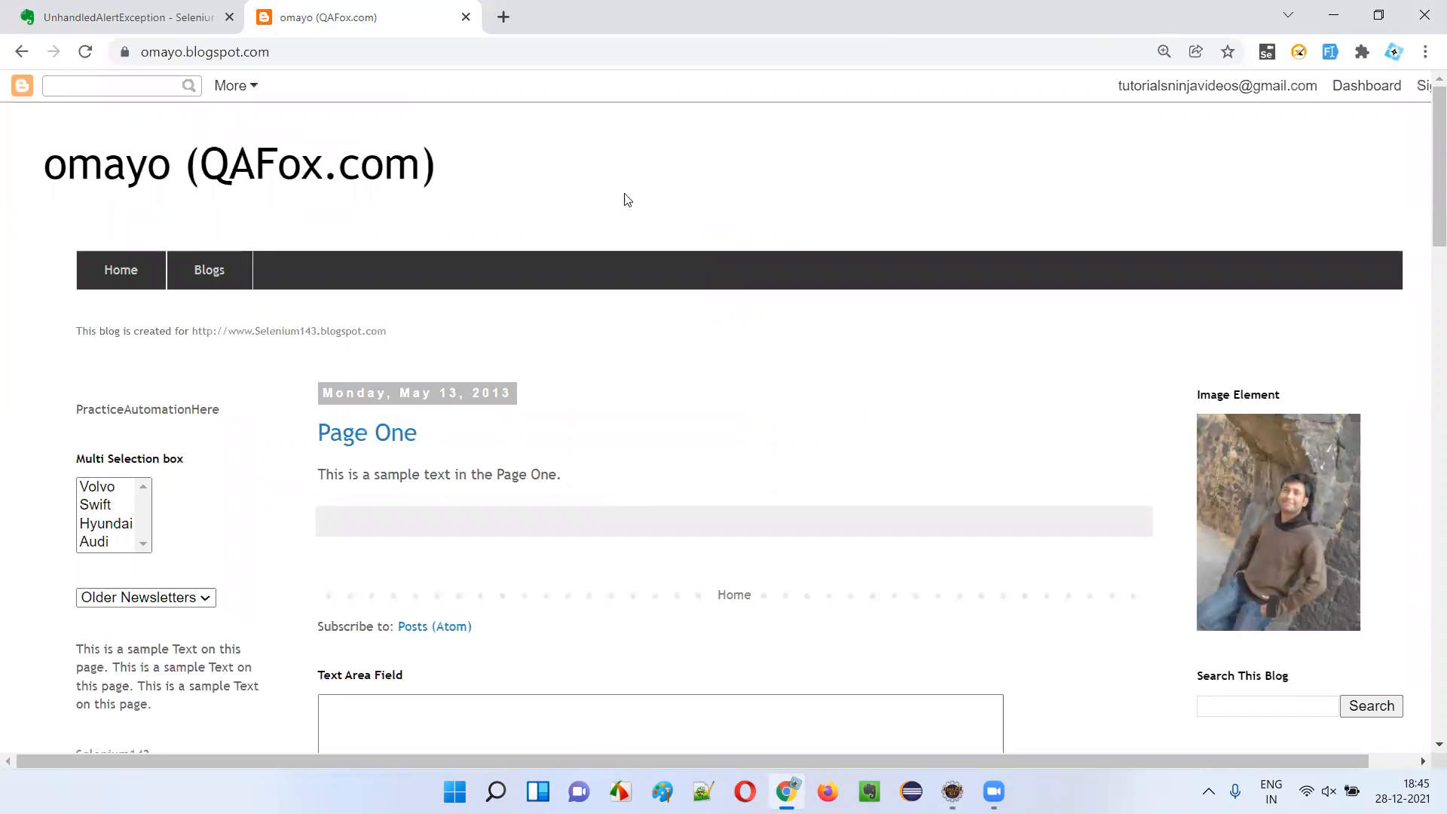
{"action": "scroll", "scroll_direction": "down", "scroll_amount": 3}
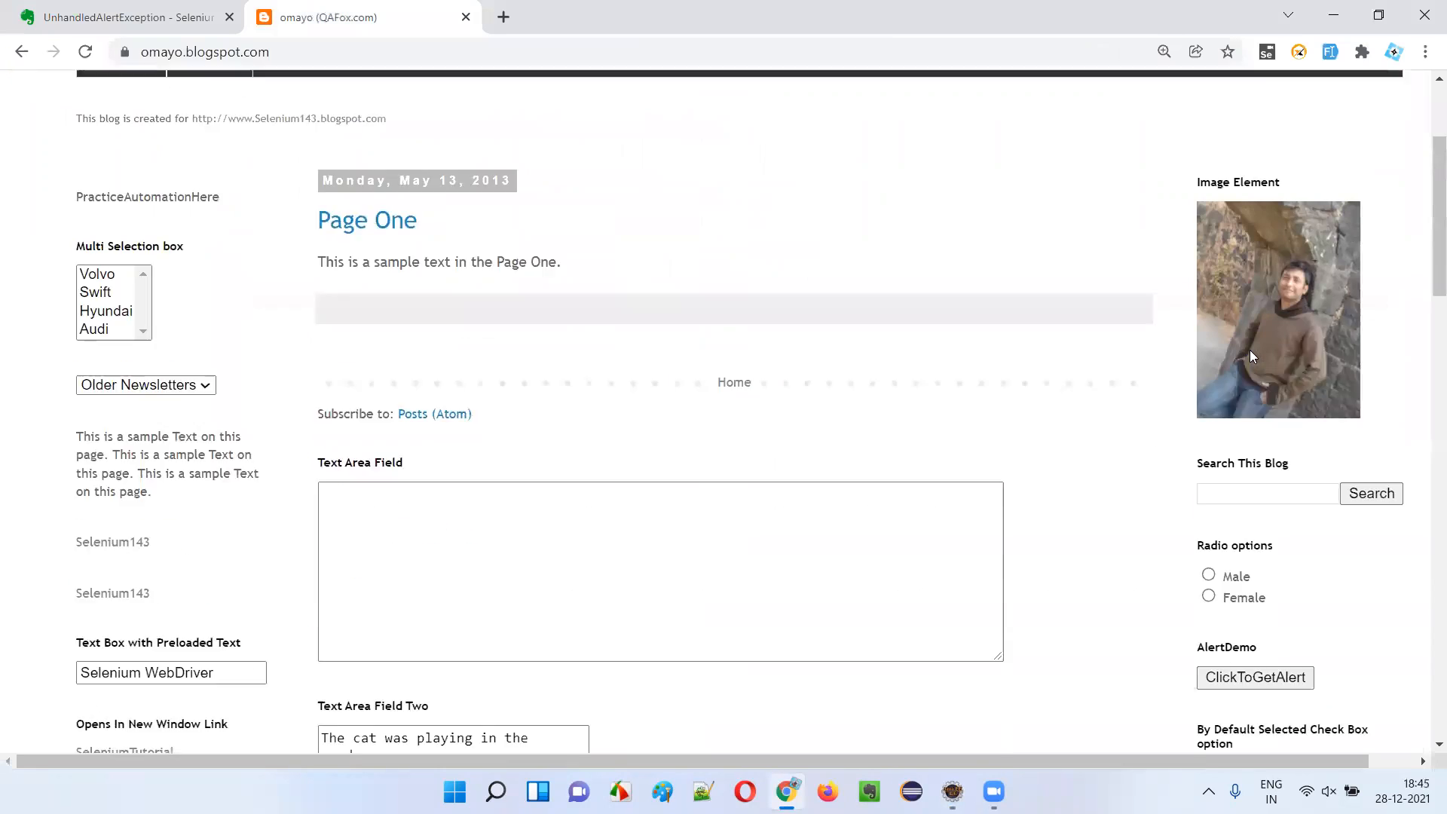
{"action": "scroll", "scroll_direction": "down", "scroll_amount": 3}
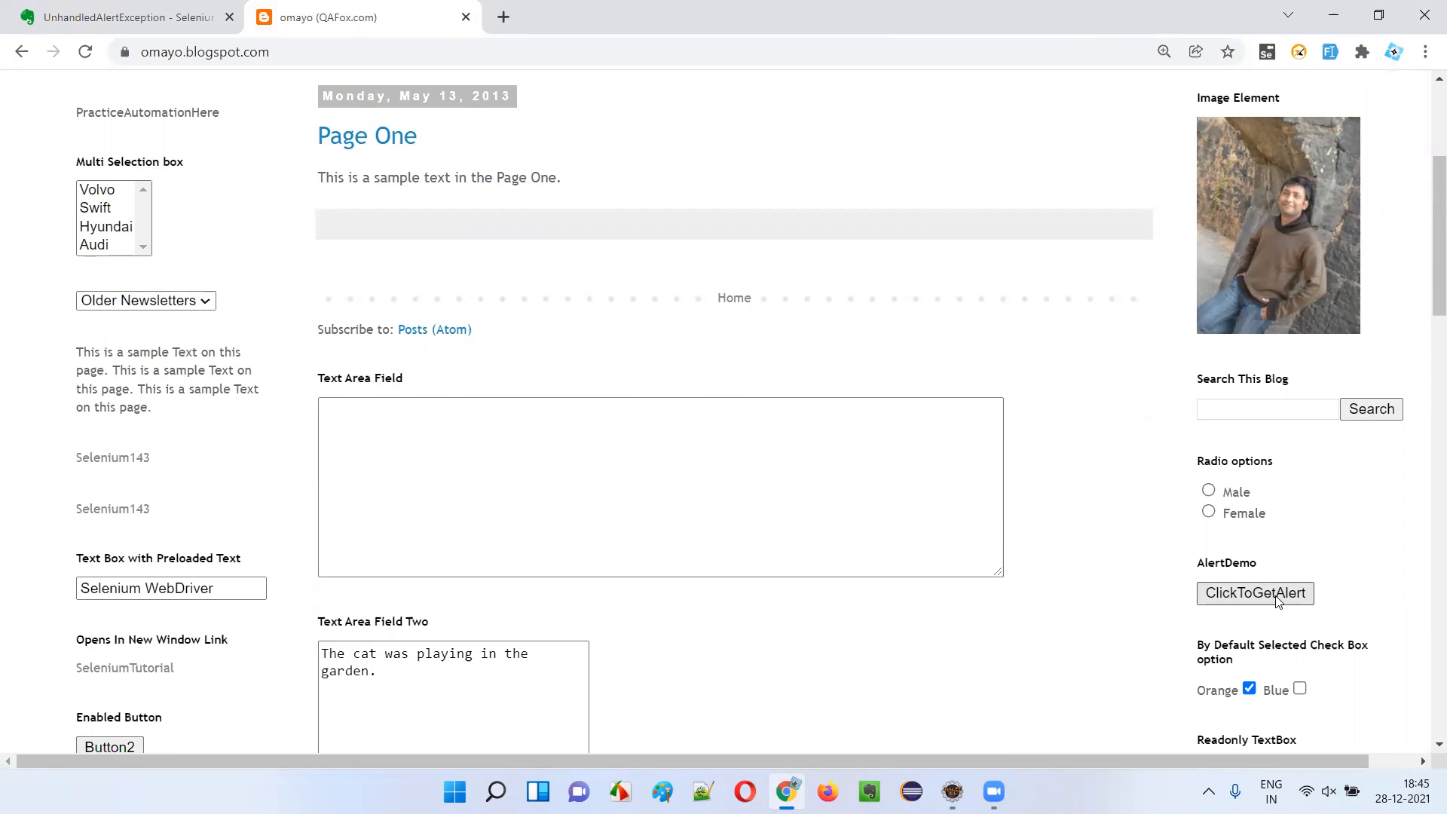
Step: Trigger the ClickToGetAlert demo and dismiss the Hello alert with OK
{"action": "left_click", "coordinate": [1256, 592]}
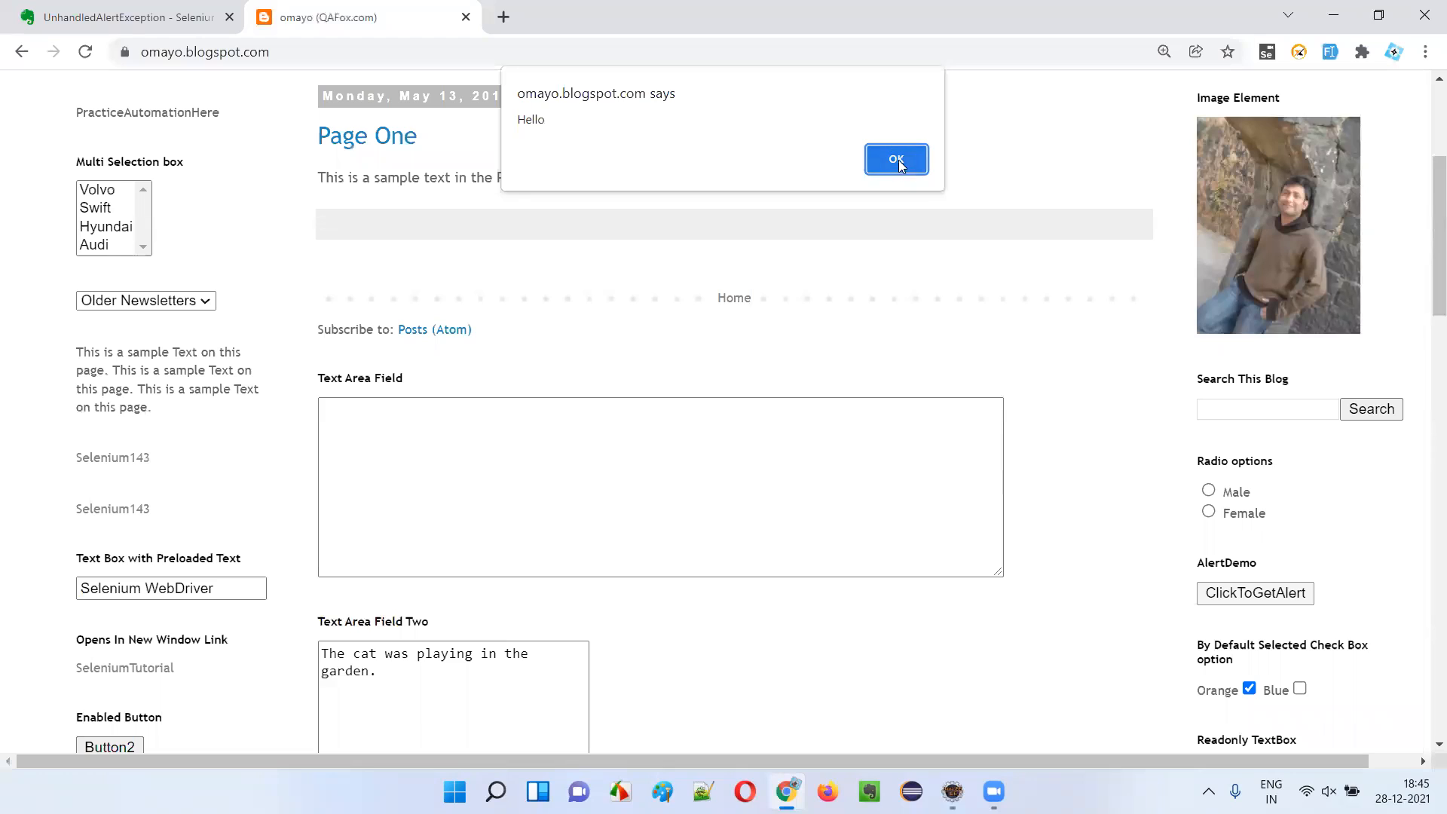
{"action": "mouse_move", "coordinate": [683, 157]}
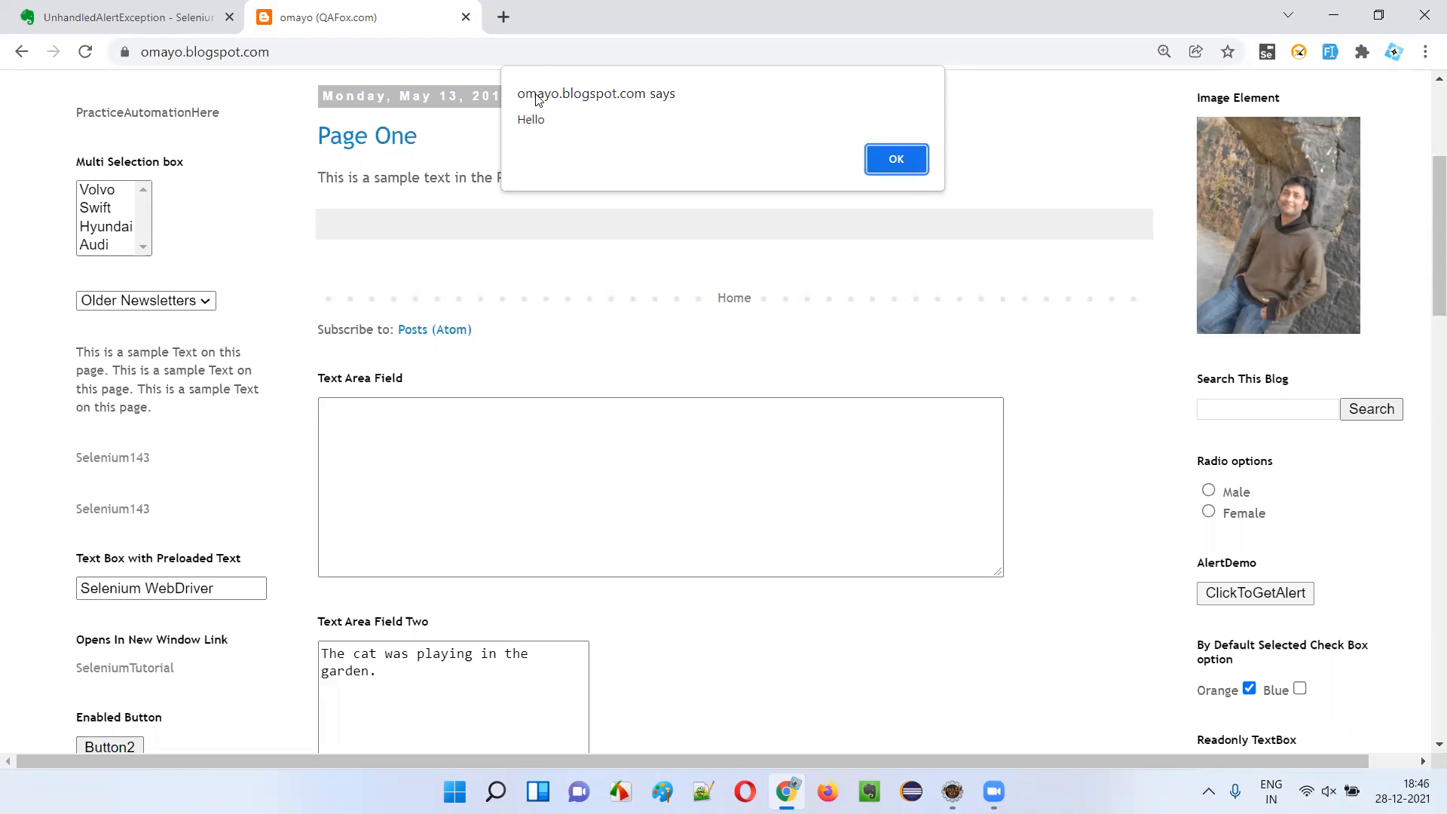
{"action": "mouse_move", "coordinate": [466, 43]}
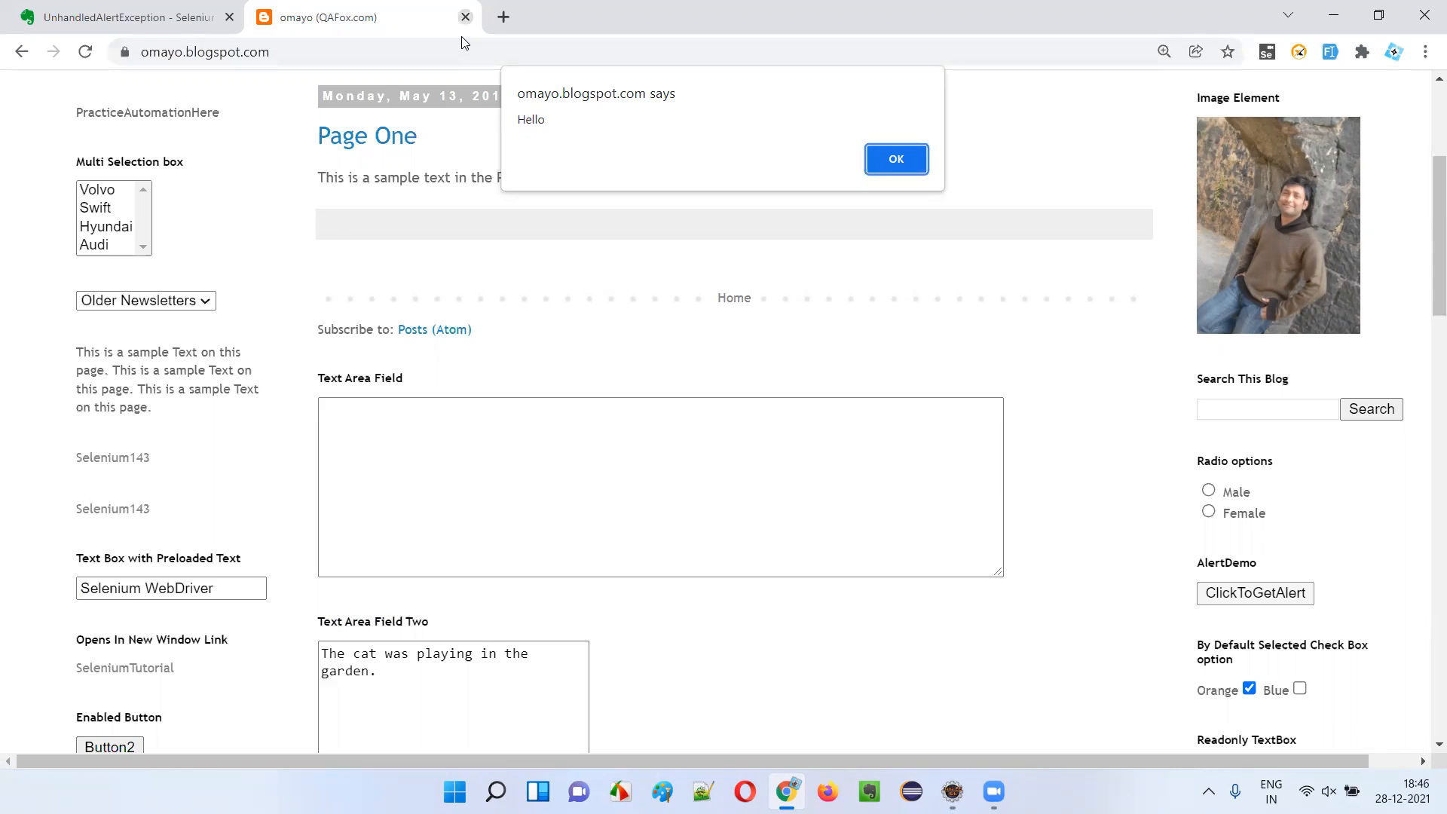
{"action": "left_click", "coordinate": [894, 159]}
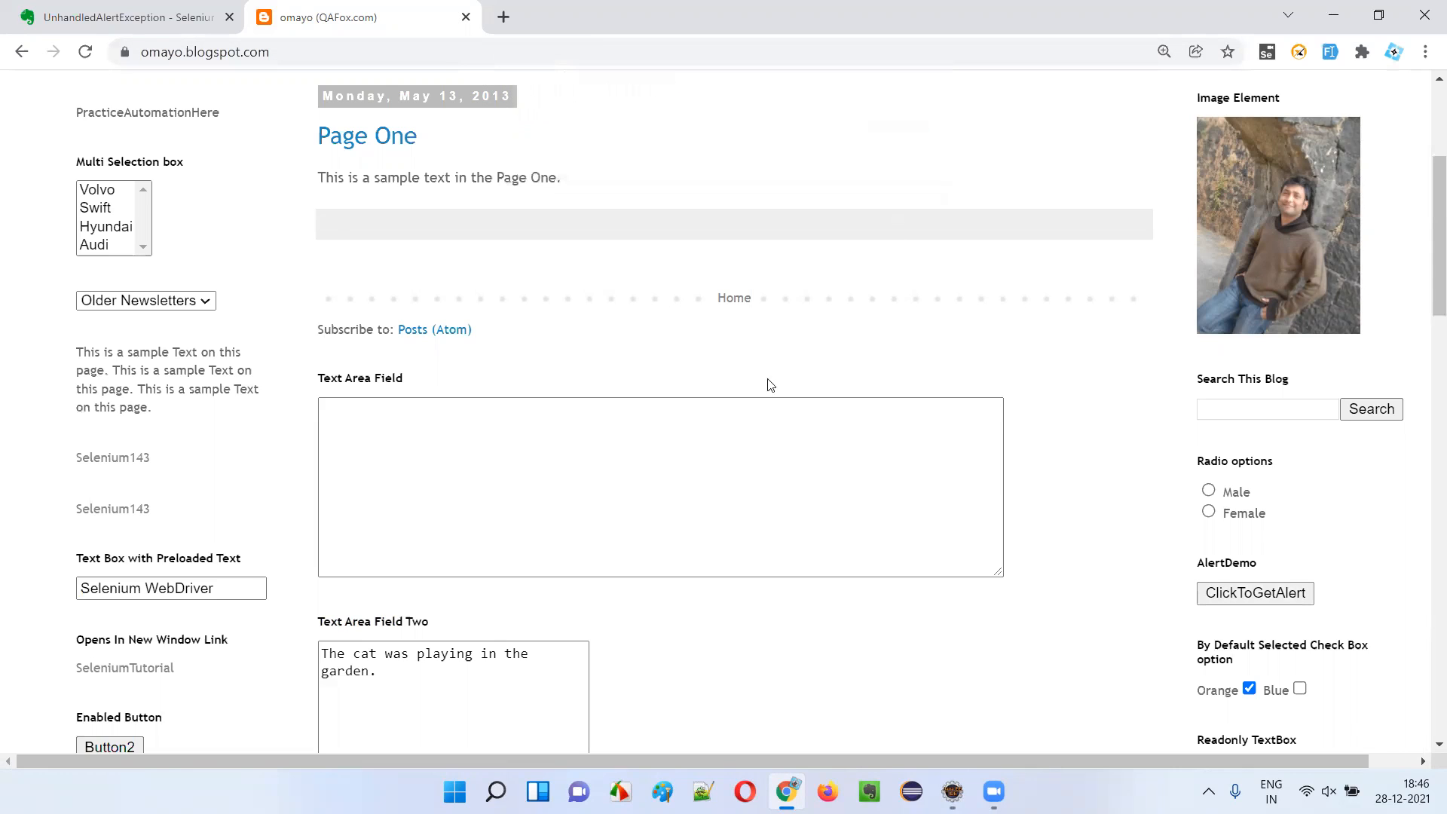
{"action": "scroll", "scroll_direction": "down", "scroll_amount": 3}
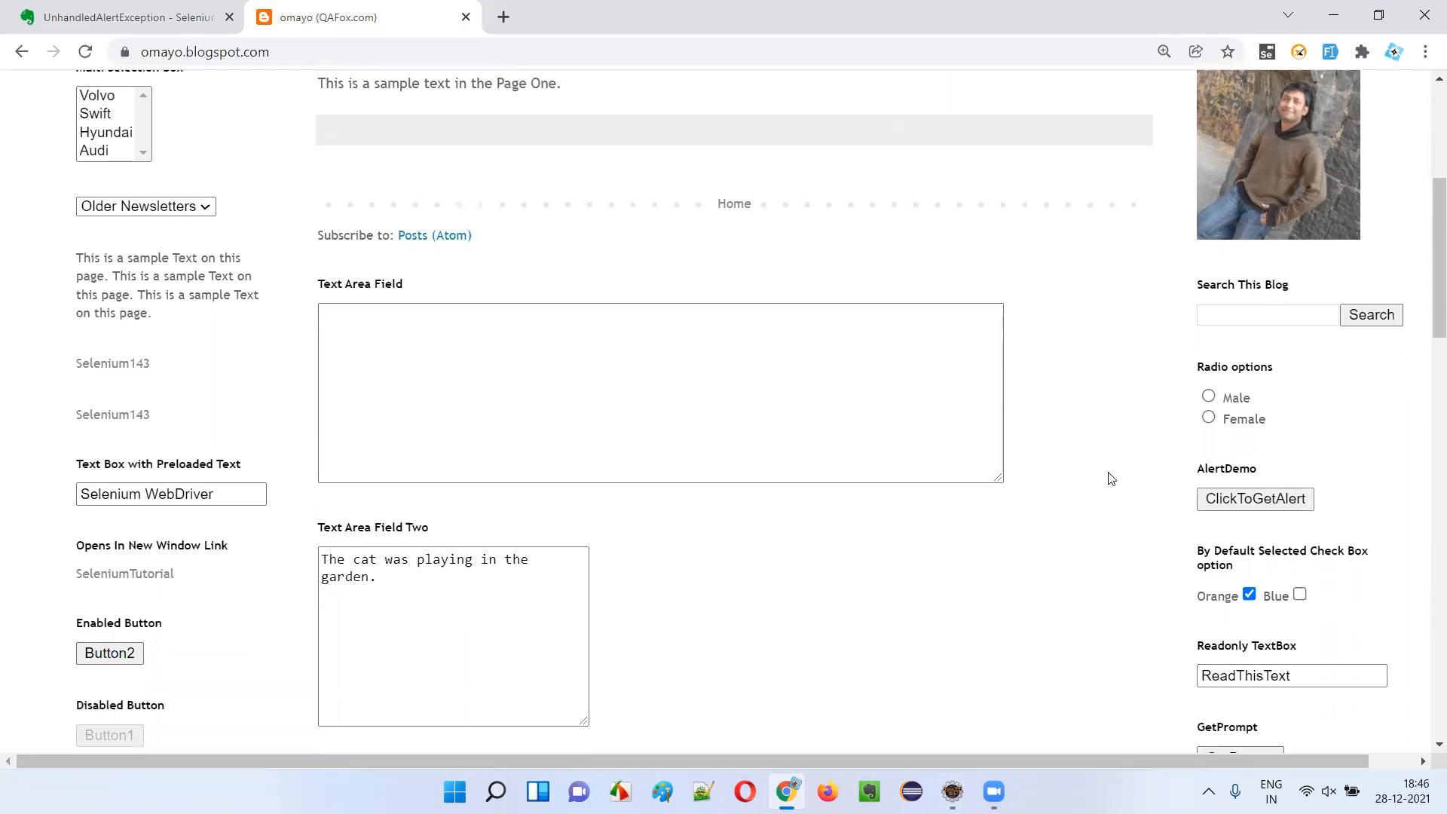
{"action": "left_click", "coordinate": [951, 791]}
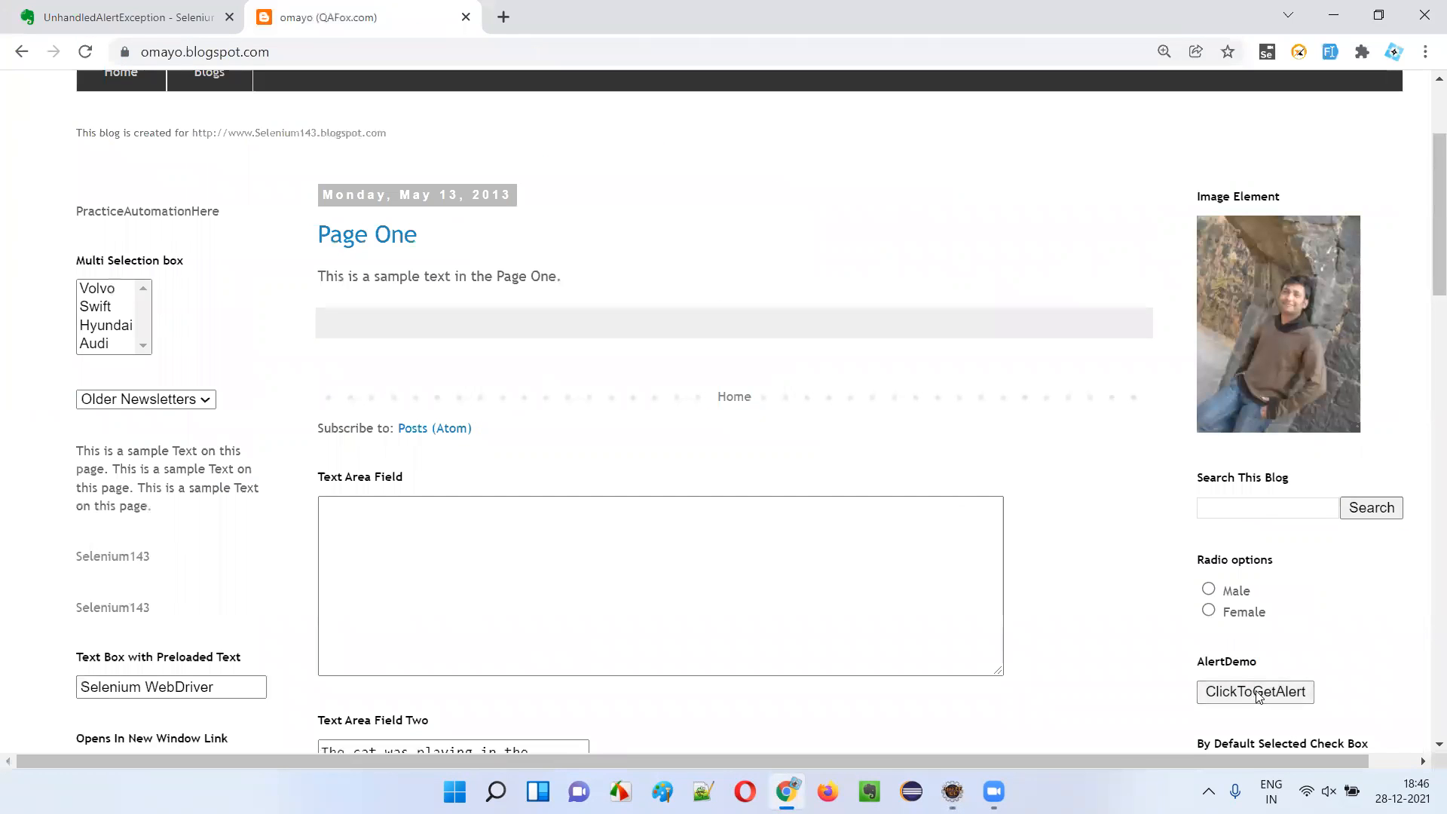
Step: Inspect the ClickToGetAlert button in DevTools and select its id="alert1" attribute
{"action": "key", "text": "F12"}
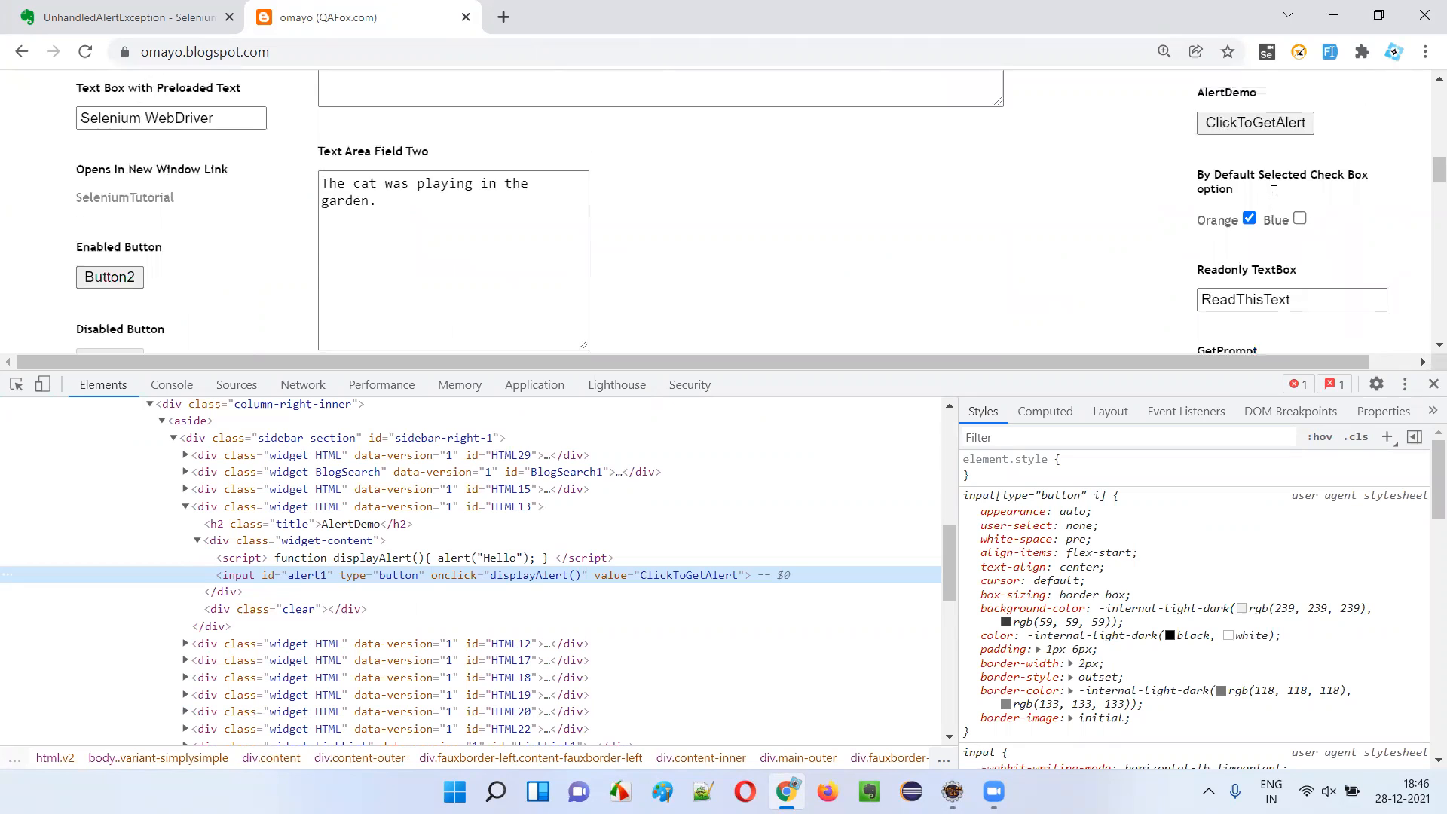
{"action": "scroll", "scroll_direction": "up", "scroll_amount": 3}
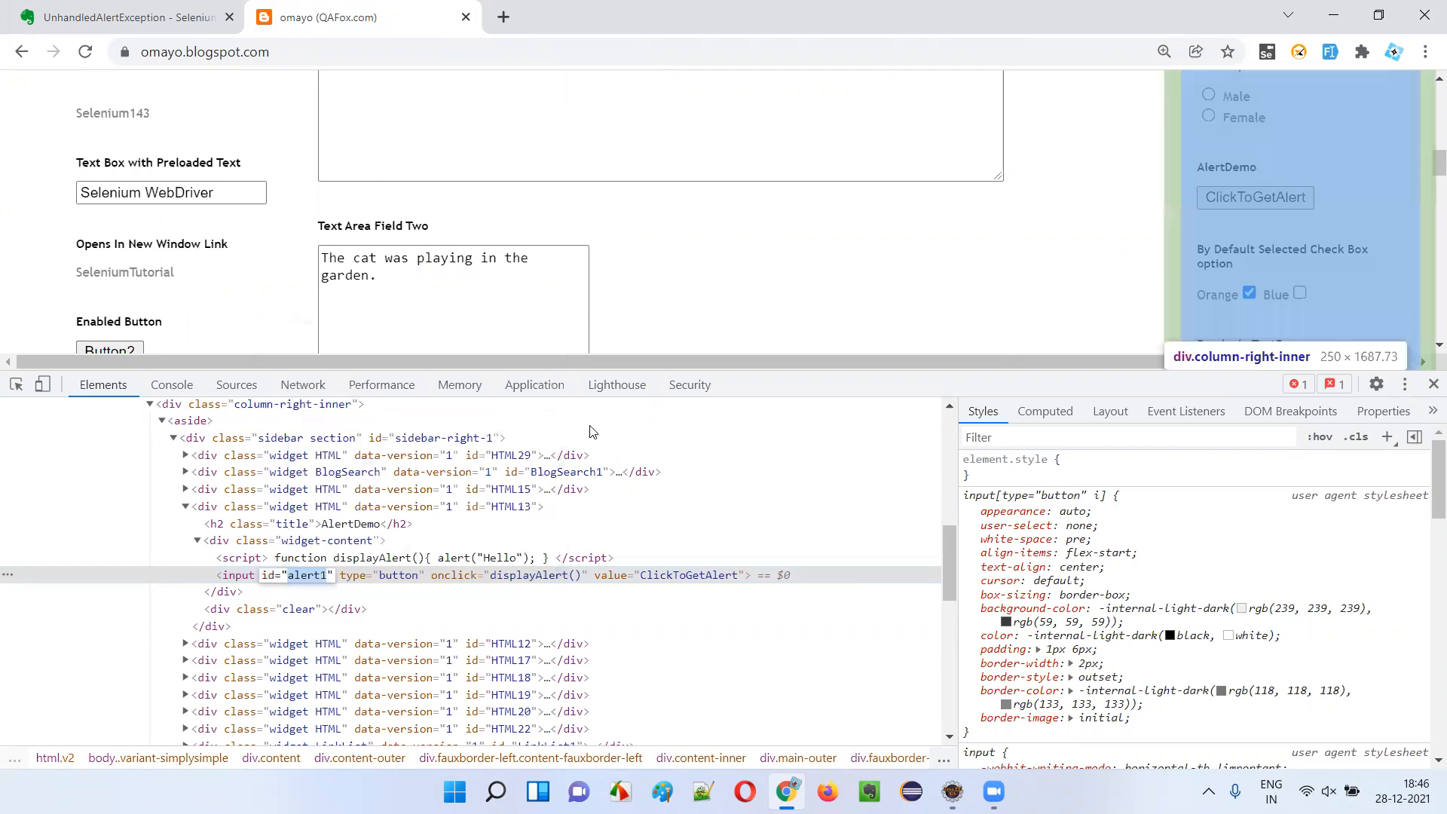
{"action": "left_click", "coordinate": [951, 792]}
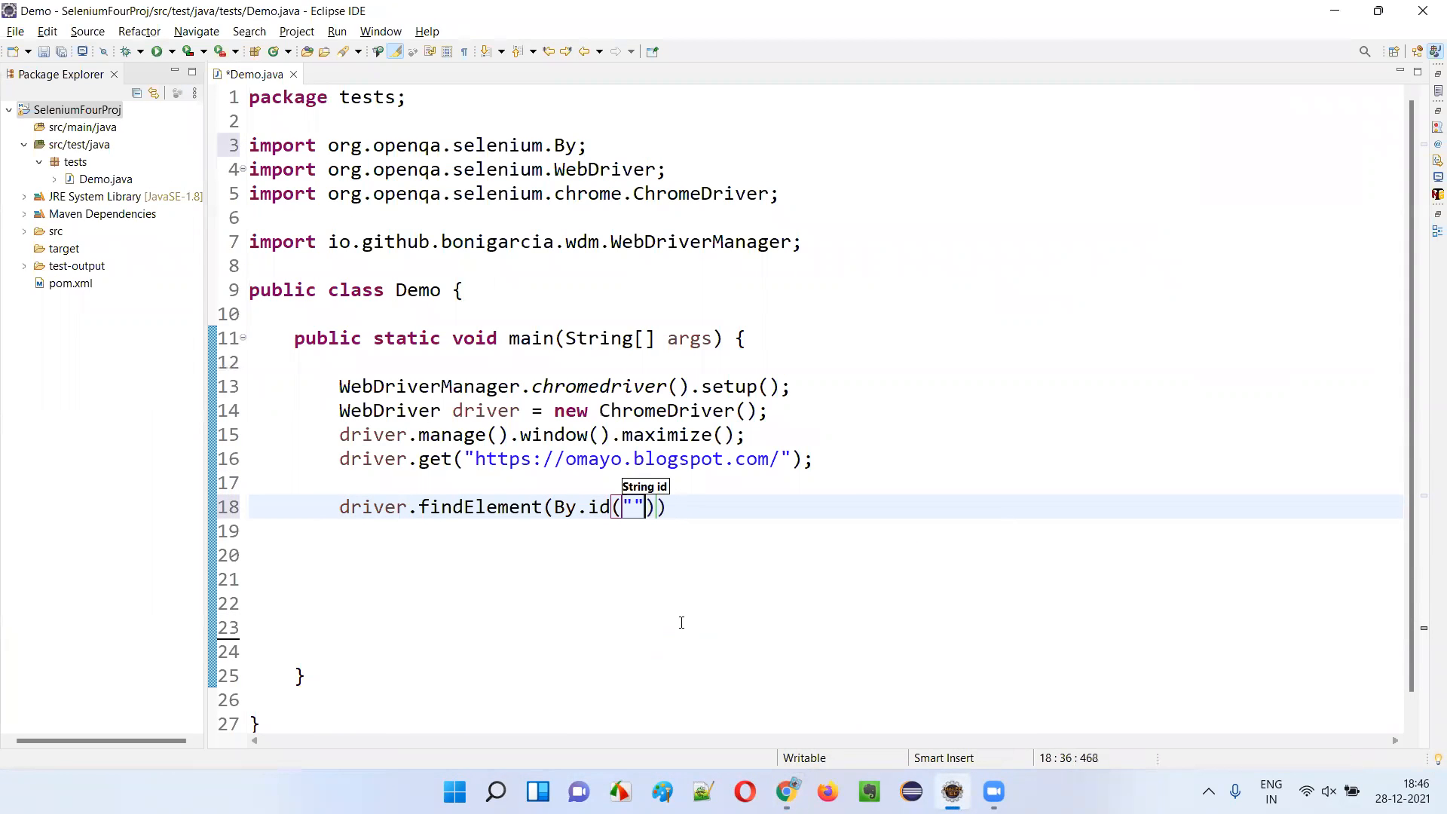
Step: Complete the line driver.findElement(By.id("alert1")).click() in Demo.java
{"action": "type", "text": "alert1"}
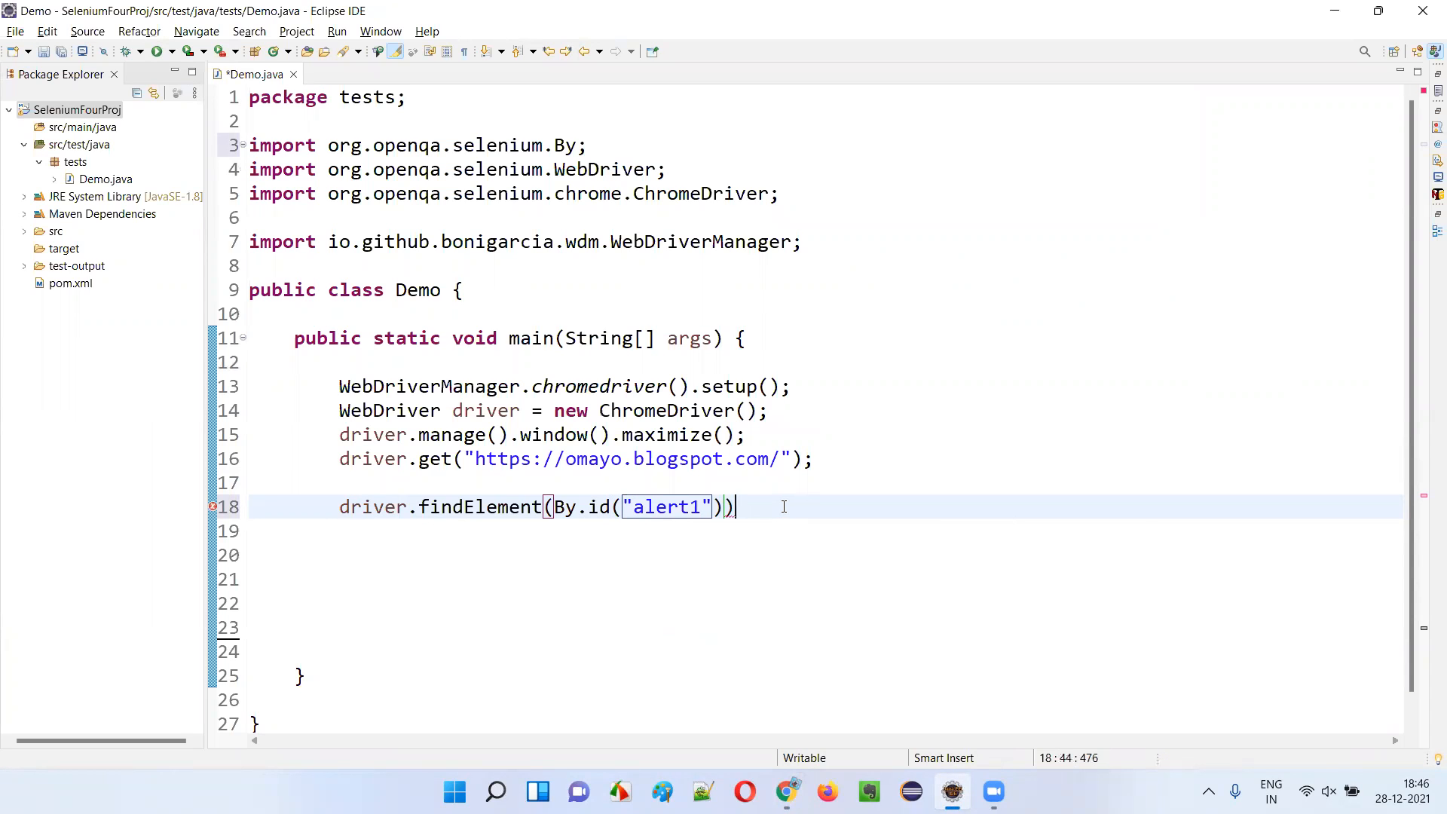
{"action": "type", "text": ".click("}
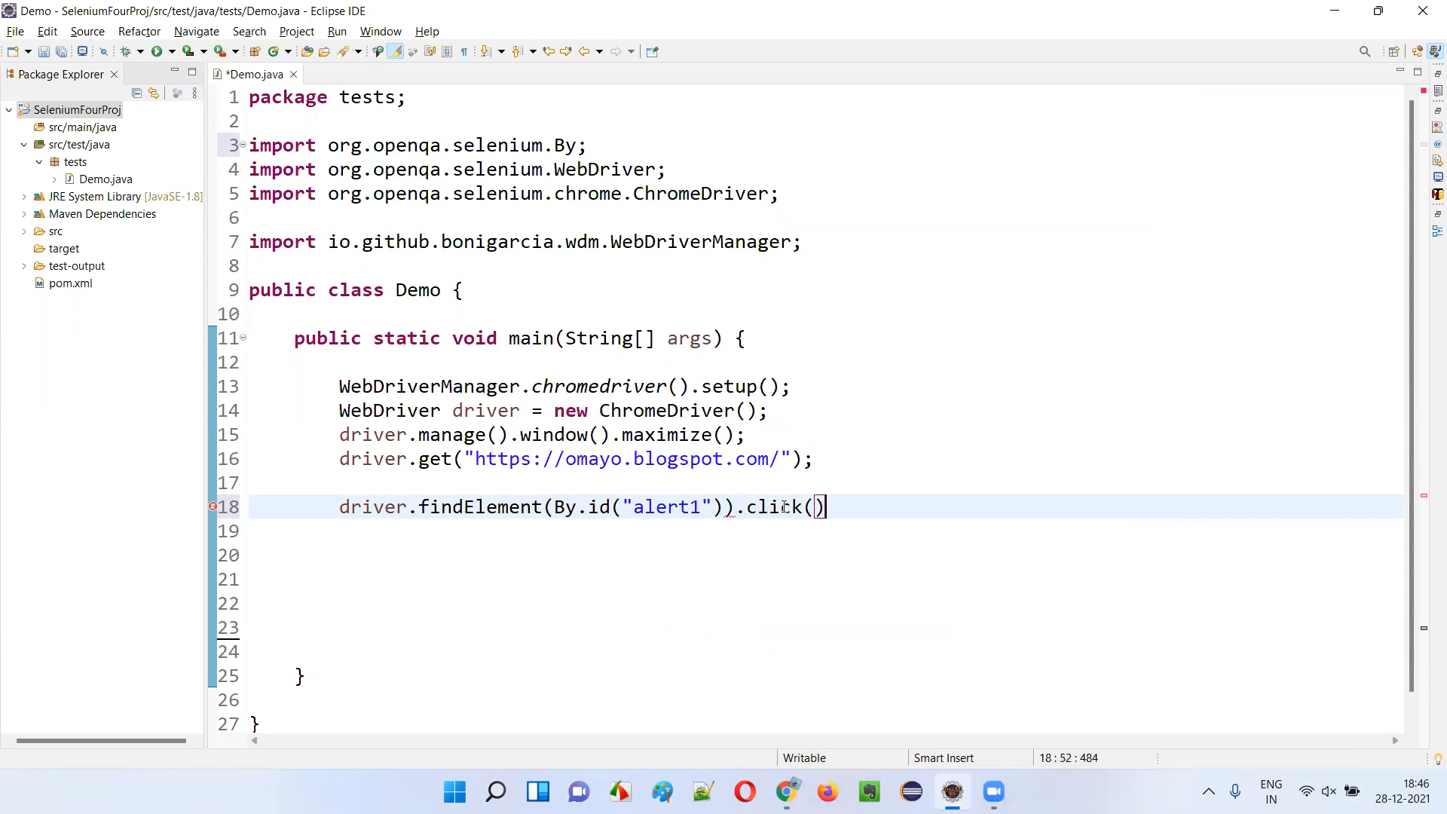
Step: Trigger the ClickToGetAlert button again so the Hello alert pops up
{"action": "left_click", "coordinate": [787, 791]}
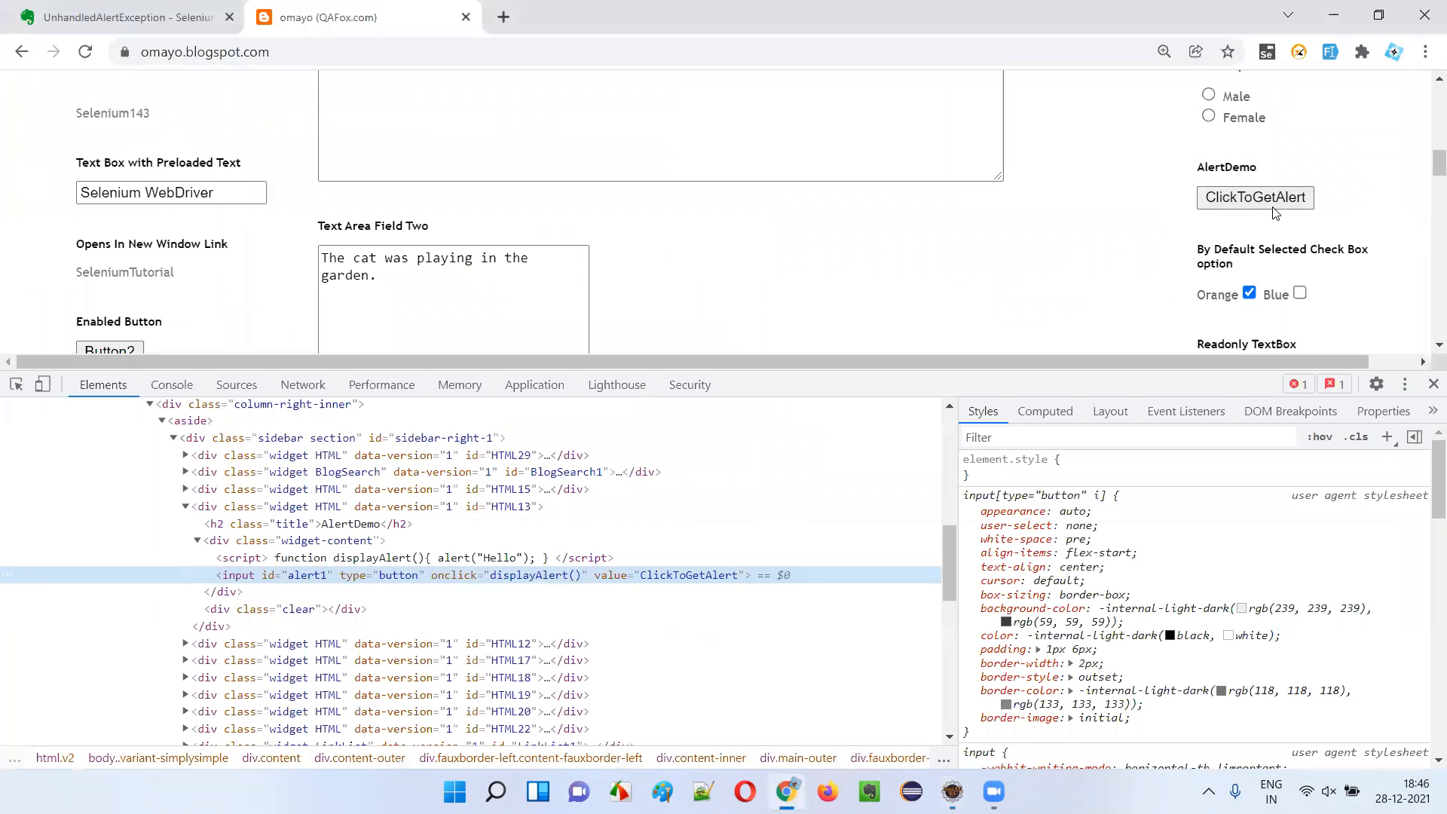
{"action": "left_click", "coordinate": [1255, 197]}
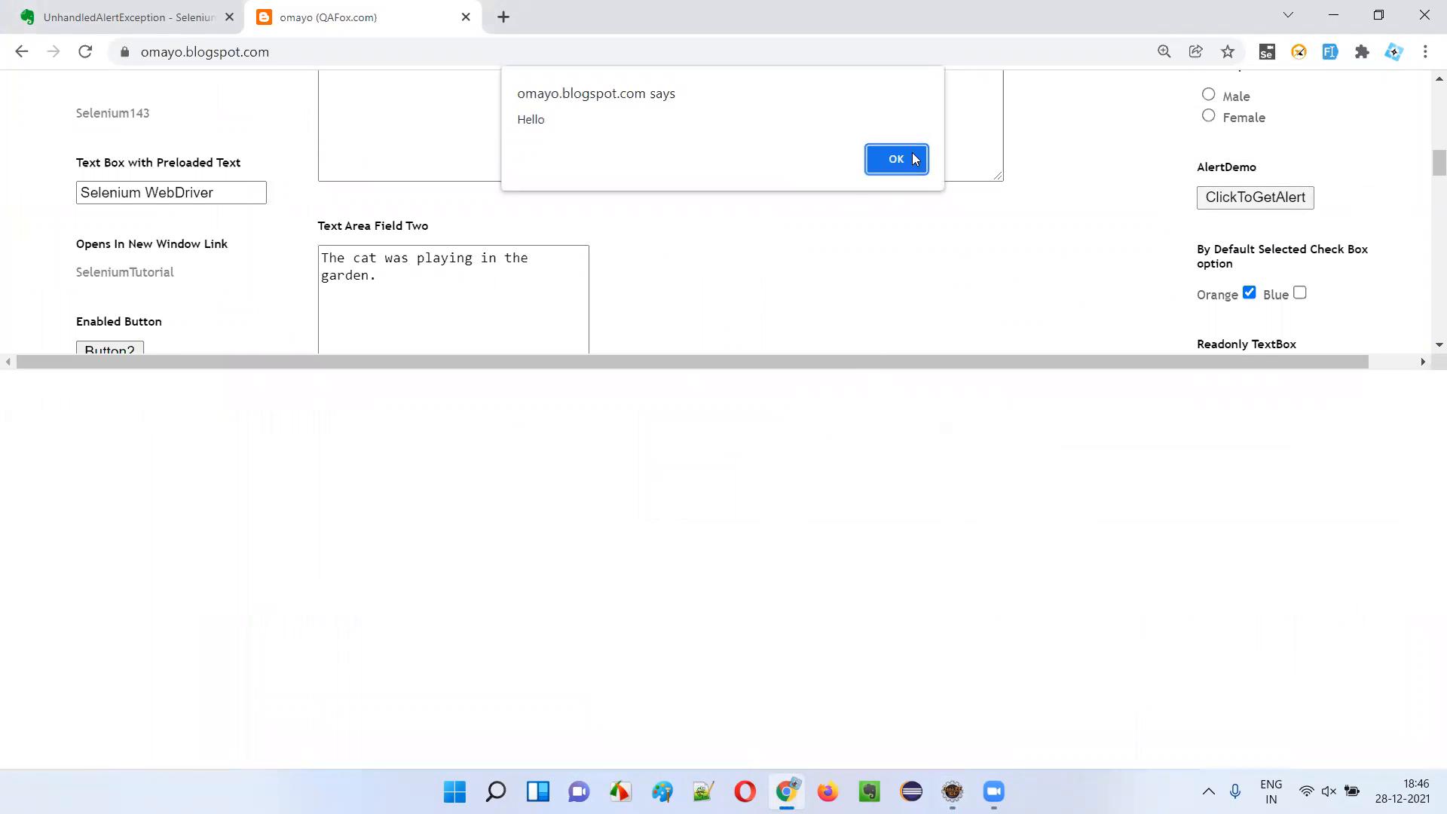
{"action": "mouse_move", "coordinate": [454, 250]}
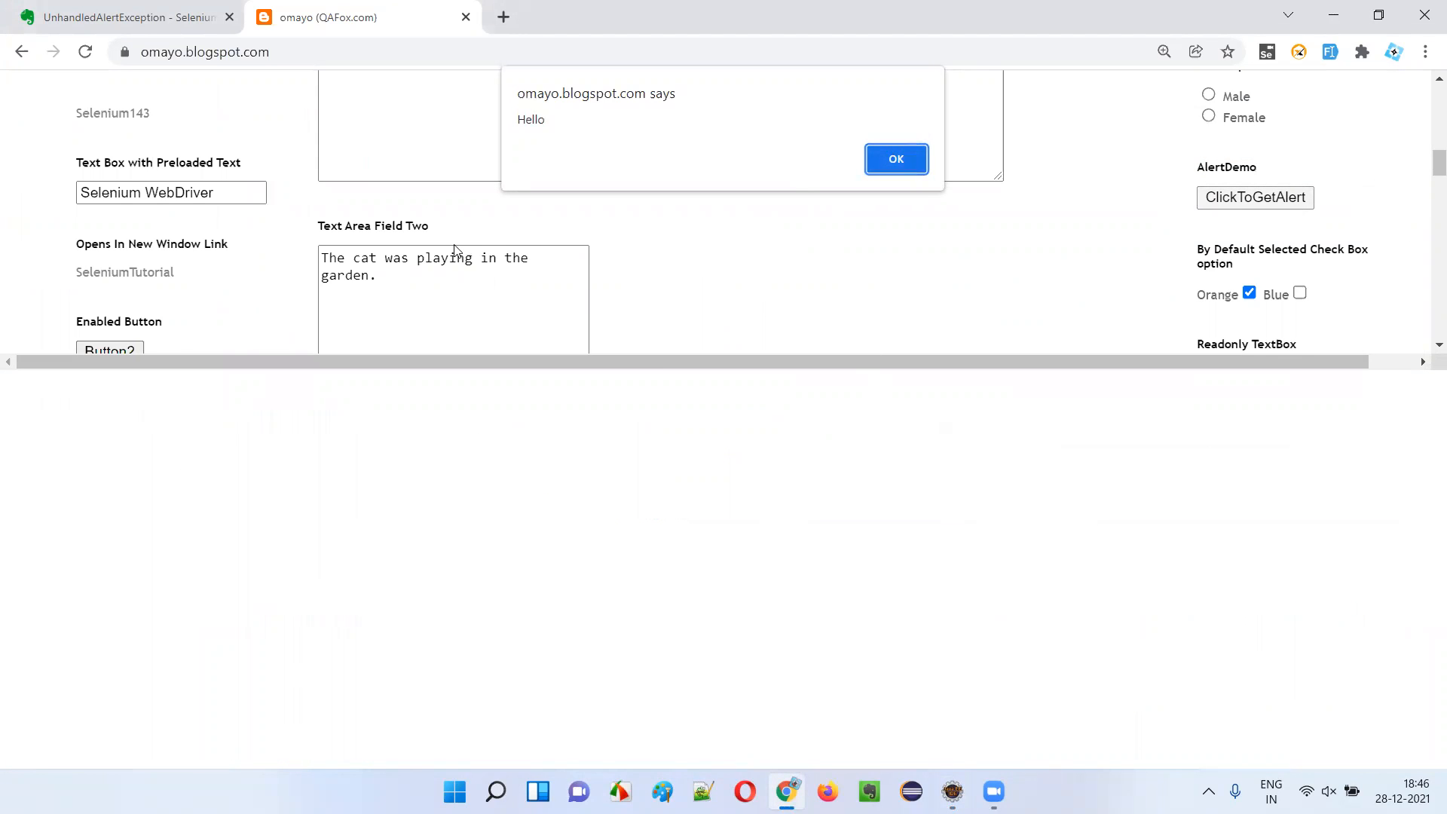
{"action": "mouse_move", "coordinate": [824, 167]}
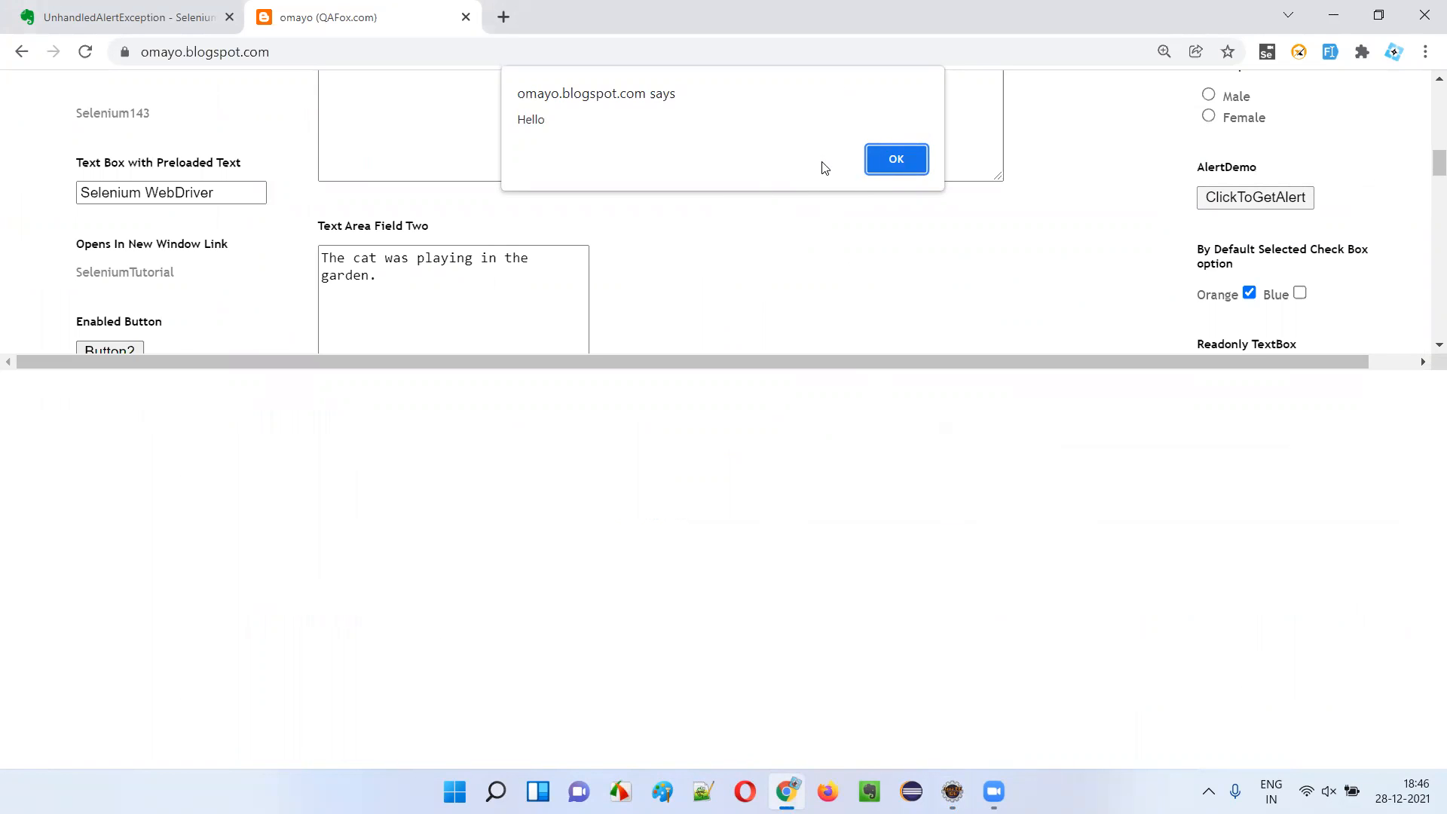
{"action": "mouse_move", "coordinate": [927, 177]}
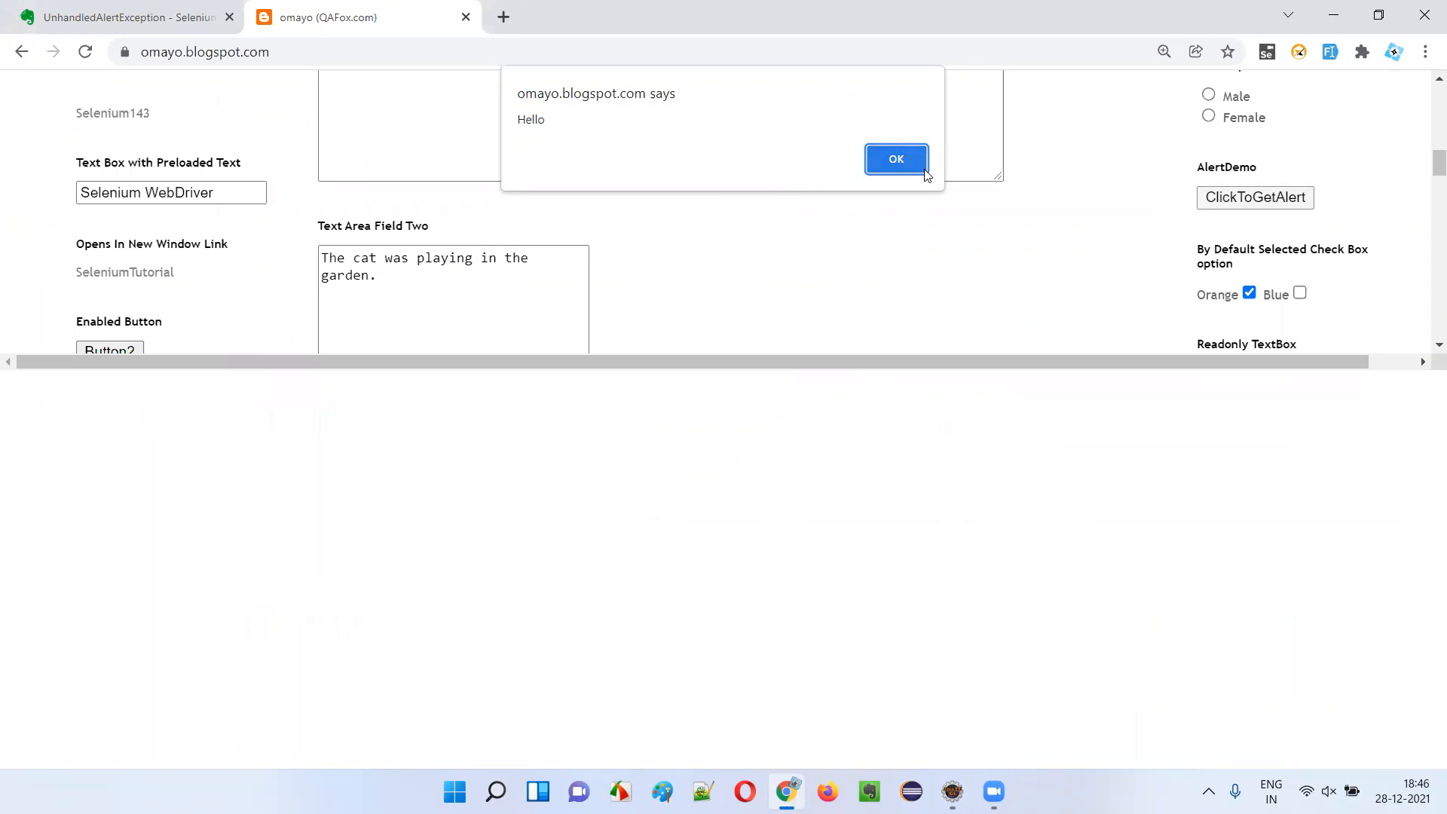
{"action": "mouse_move", "coordinate": [762, 150]}
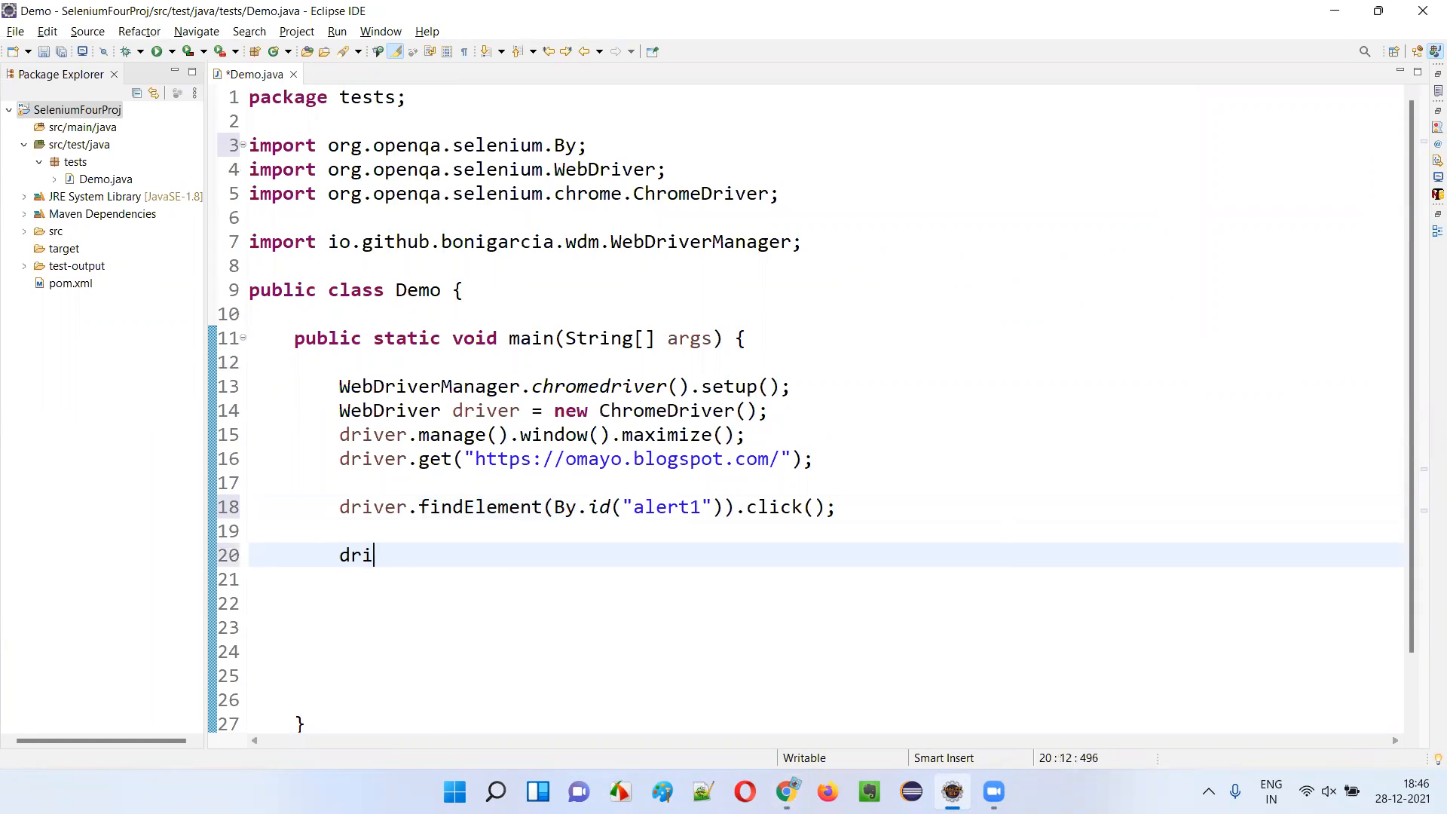
Step: Add driver.close() after the alert1 click line in Demo.java
{"action": "type", "text": "ver.close();"}
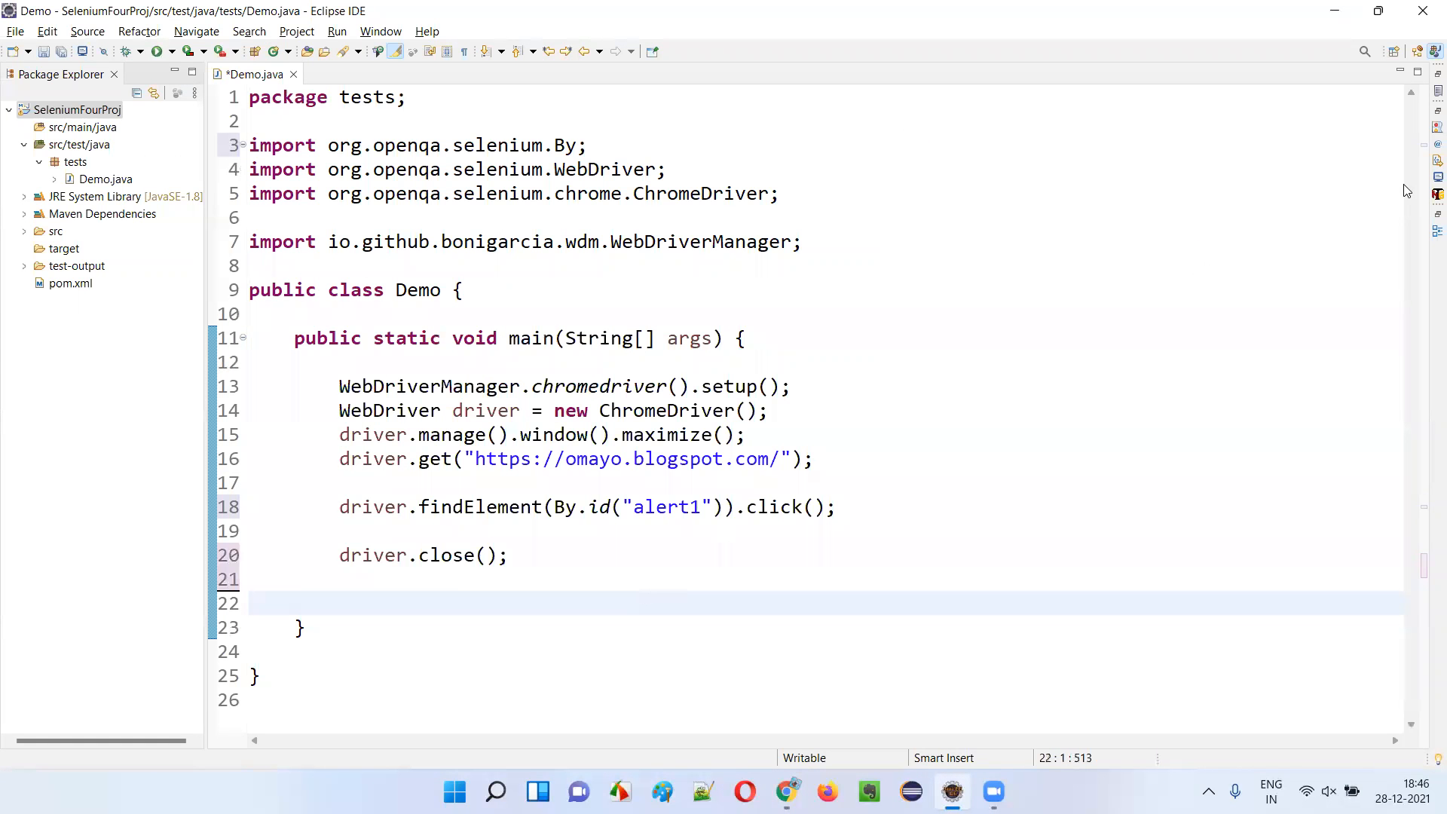
{"action": "mouse_move", "coordinate": [143, 232]}
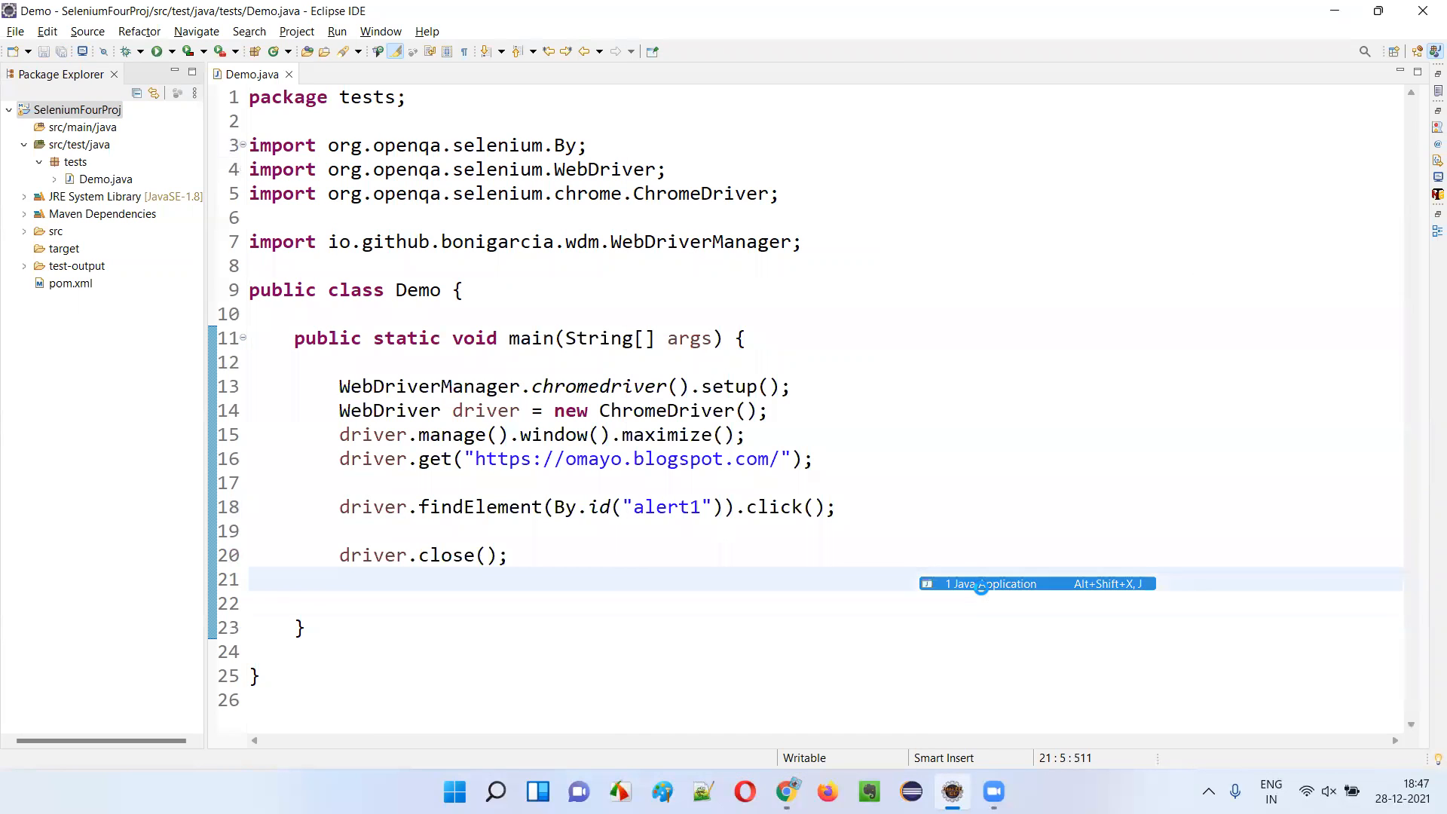
Step: Run Demo.java as a Java application, watch automated Chrome load omayo.blogspot.com, then return to Eclipse
{"action": "left_click", "coordinate": [992, 584]}
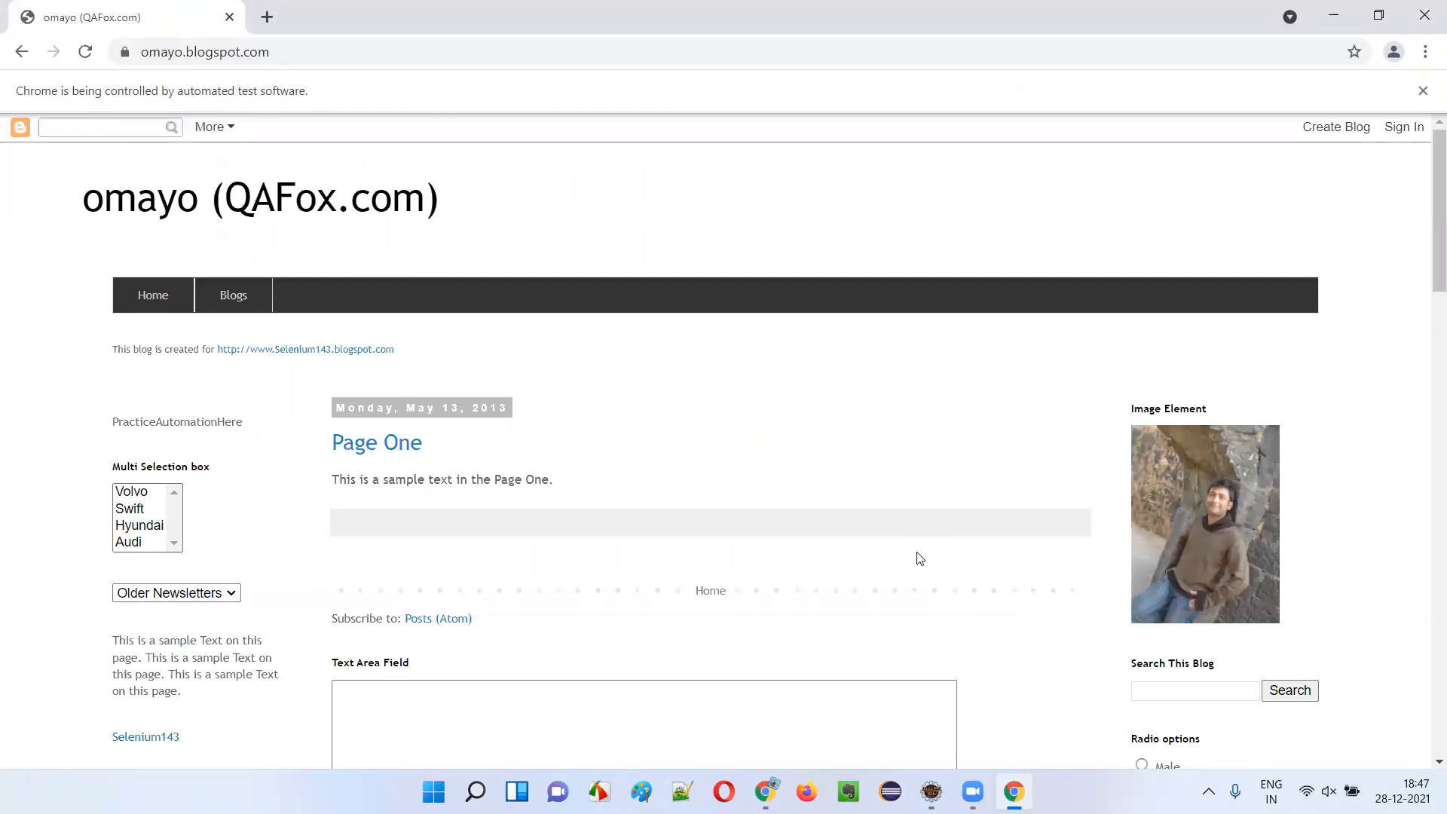
{"action": "scroll", "scroll_direction": "down", "scroll_amount": 3}
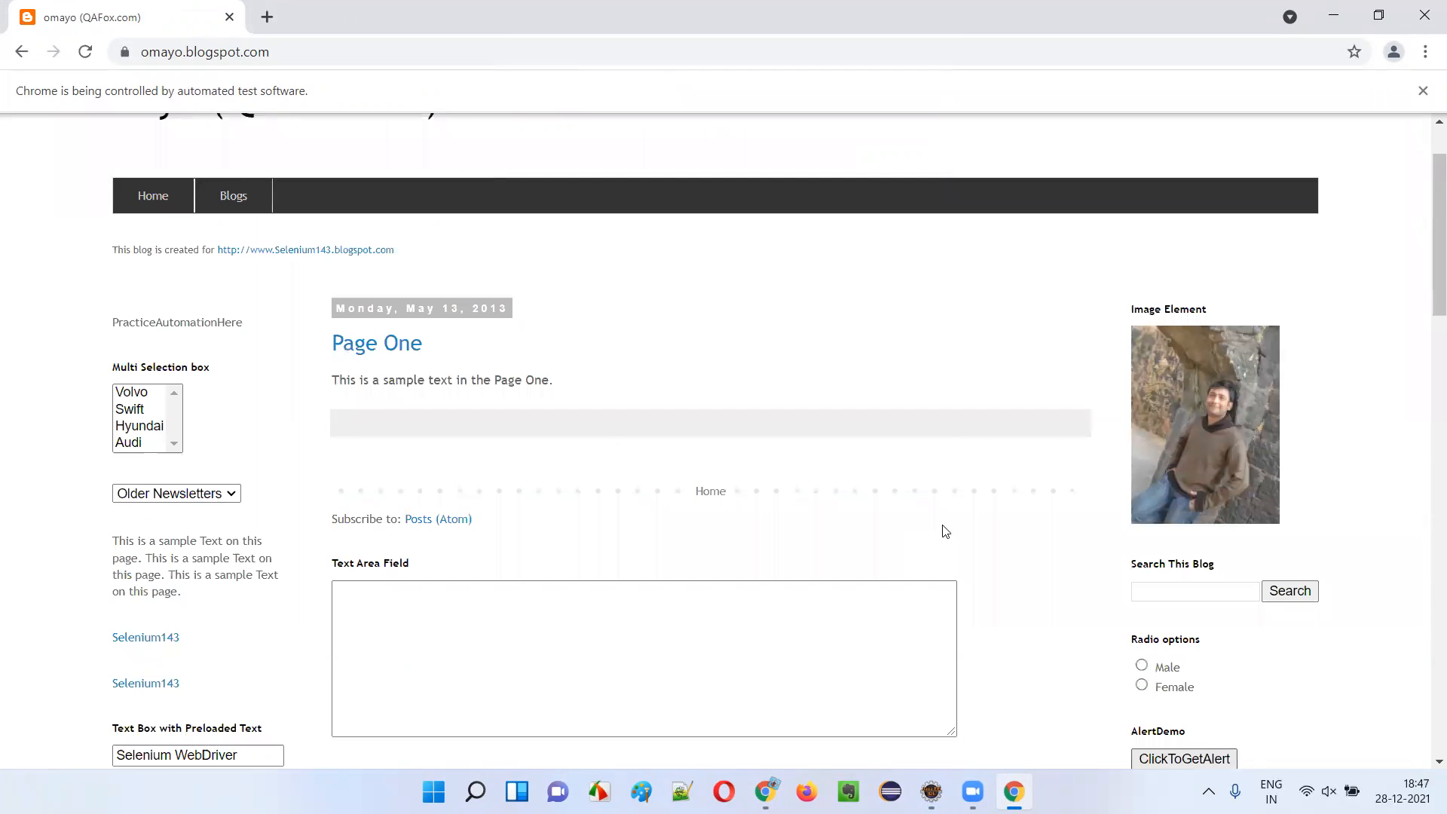
{"action": "mouse_move", "coordinate": [932, 791]}
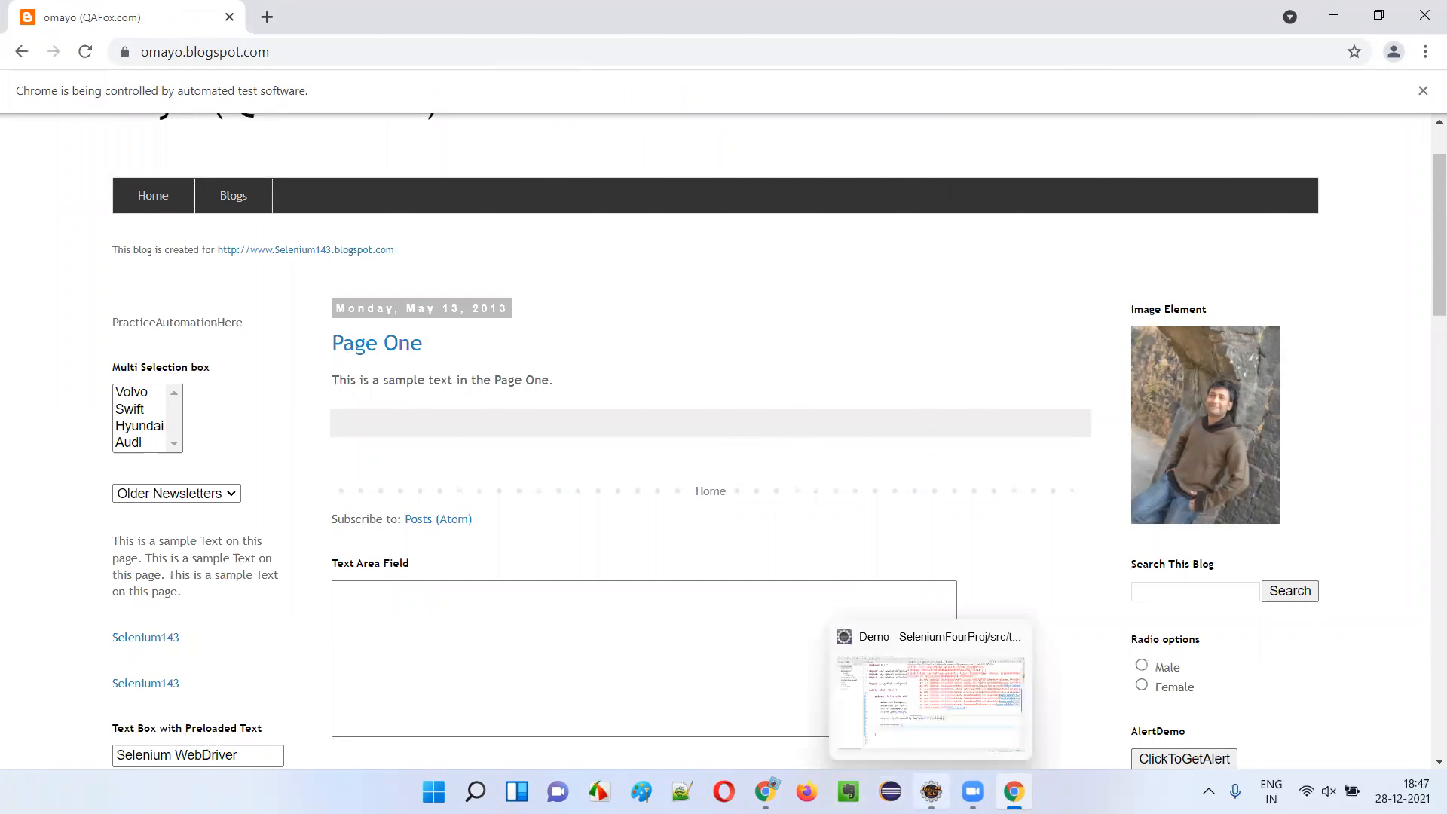
{"action": "left_click", "coordinate": [930, 690]}
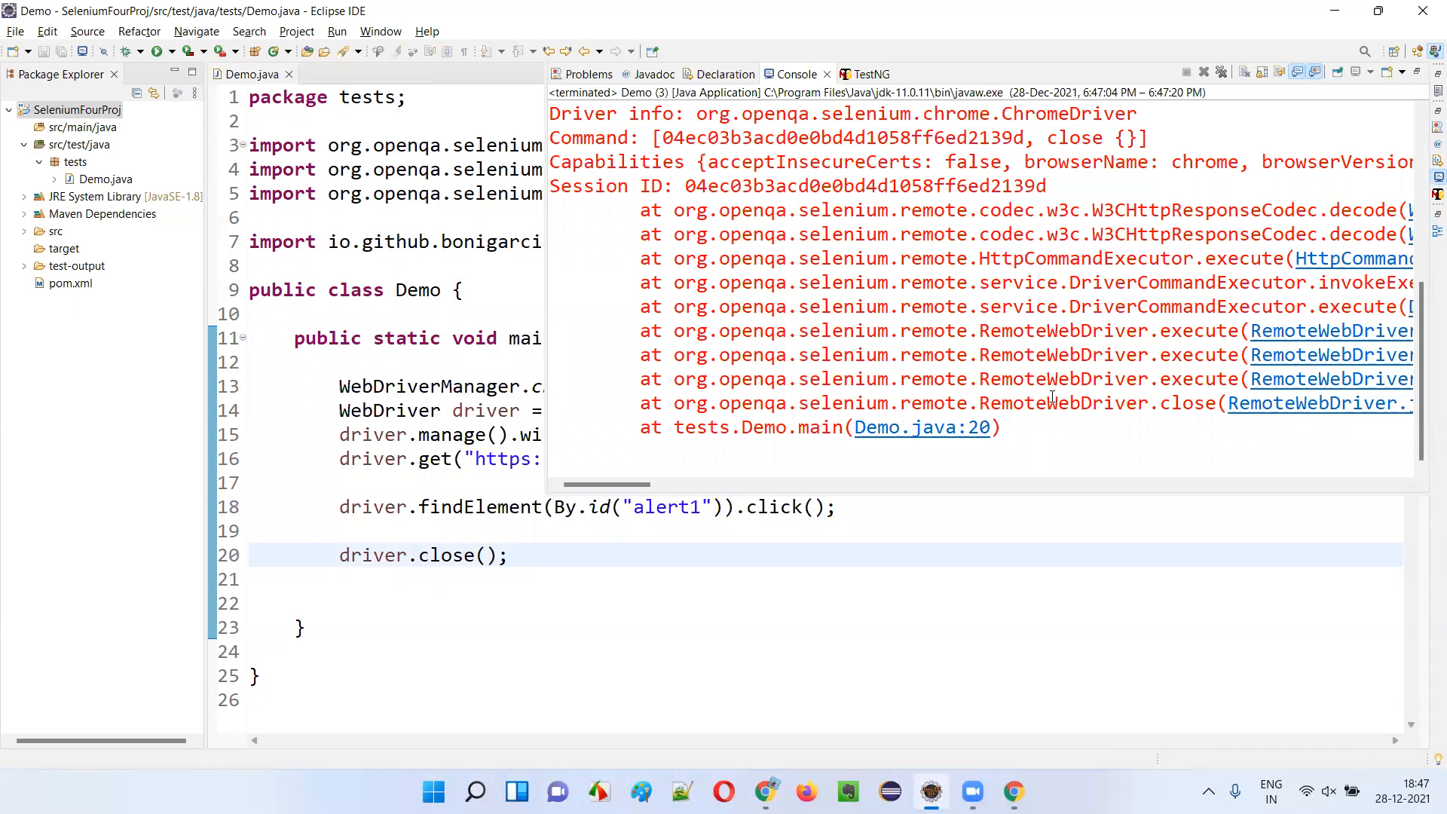
Step: Scroll the Console output to read UnhandledAlertException: unexpected alert open: Hello at Demo.java line 20
{"action": "scroll", "scroll_direction": "up", "scroll_amount": 3}
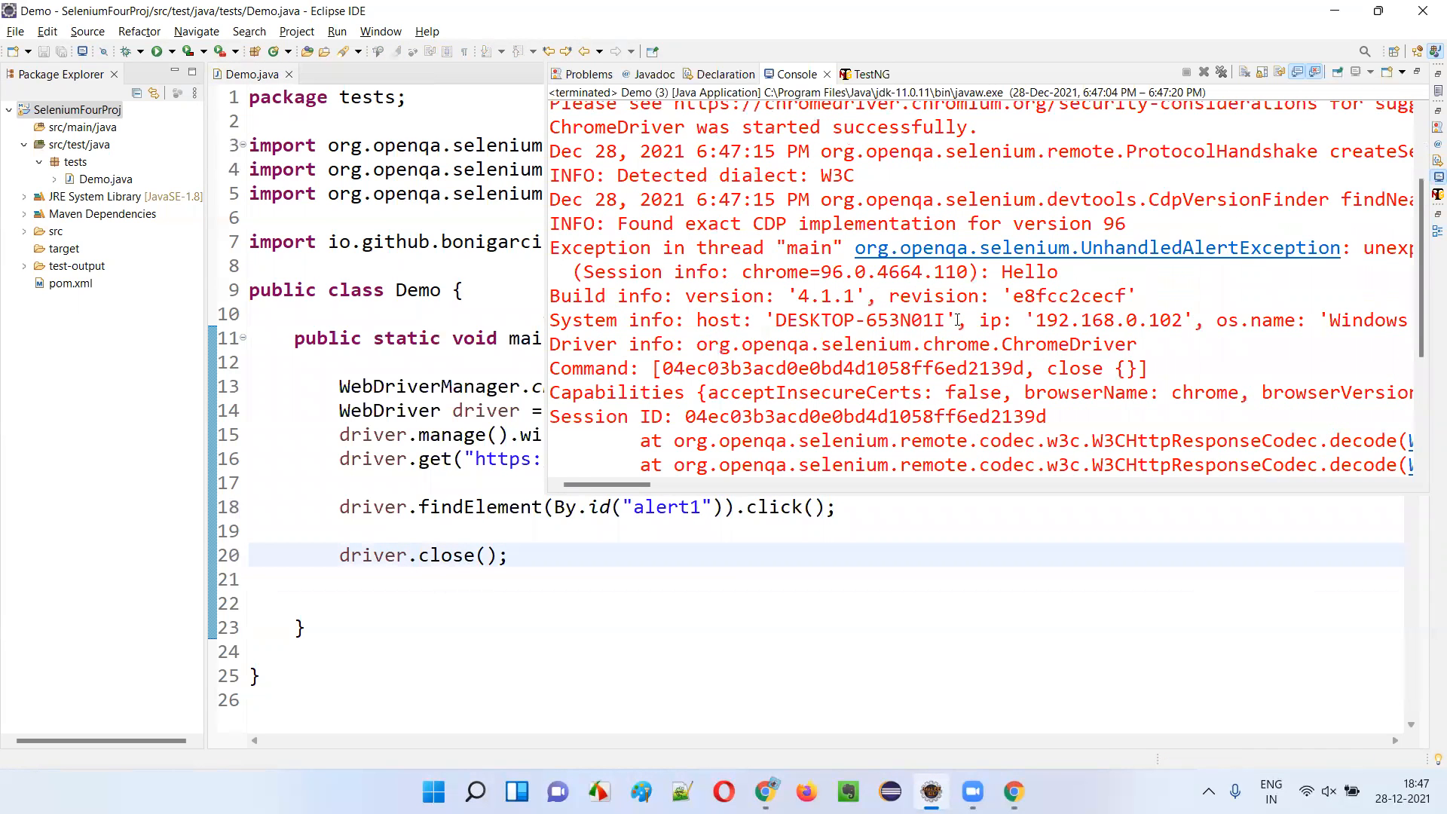
{"action": "scroll", "scroll_direction": "up", "scroll_amount": 3}
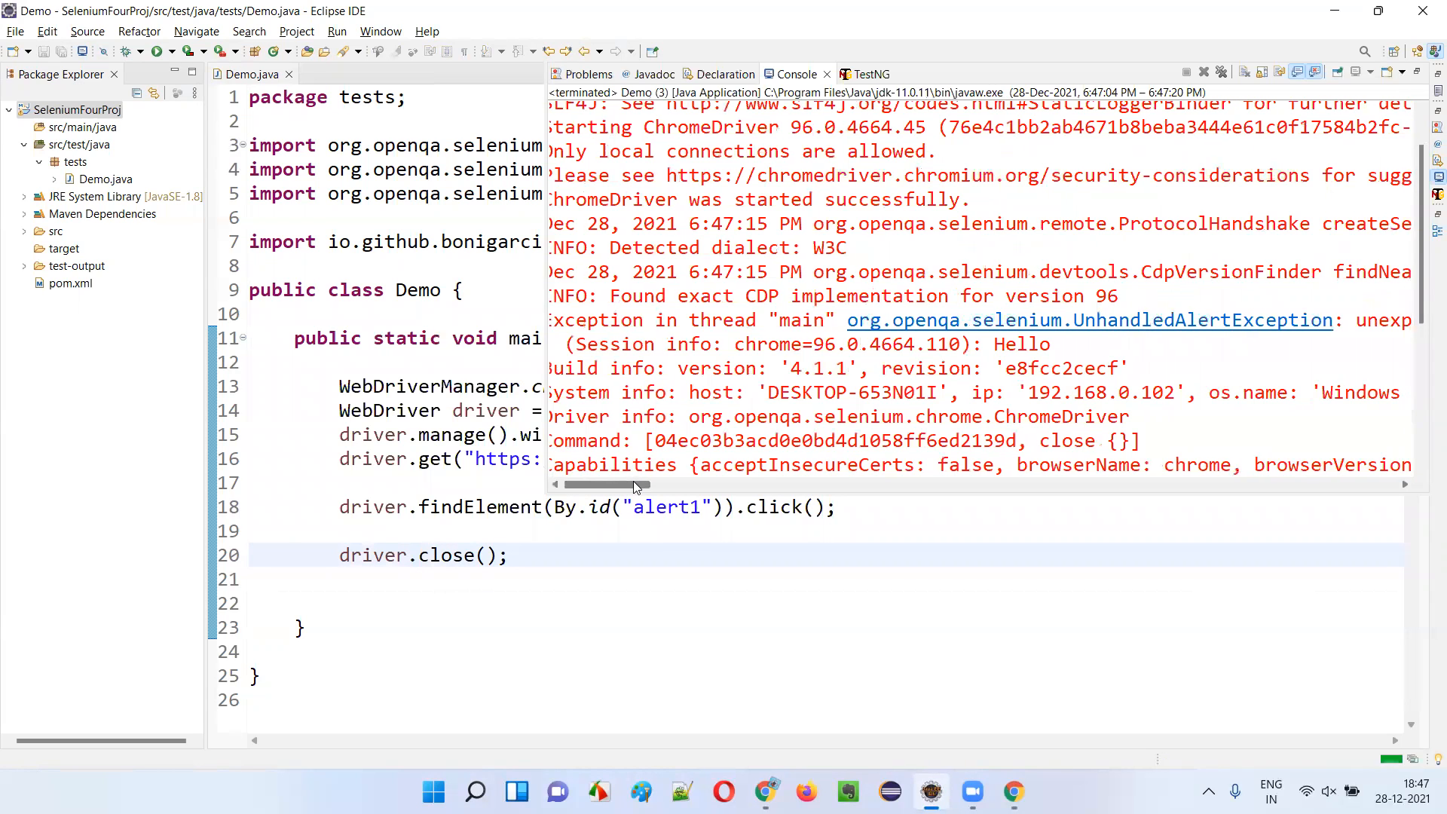
{"action": "scroll", "scroll_direction": "right", "scroll_amount": 3}
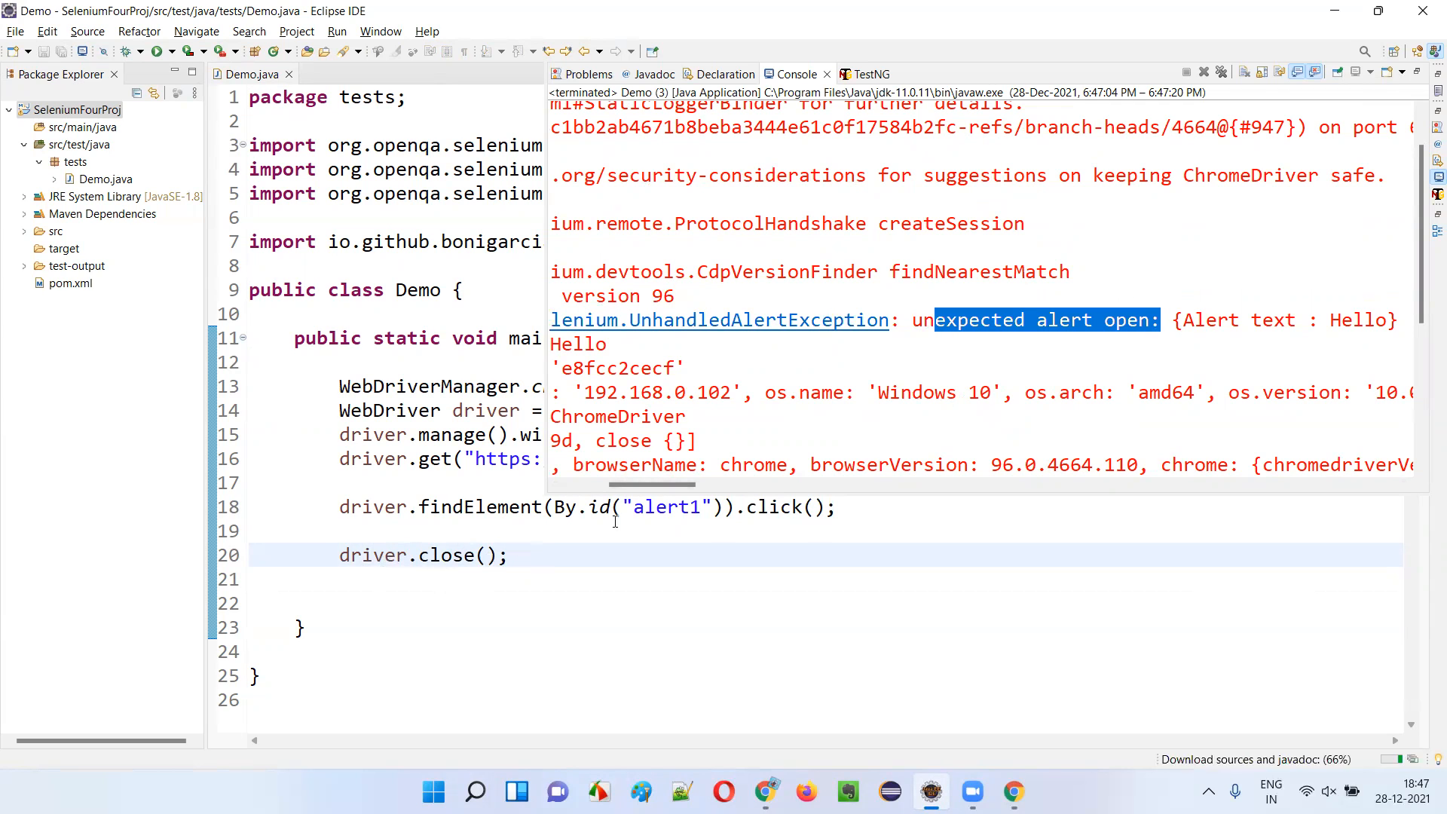
{"action": "scroll", "scroll_direction": "down", "scroll_amount": 3}
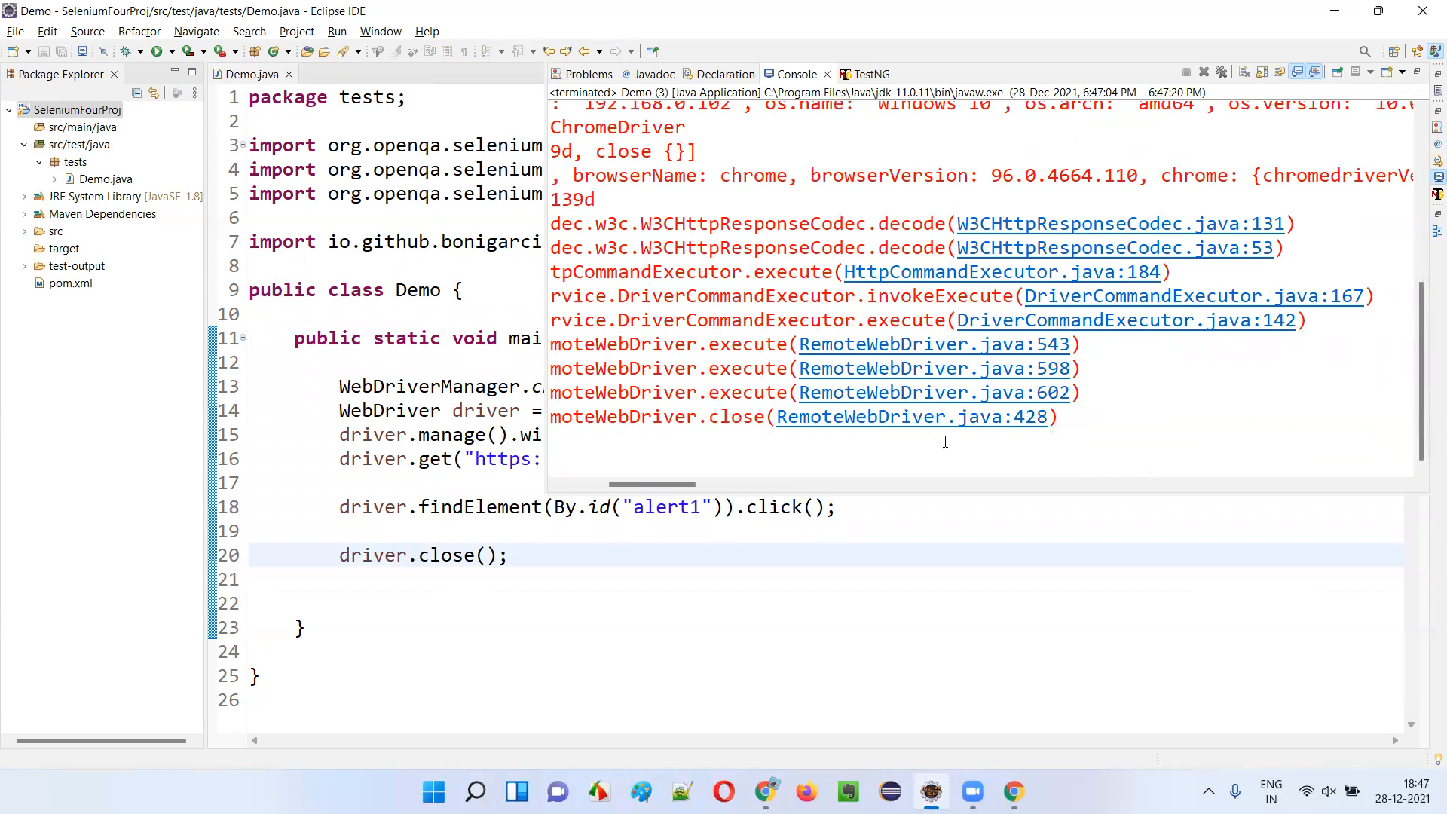
{"action": "scroll", "scroll_direction": "up", "scroll_amount": 3}
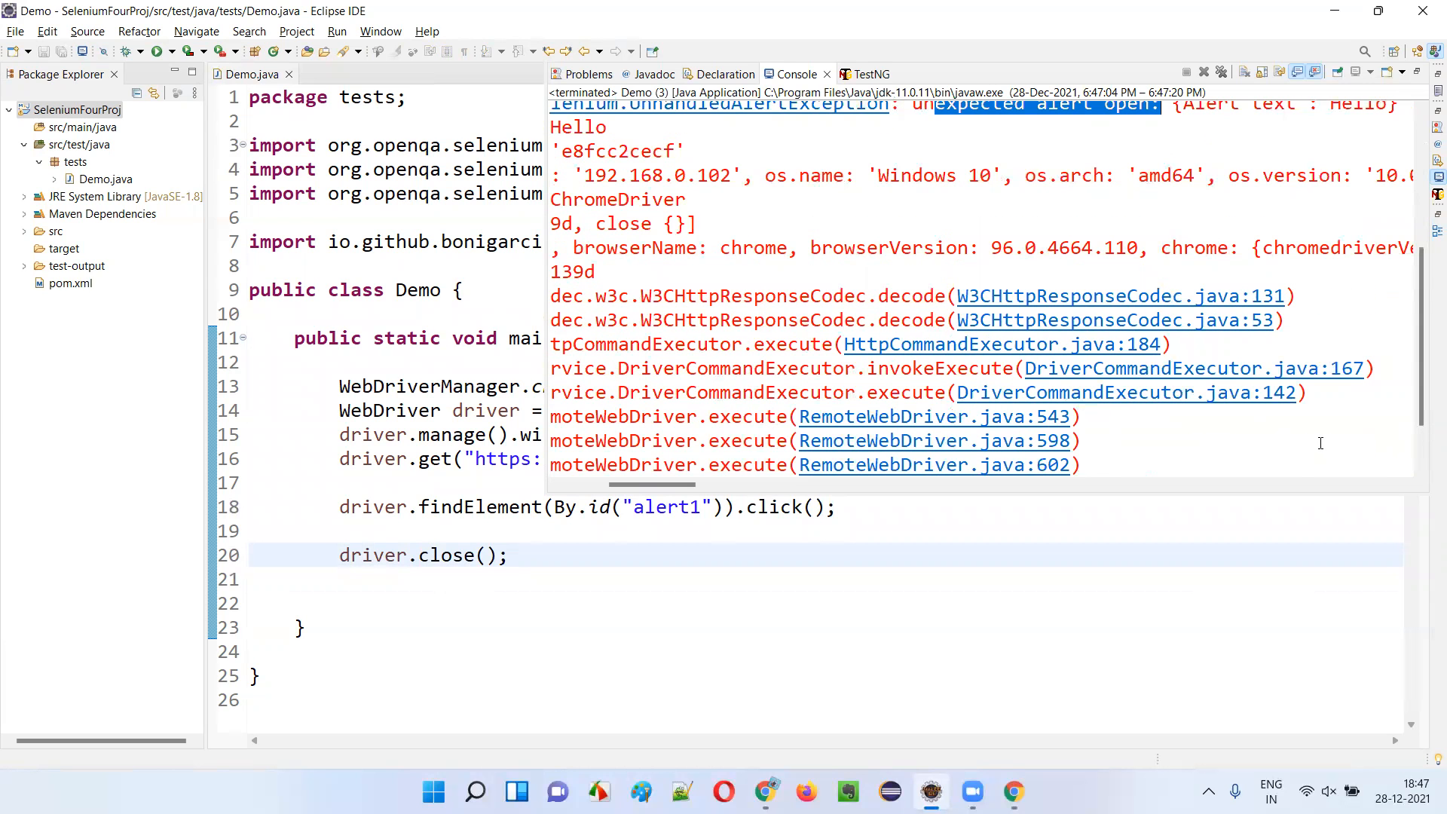
{"action": "scroll", "scroll_direction": "up", "scroll_amount": 3}
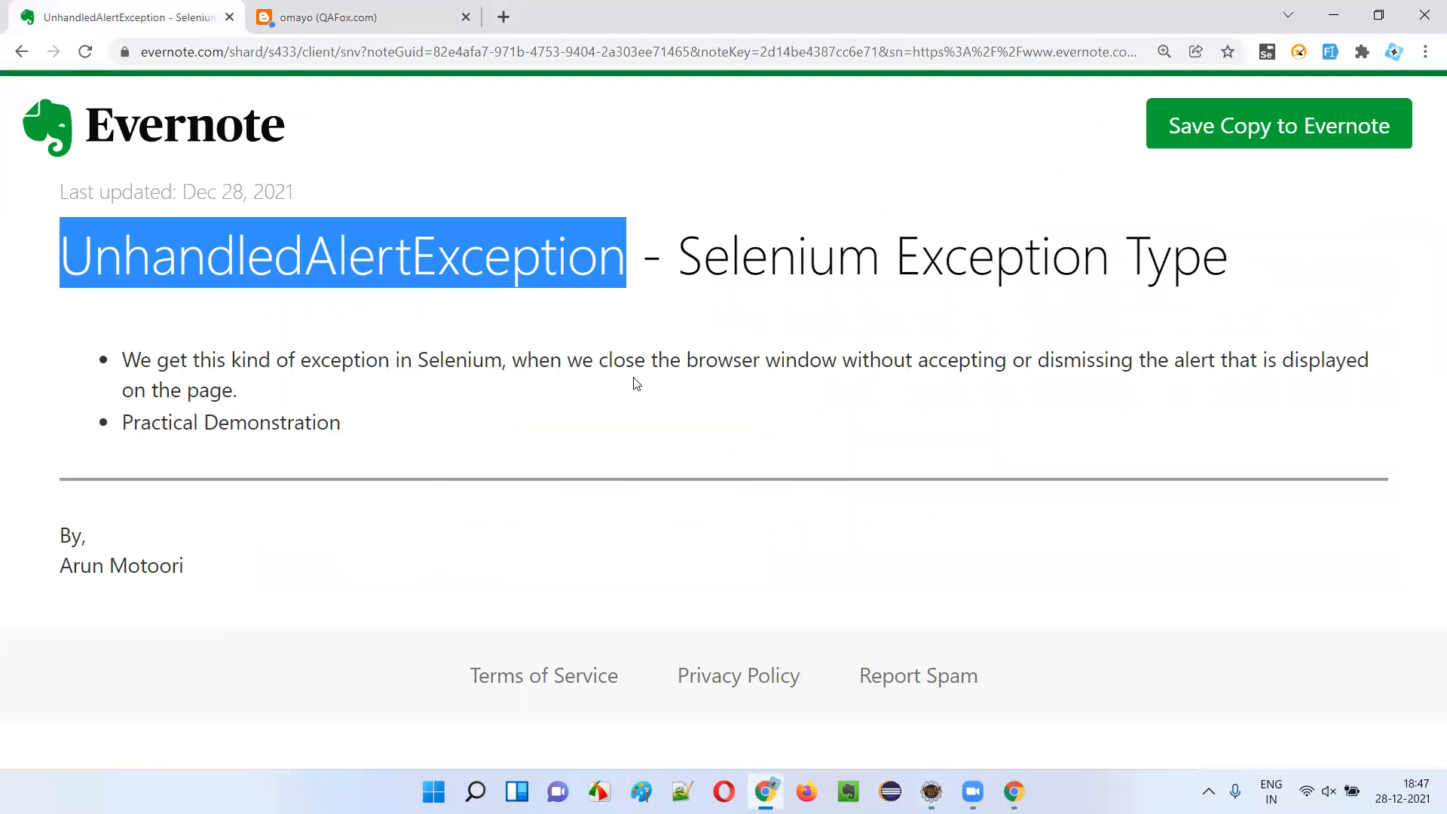
{"action": "mouse_move", "coordinate": [544, 382]}
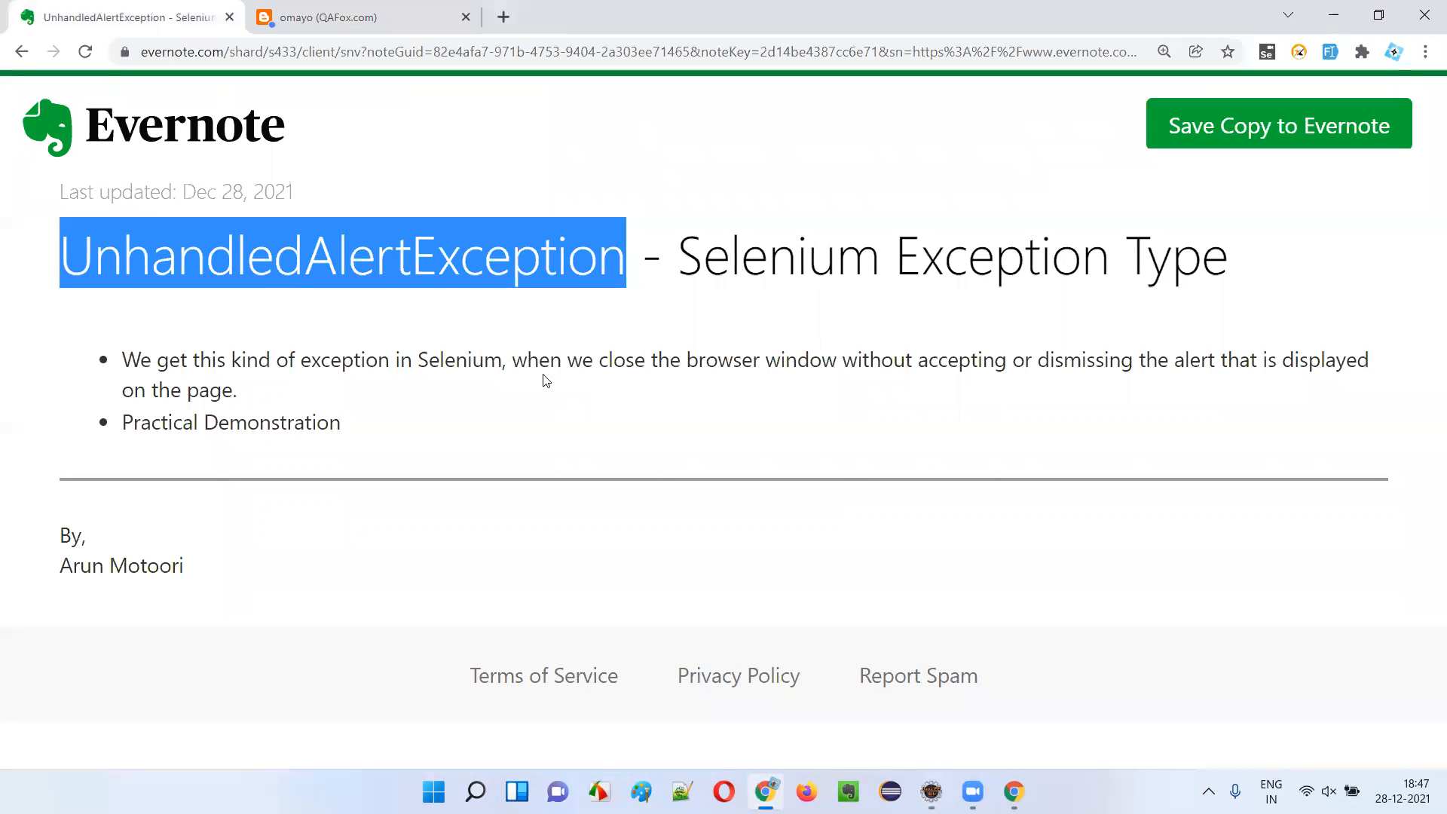
{"action": "mouse_move", "coordinate": [253, 303]}
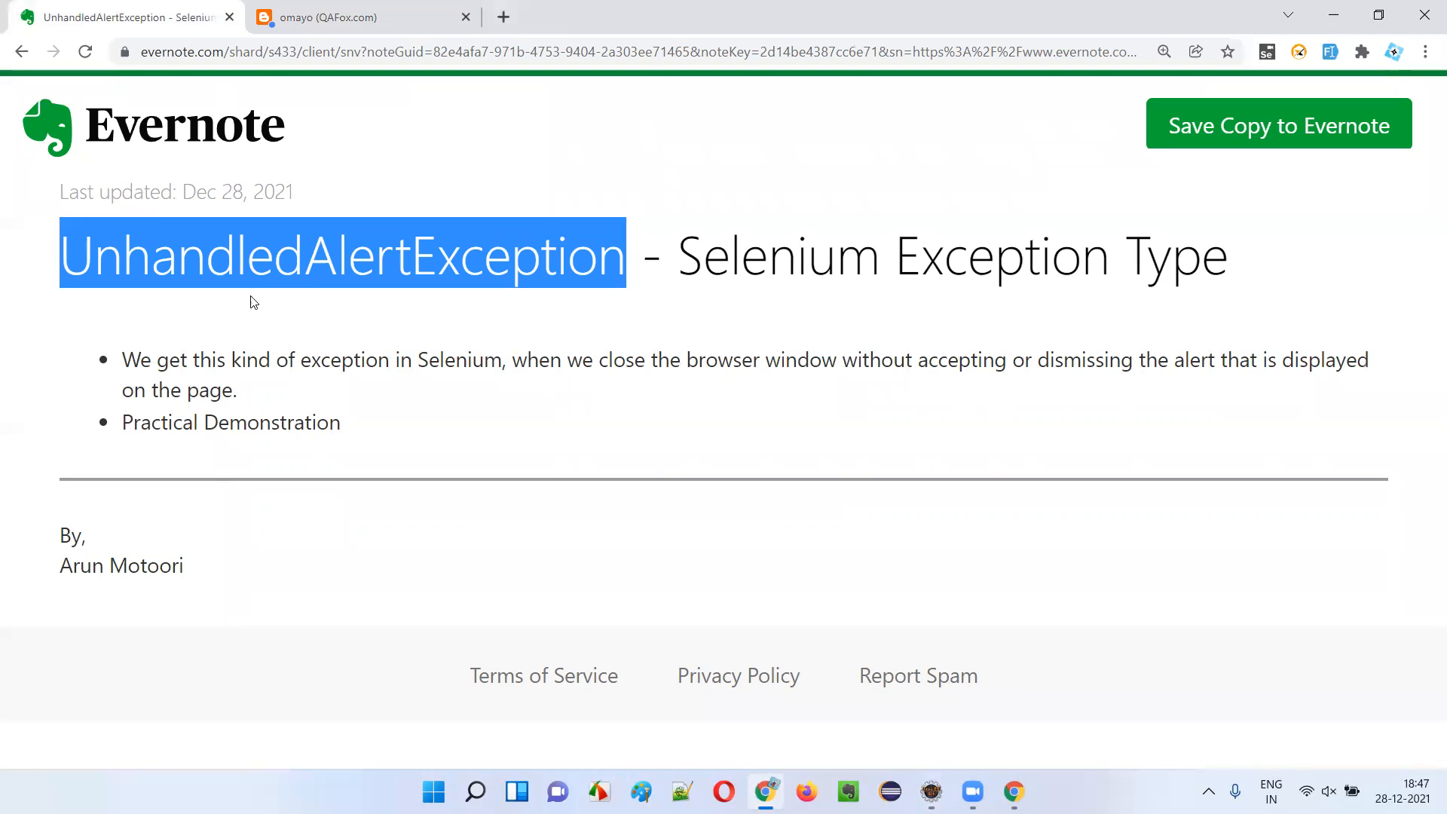
{"action": "mouse_move", "coordinate": [665, 360]}
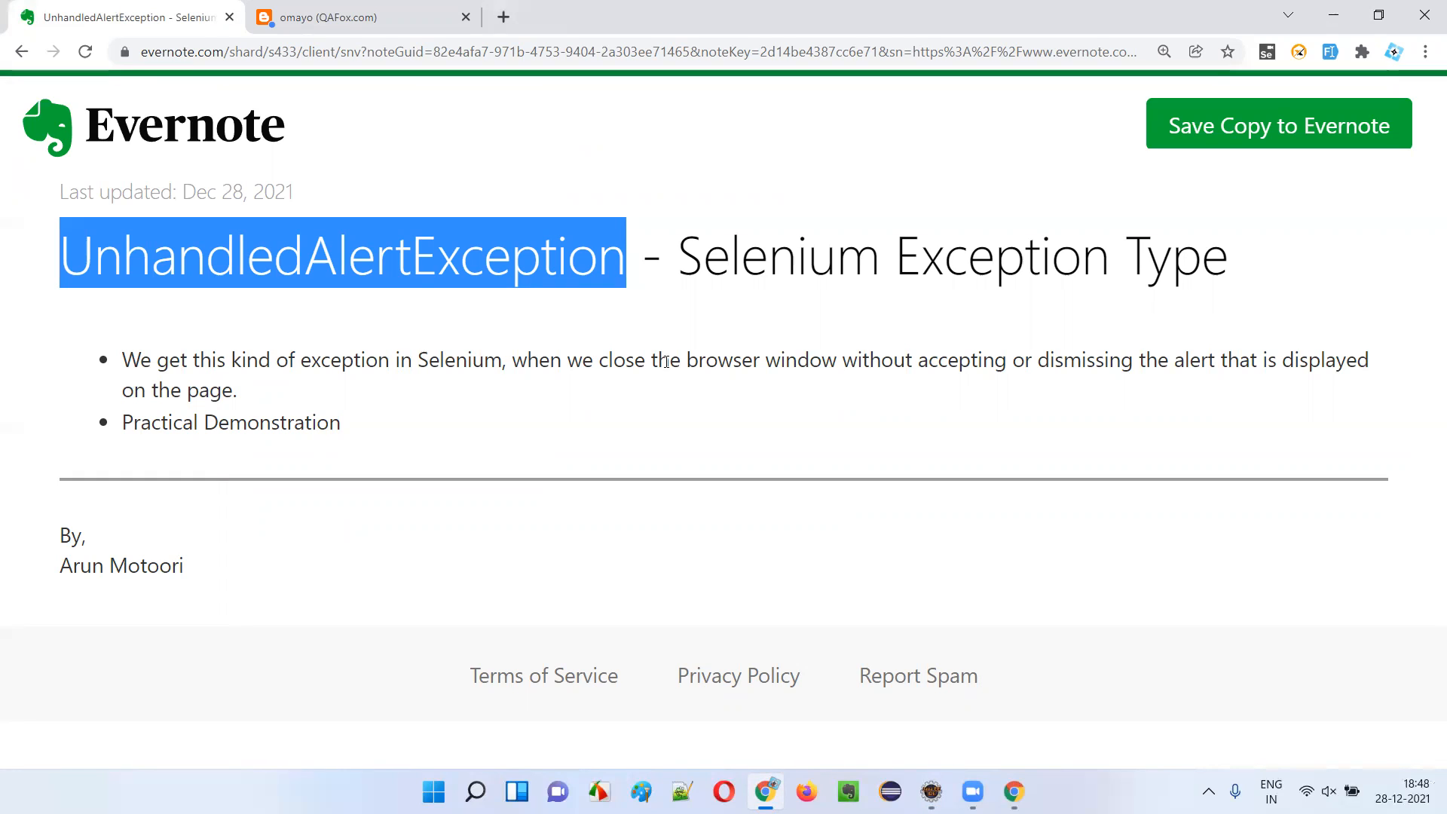
{"action": "mouse_move", "coordinate": [472, 381]}
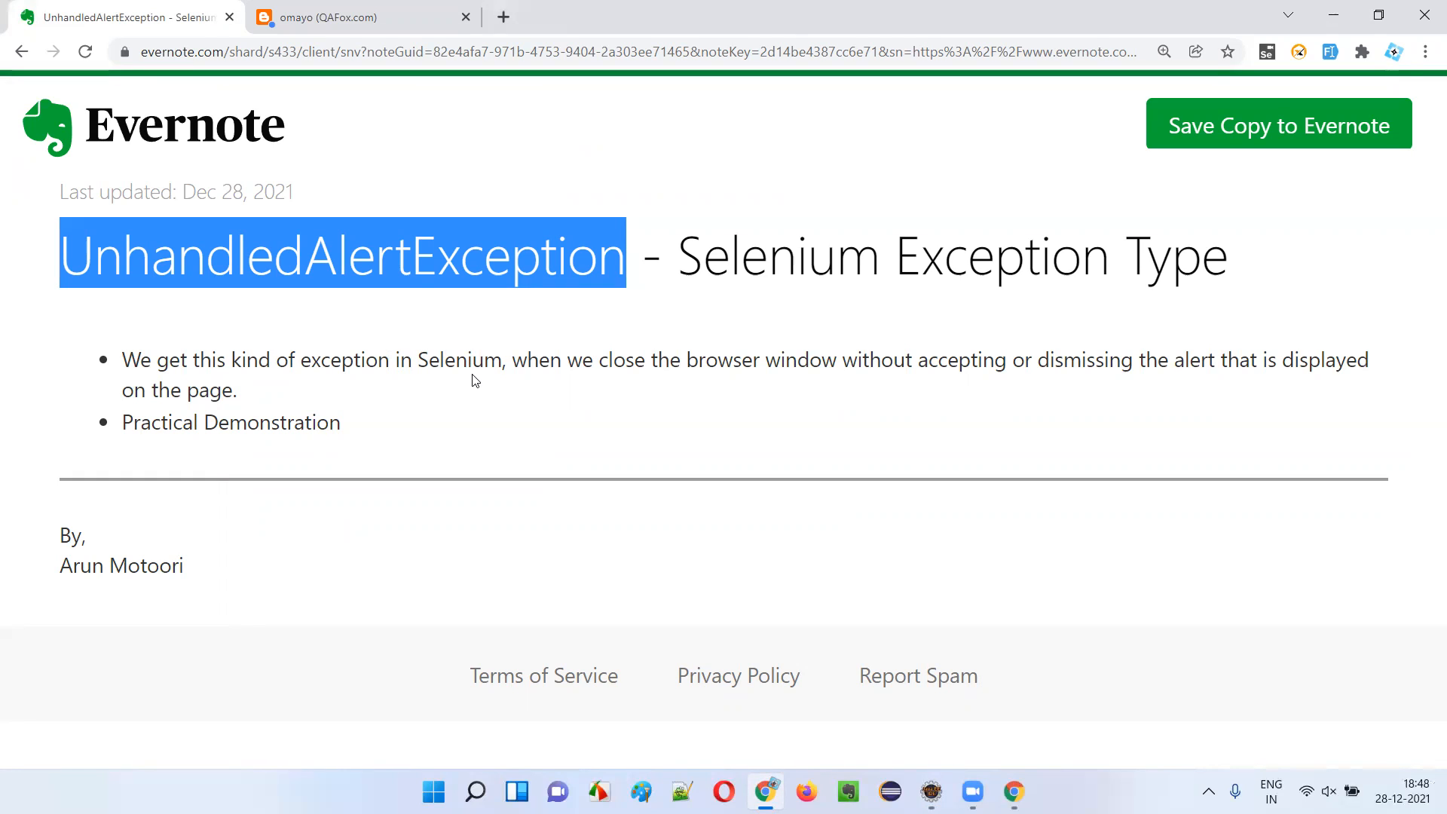
{"action": "mouse_move", "coordinate": [462, 381]}
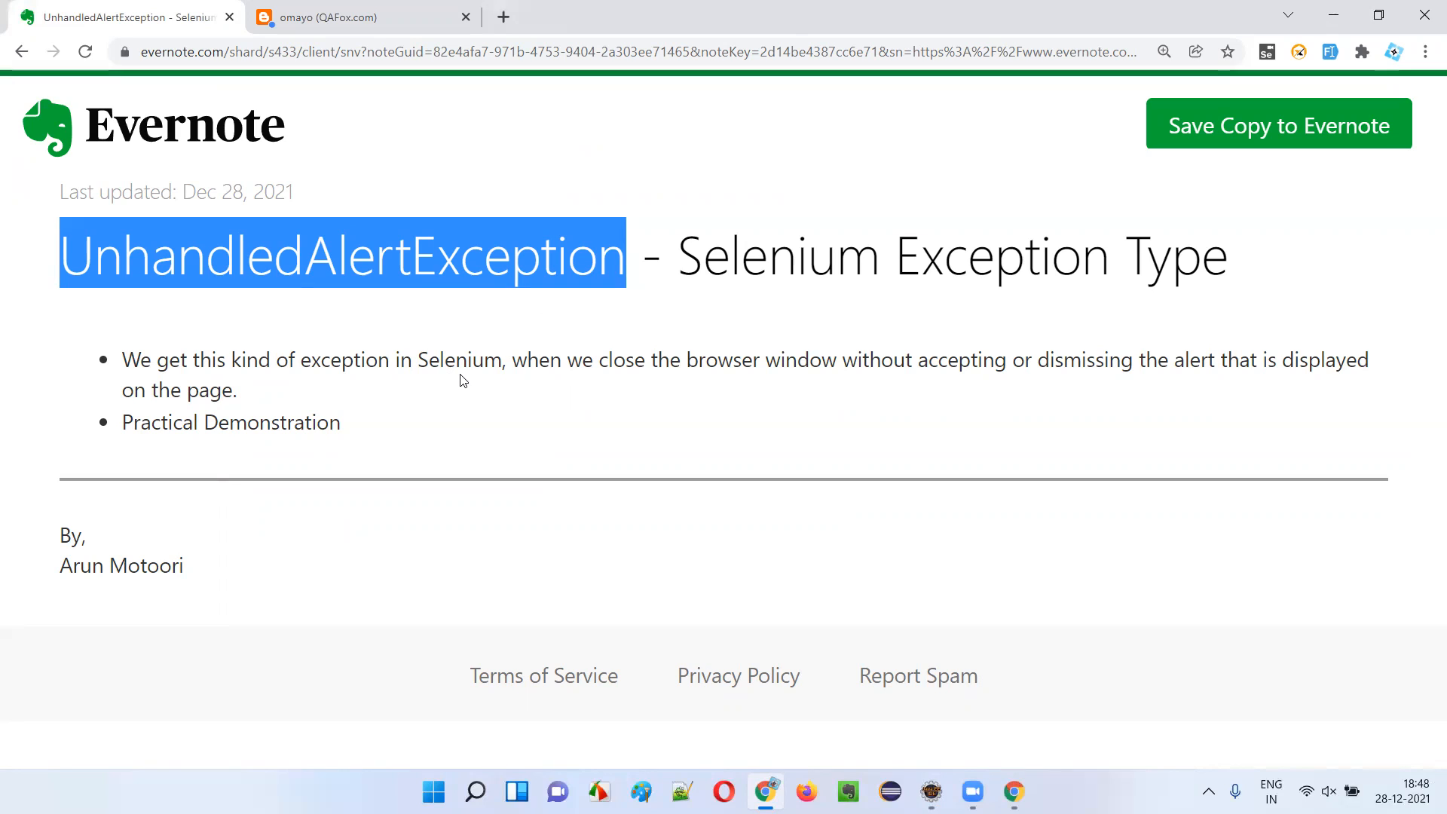
{"action": "mouse_move", "coordinate": [464, 312]}
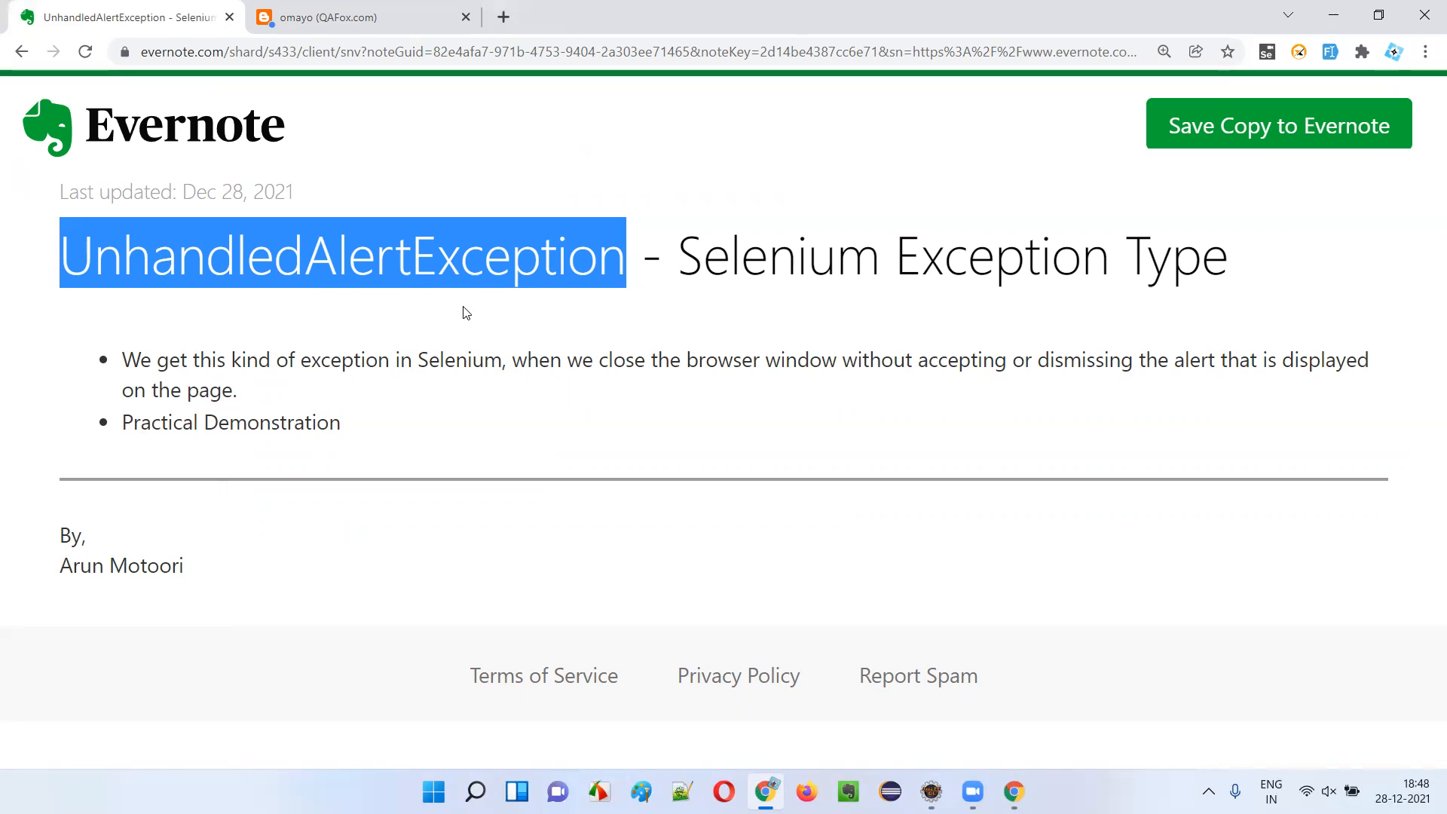
{"action": "mouse_move", "coordinate": [522, 478]}
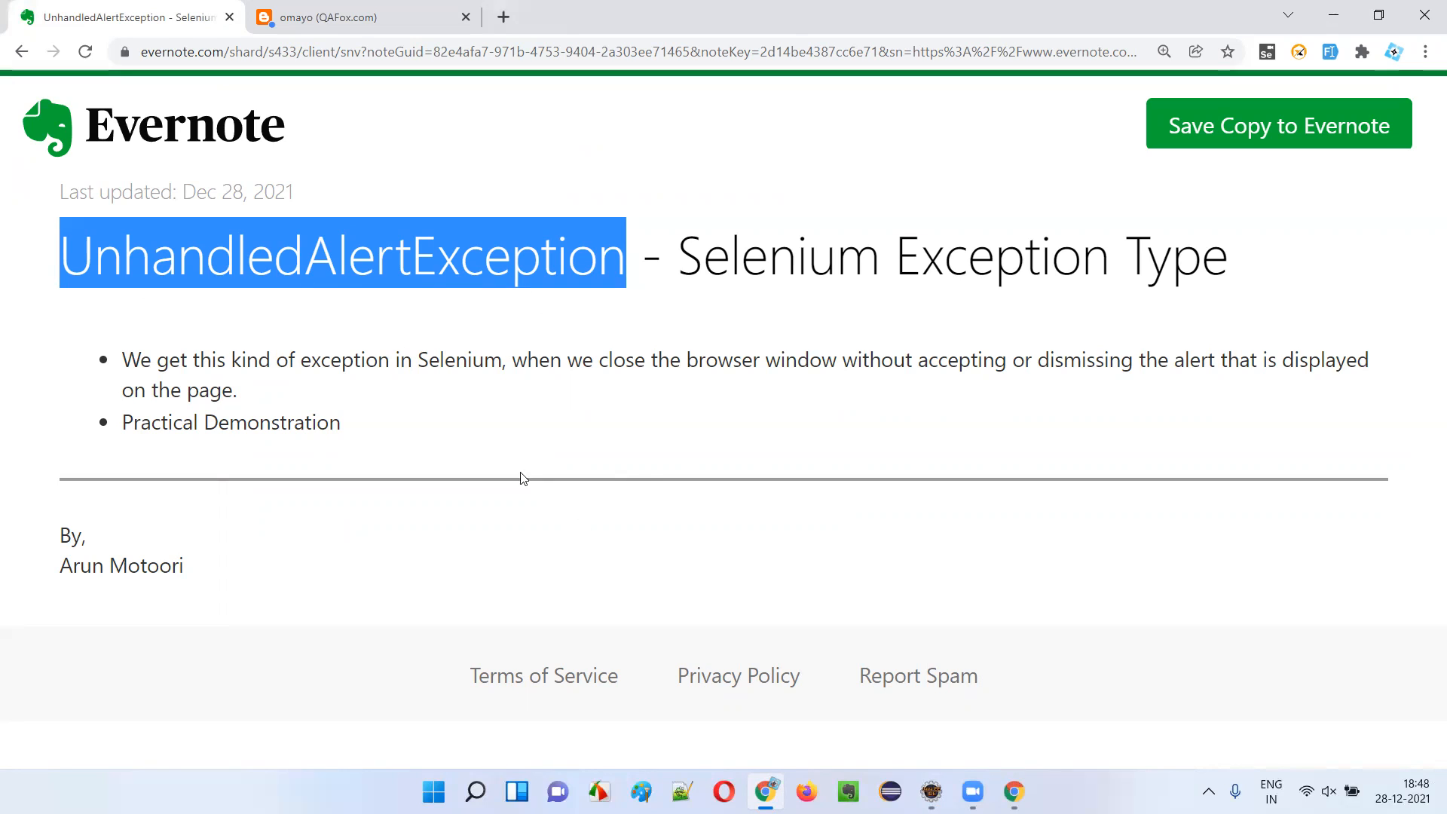
{"action": "mouse_move", "coordinate": [325, 318]}
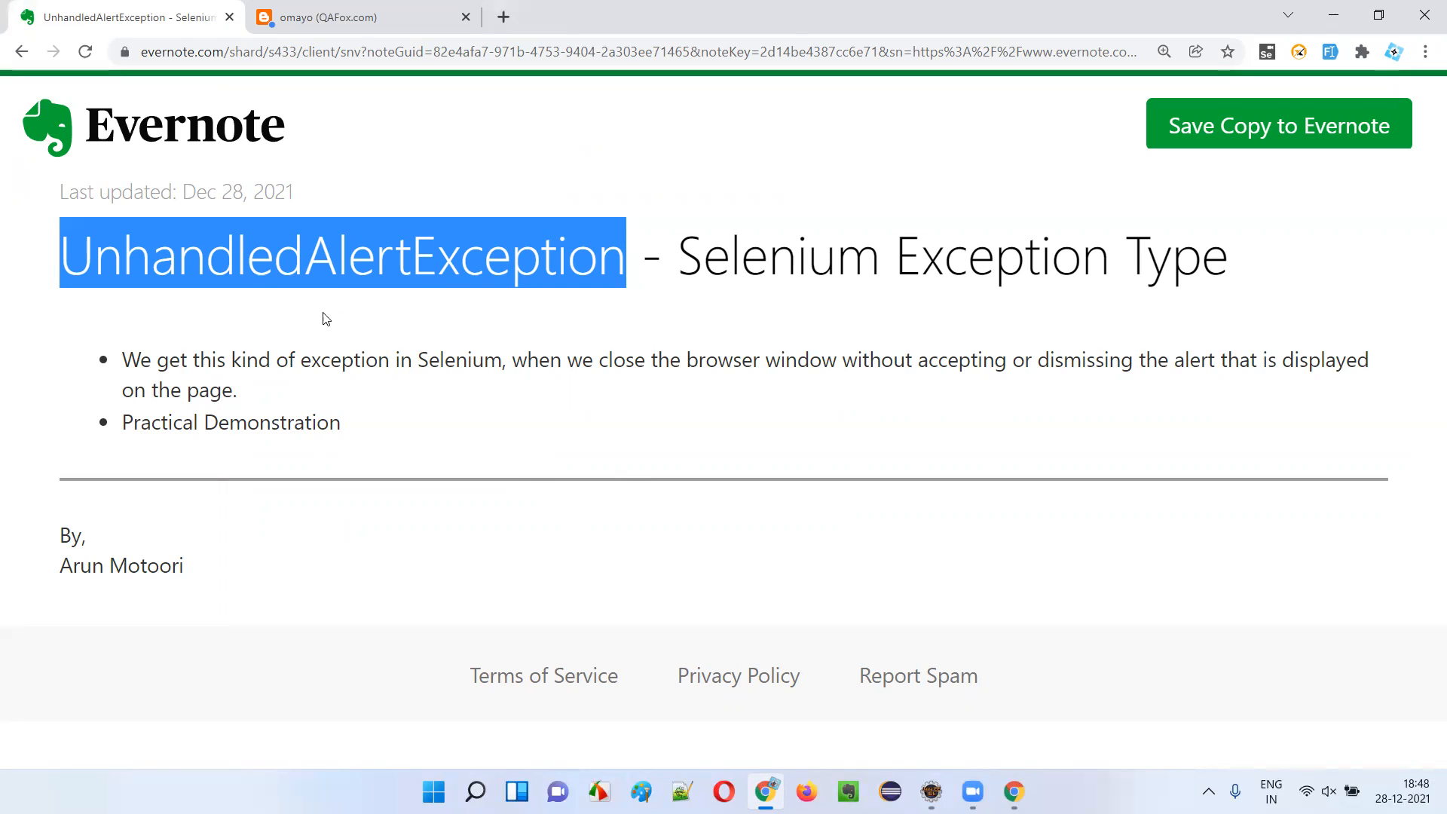
{"action": "mouse_move", "coordinate": [356, 312]}
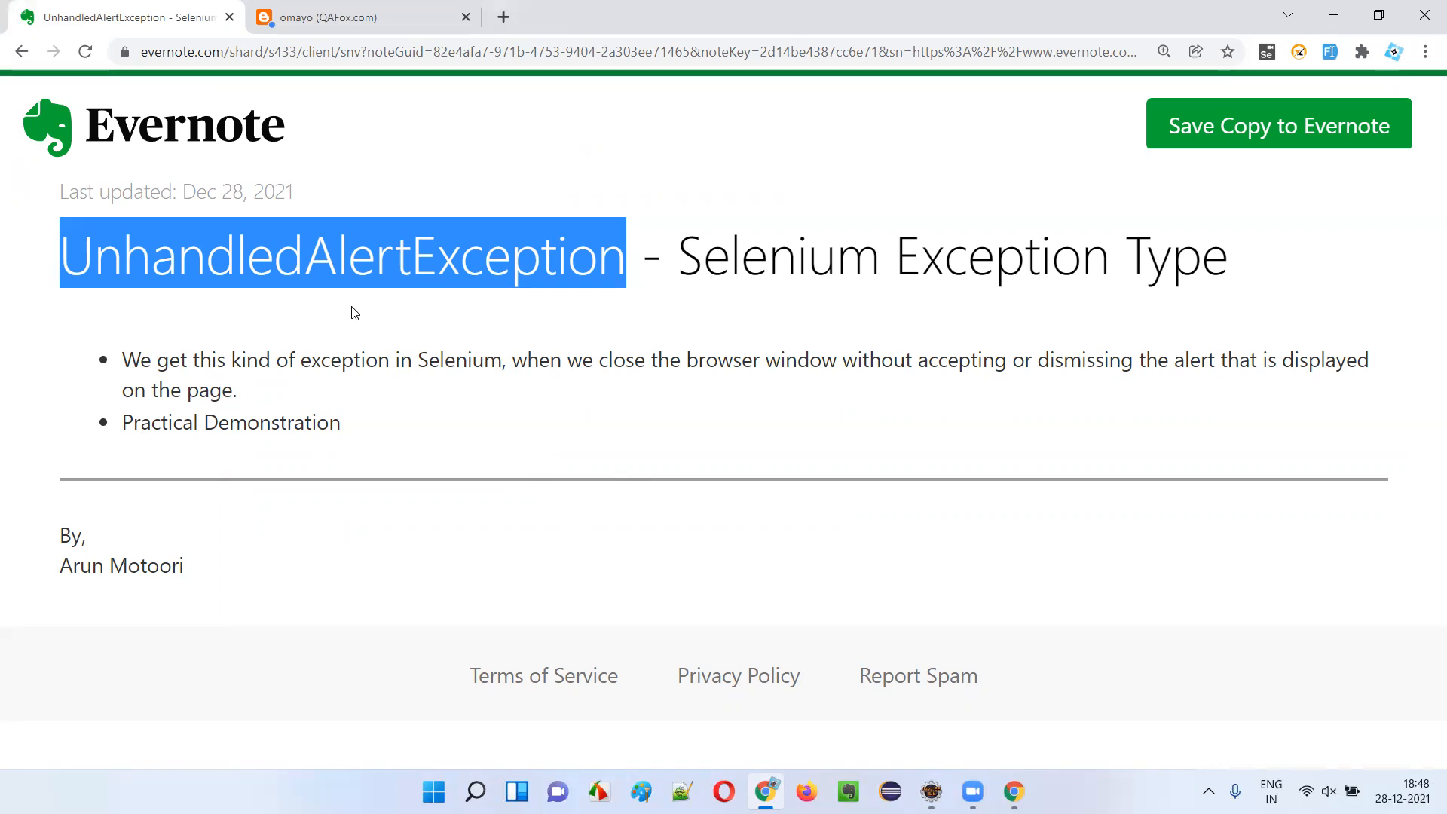
{"action": "mouse_move", "coordinate": [364, 320]}
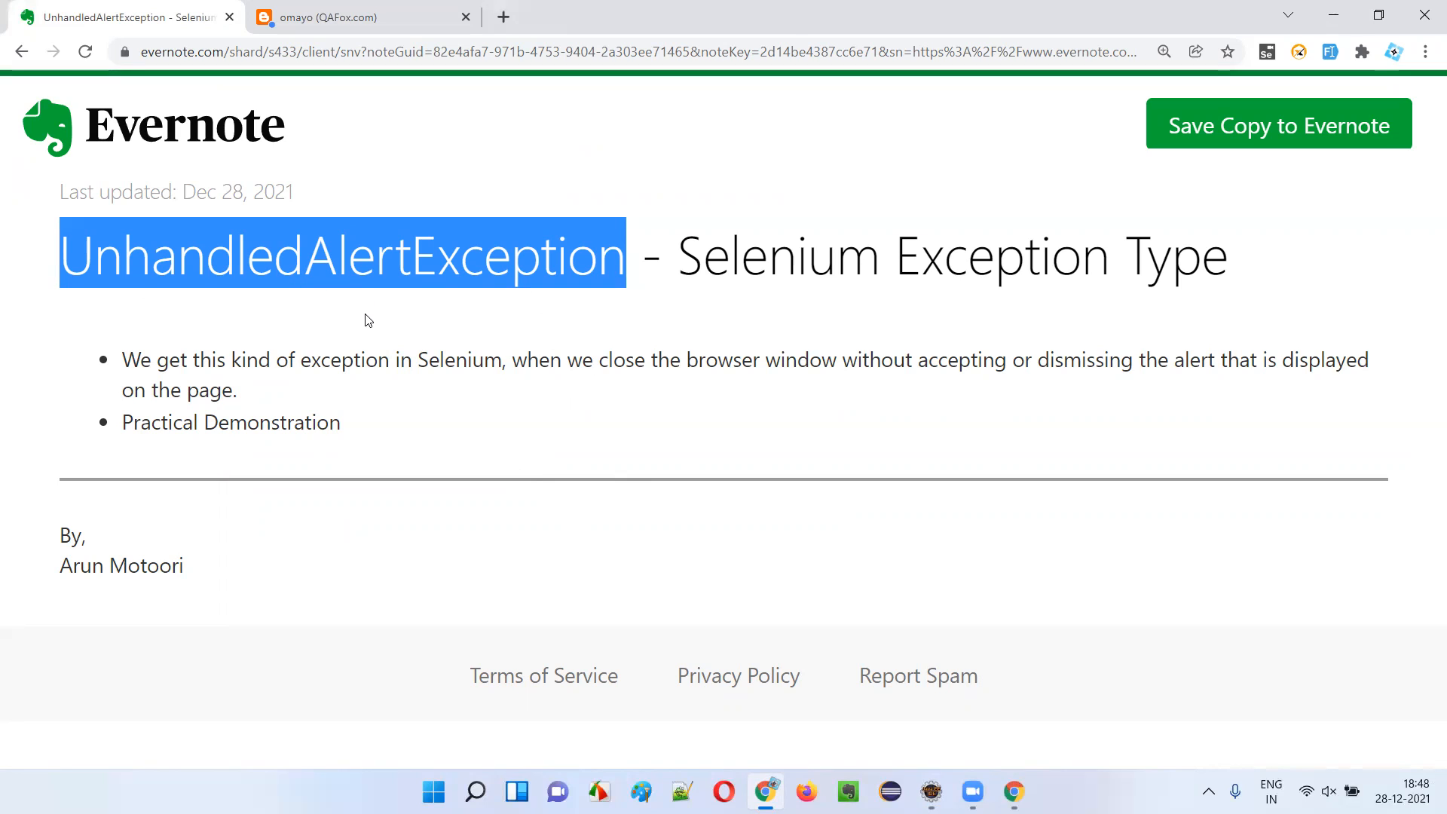
{"action": "mouse_move", "coordinate": [659, 313]}
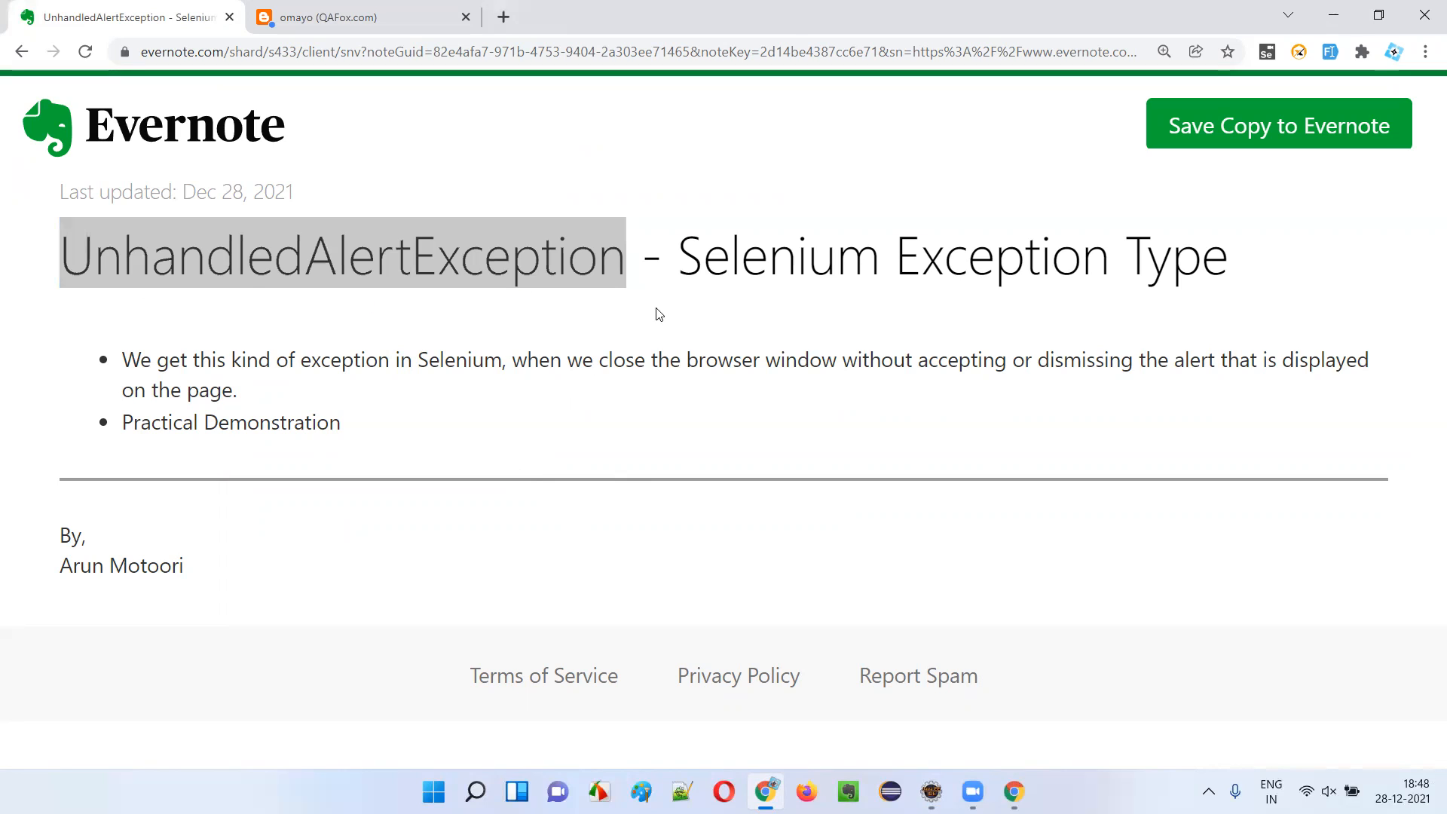
Step: Clear the highlight on the UnhandledAlertException title in the Evernote note
{"action": "left_click", "coordinate": [545, 51]}
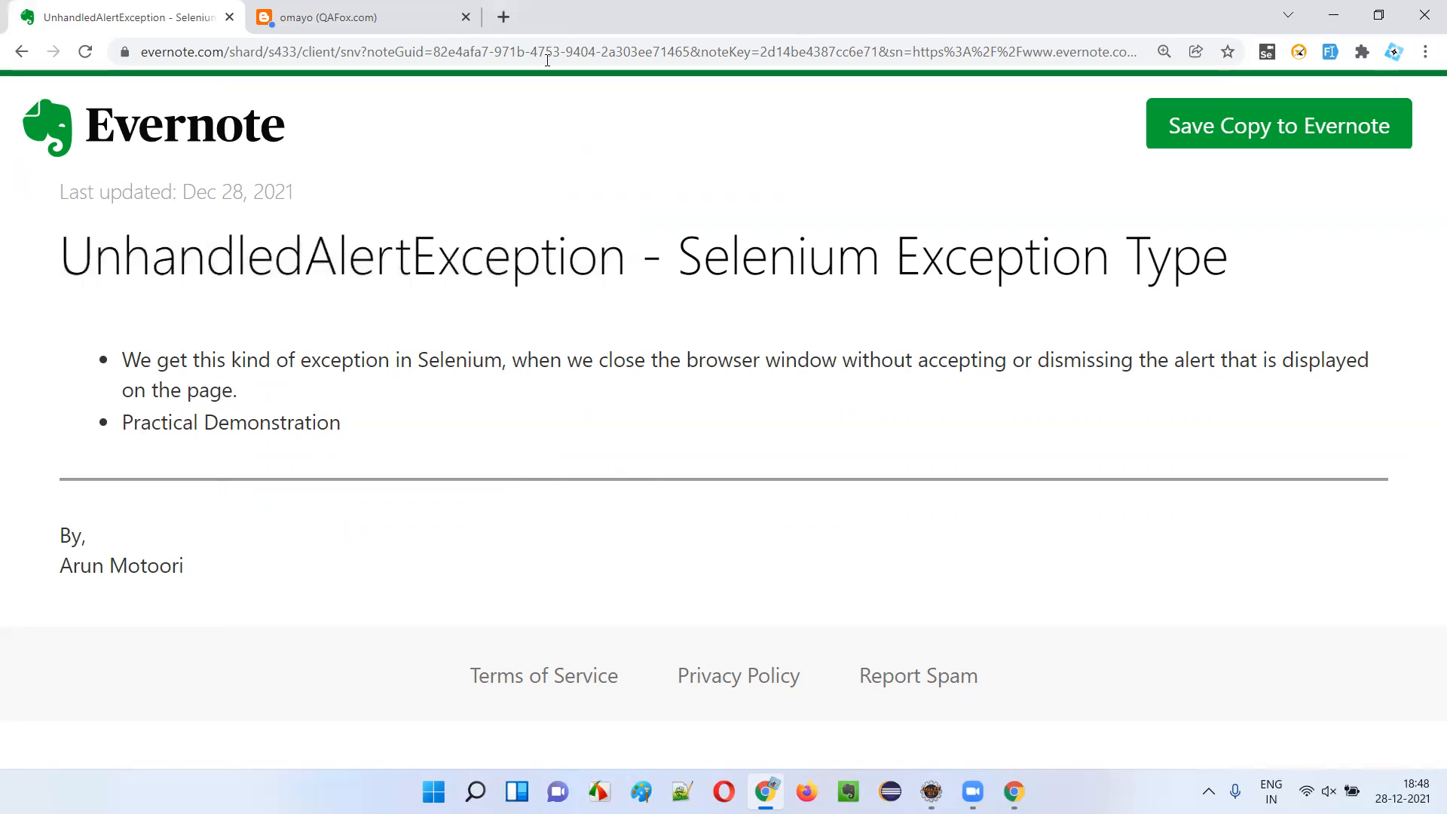